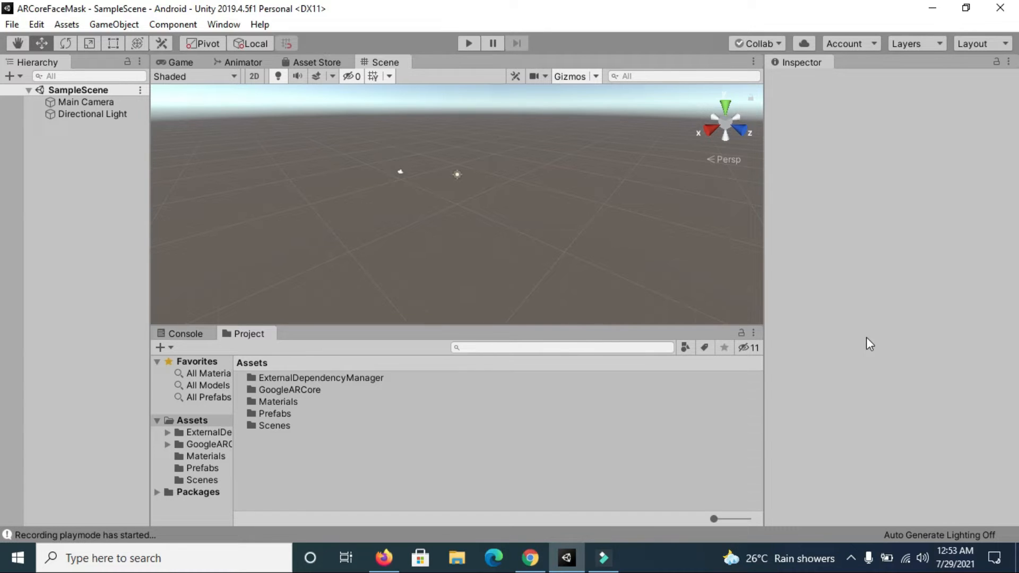
mouse_move(877, 351)
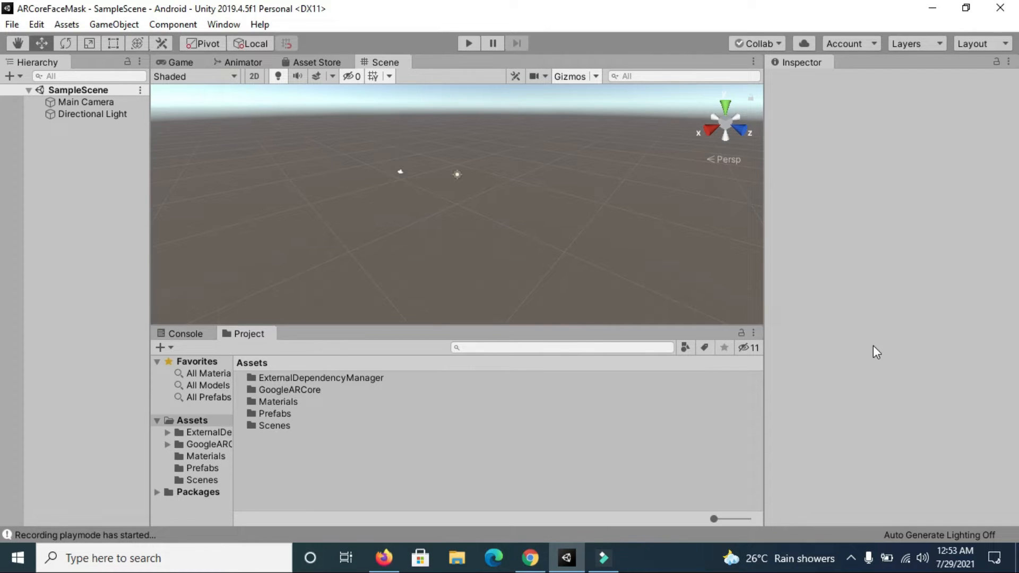
mouse_move(438, 228)
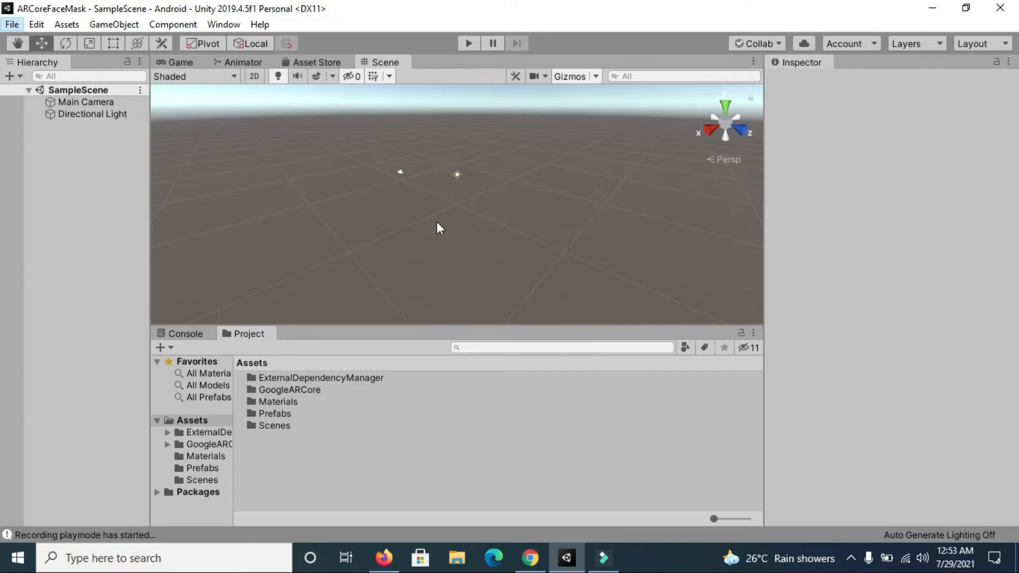
mouse_move(85, 271)
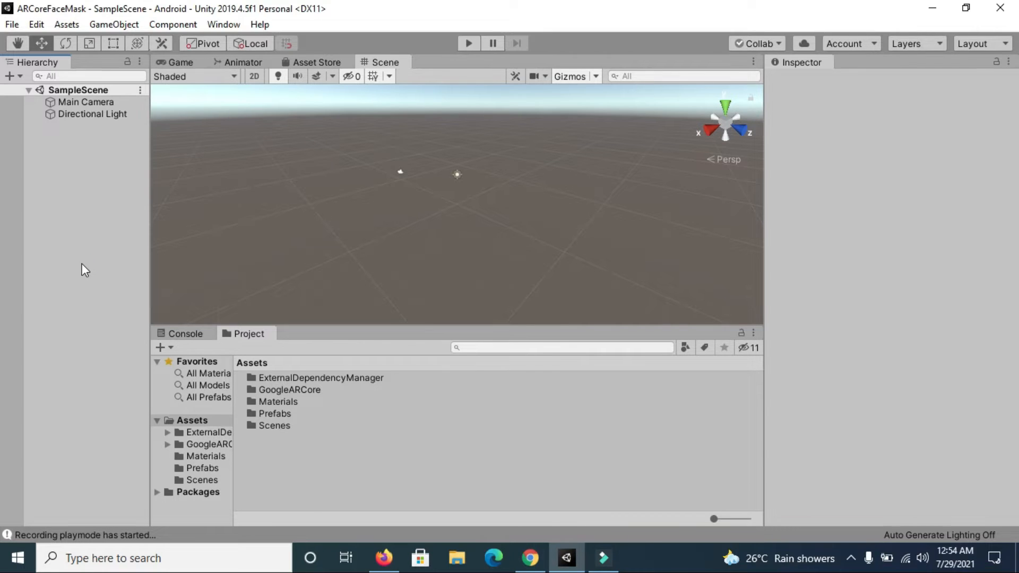
mouse_move(105, 254)
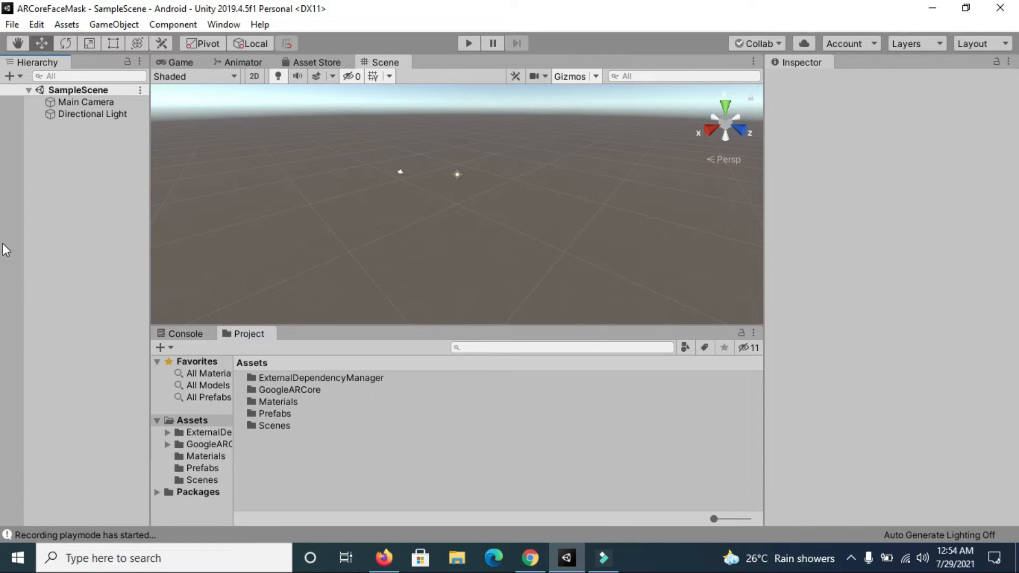
mouse_move(13, 26)
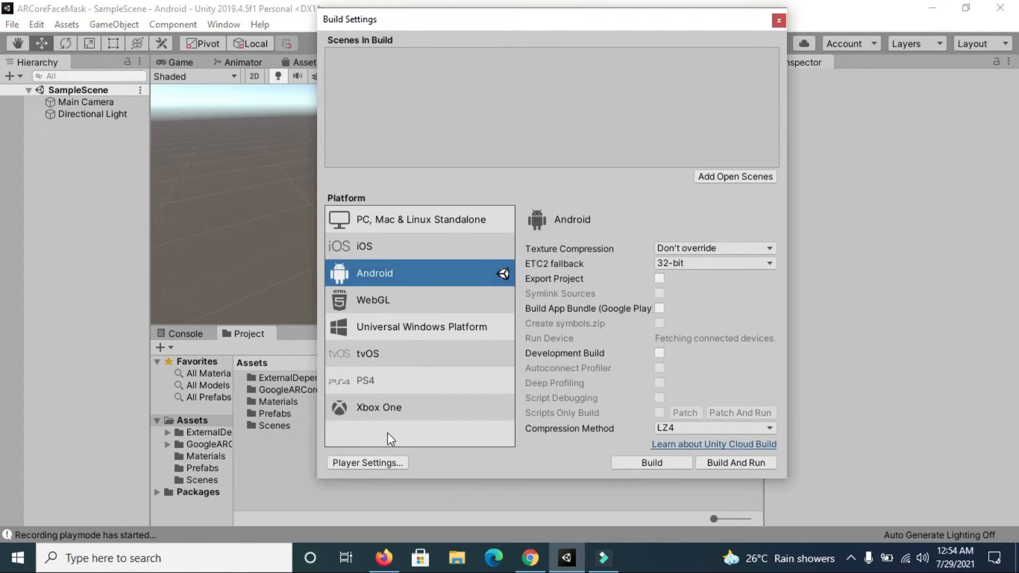
mouse_move(374, 474)
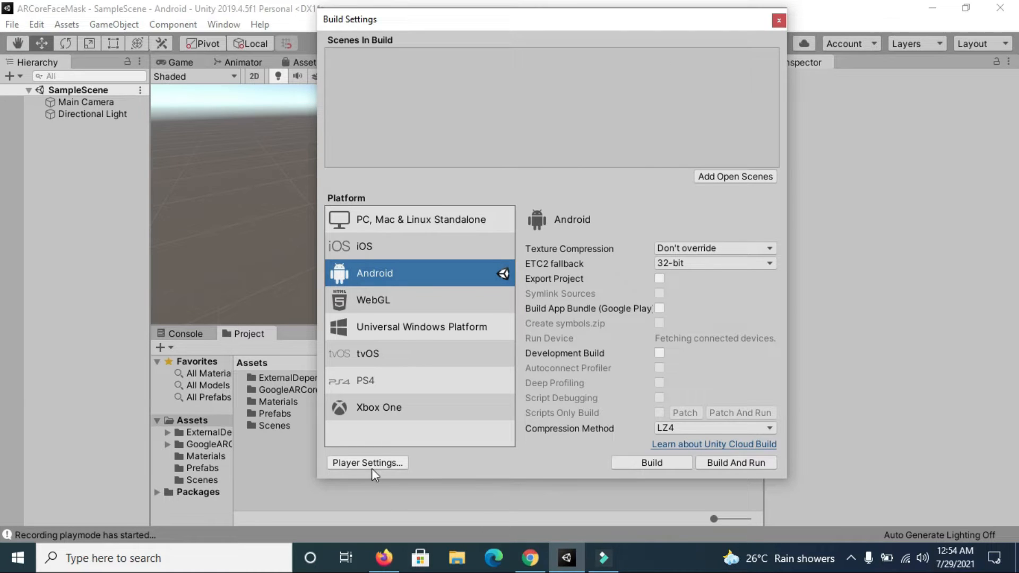
mouse_move(726, 434)
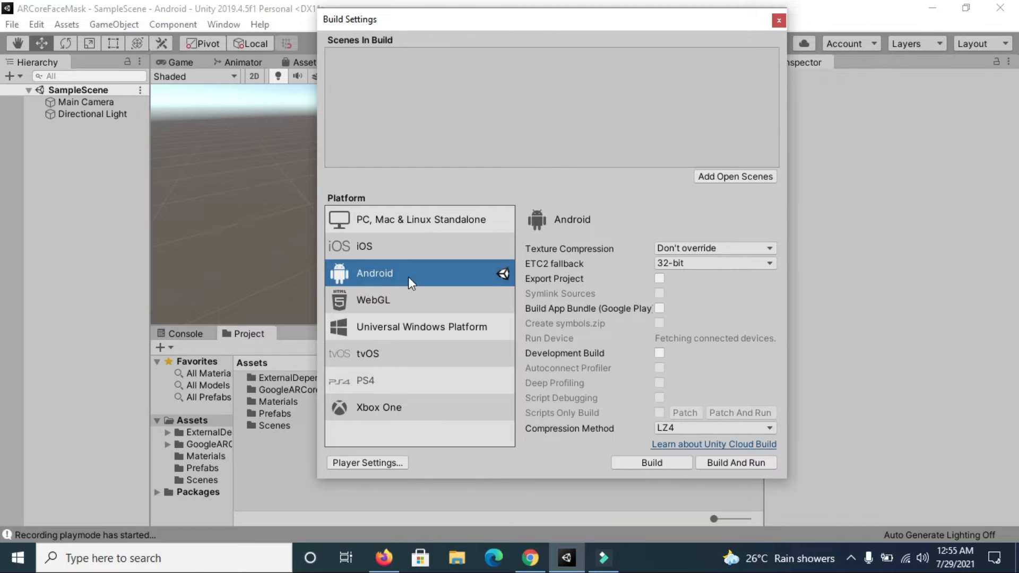
- Confirm Android as the build platform in Build Settings and open Player Settings
click(367, 463)
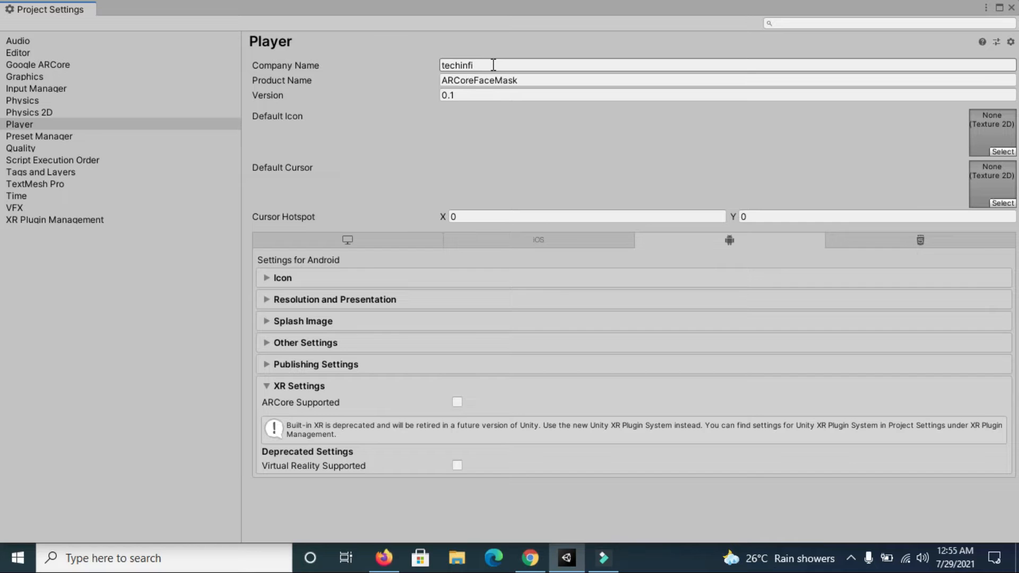
- Rename the product to ARMask and keep the default orientation Portrait after trying Auto Rotation
click(521, 80)
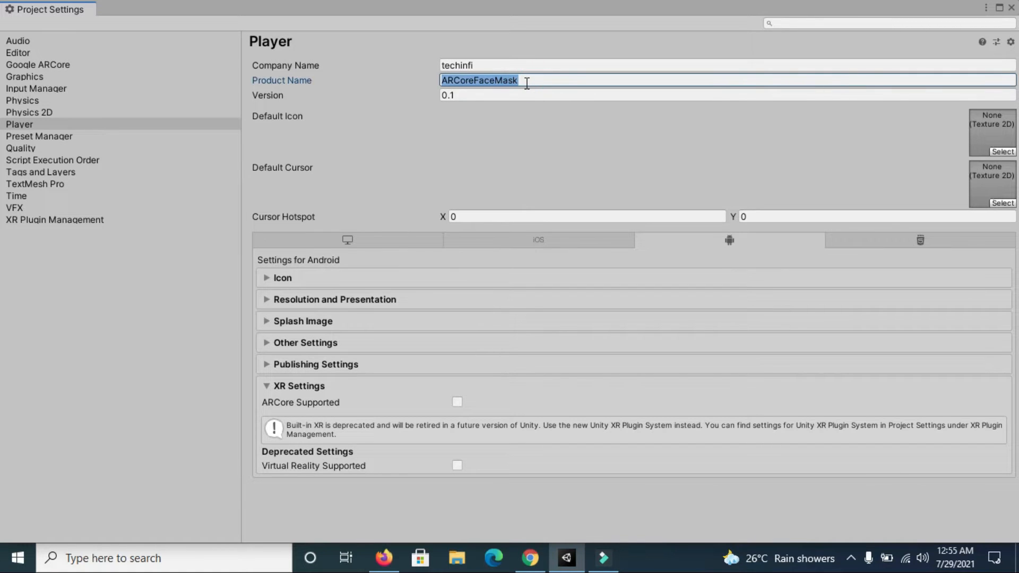
text(ARMask)
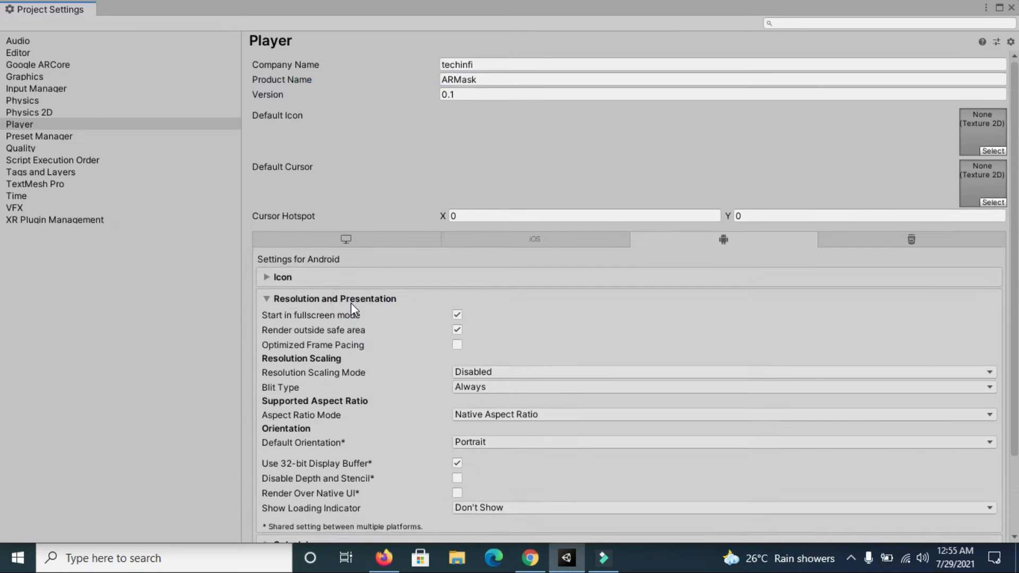
scroll(down, 3)
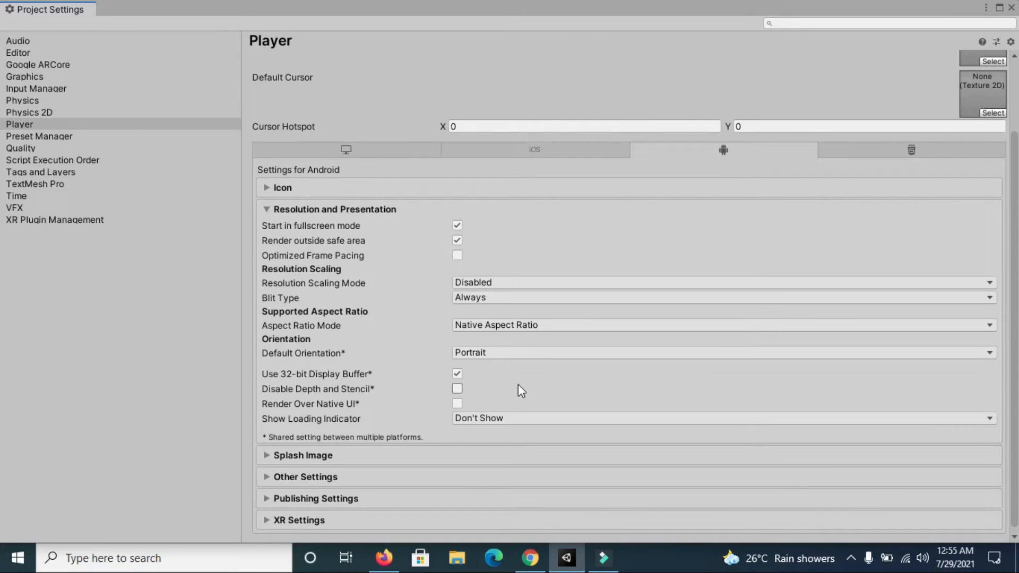
click(721, 353)
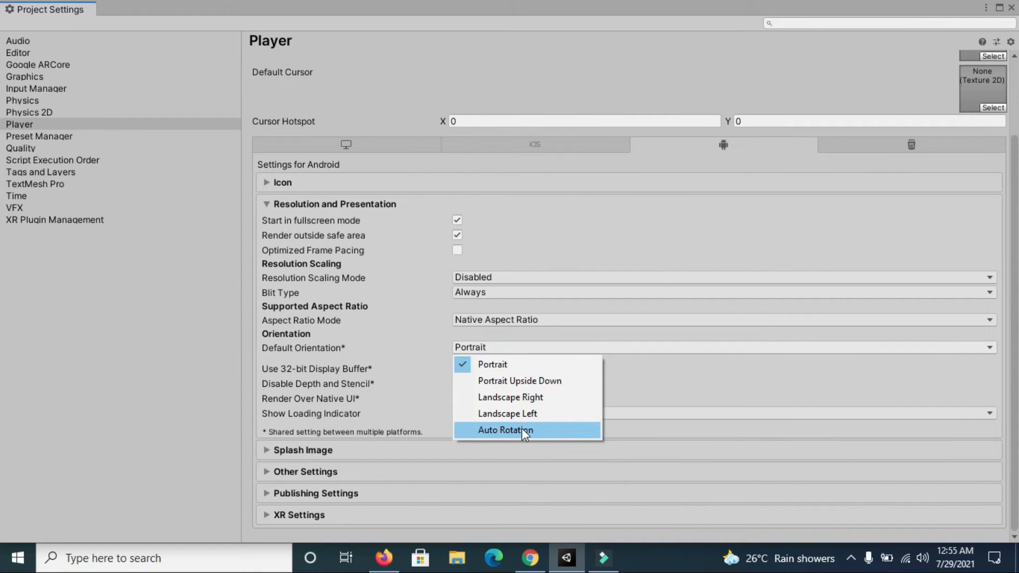
click(506, 430)
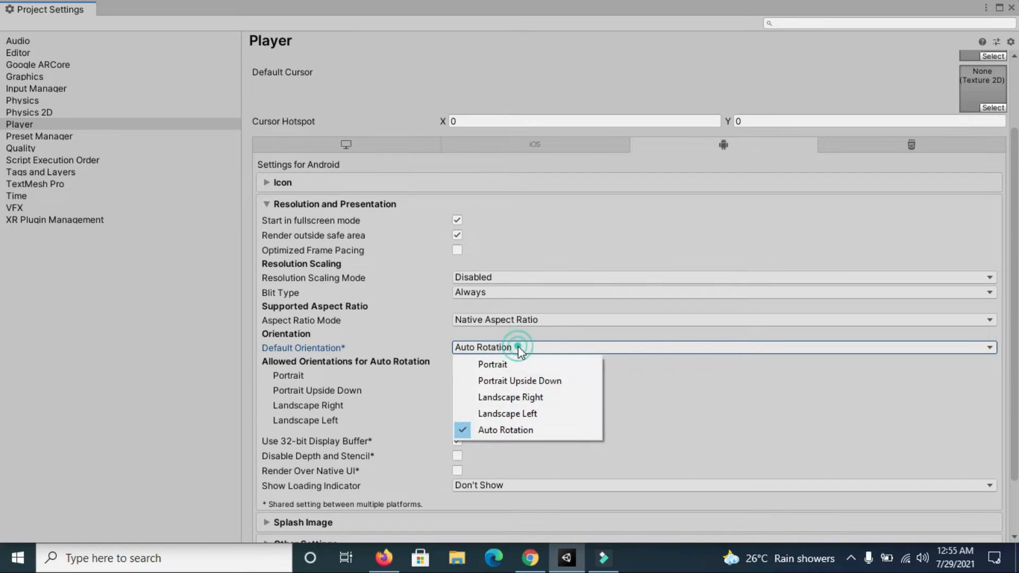
click(492, 364)
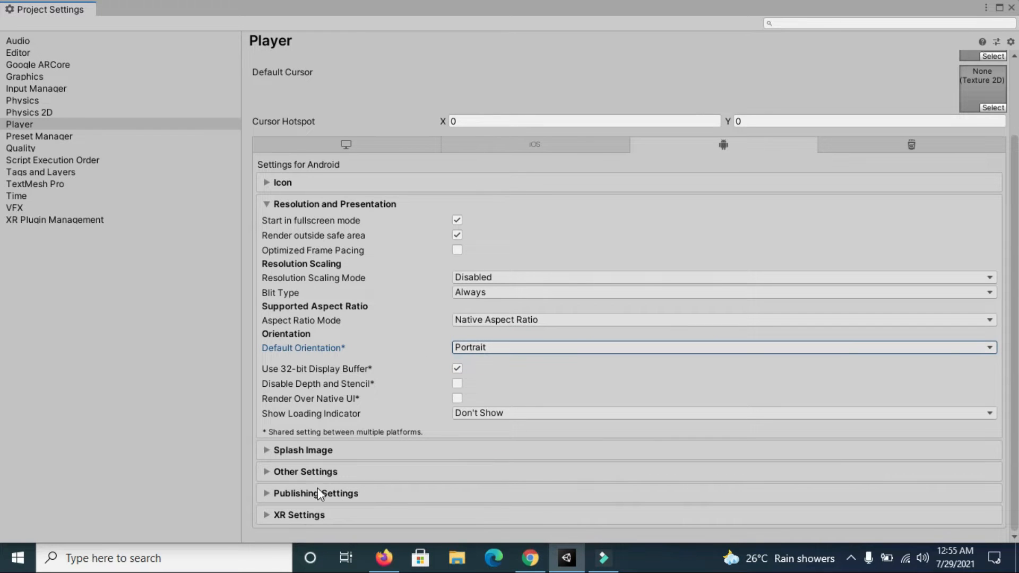
- Review Other Settings and close the Project Settings window
scroll(down, 3)
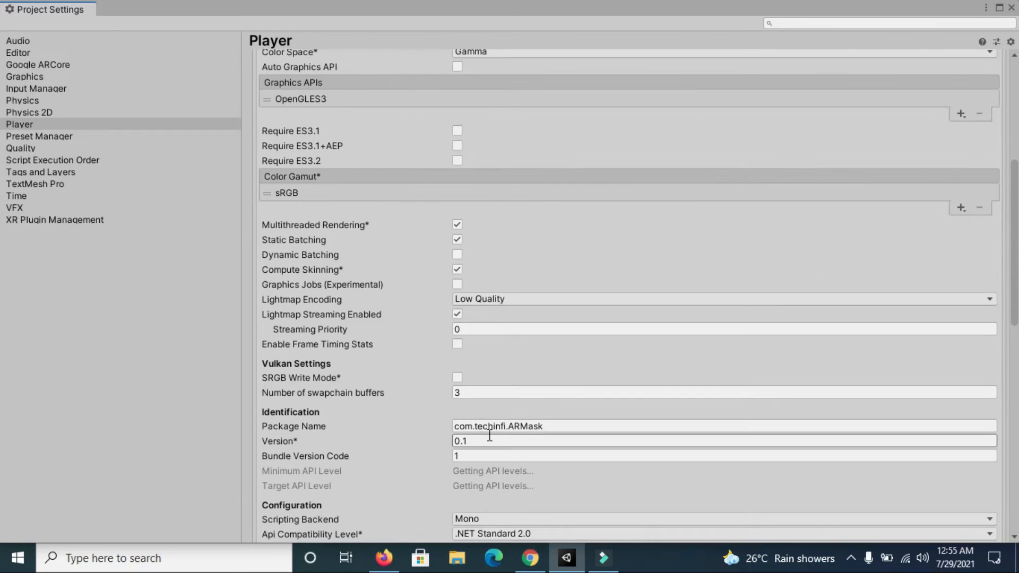
scroll(down, 3)
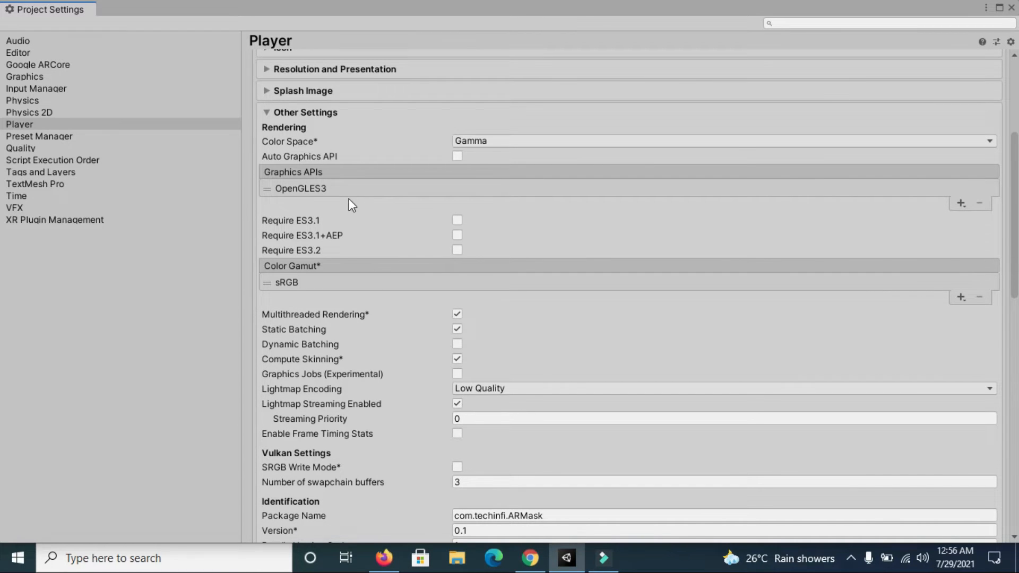
mouse_move(935, 200)
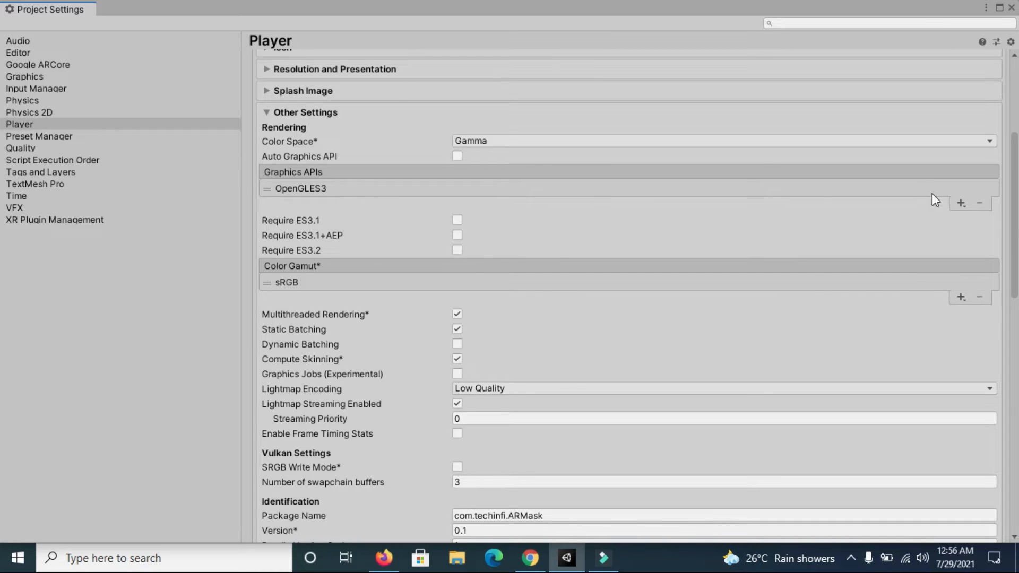
scroll(down, 3)
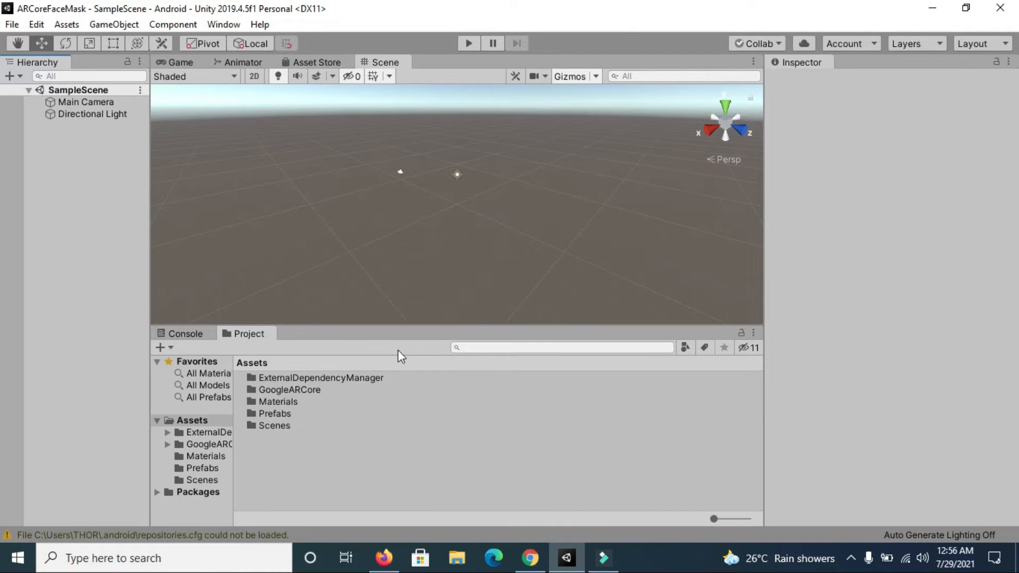
mouse_move(428, 465)
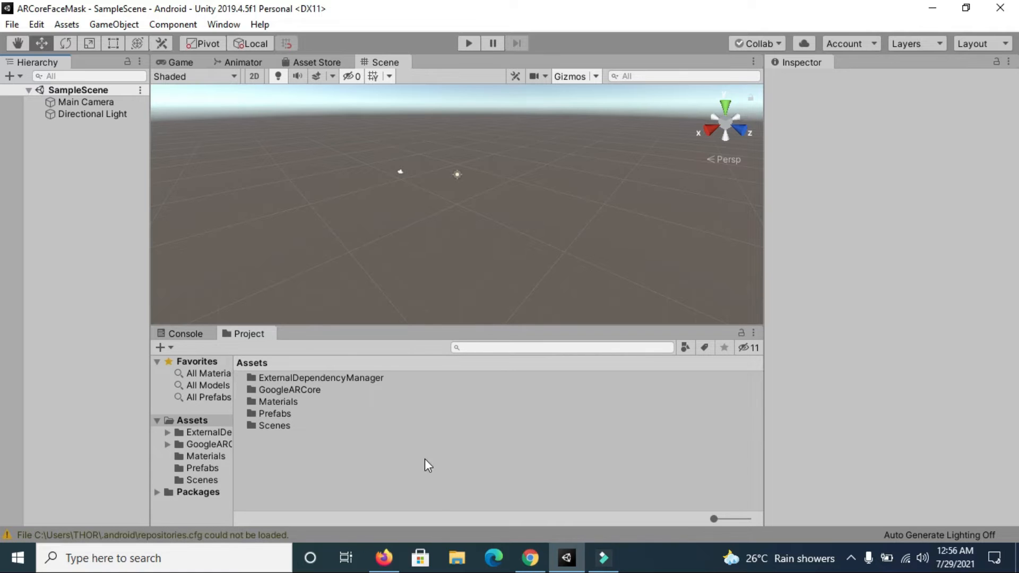
click(383, 558)
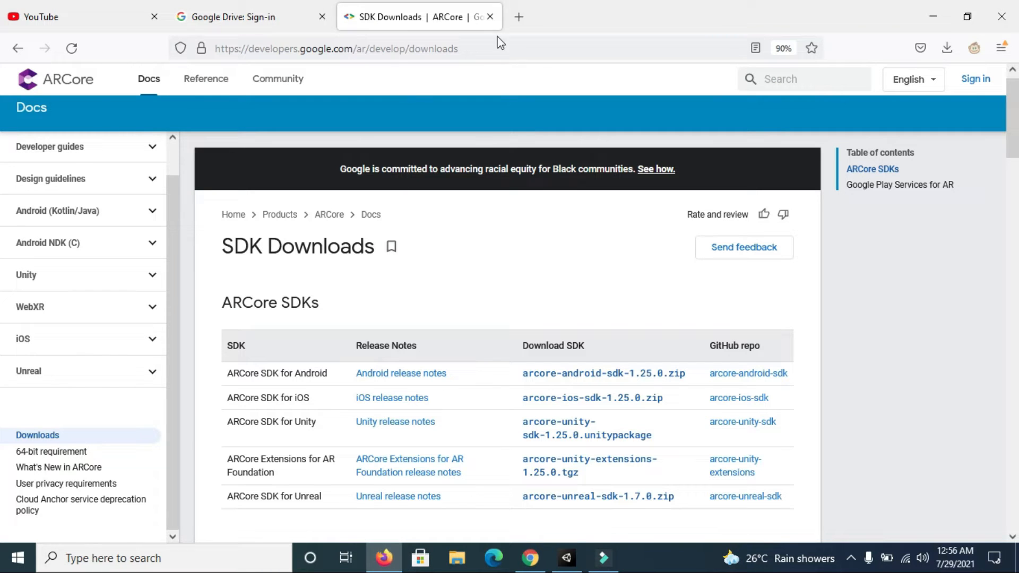
mouse_move(518, 17)
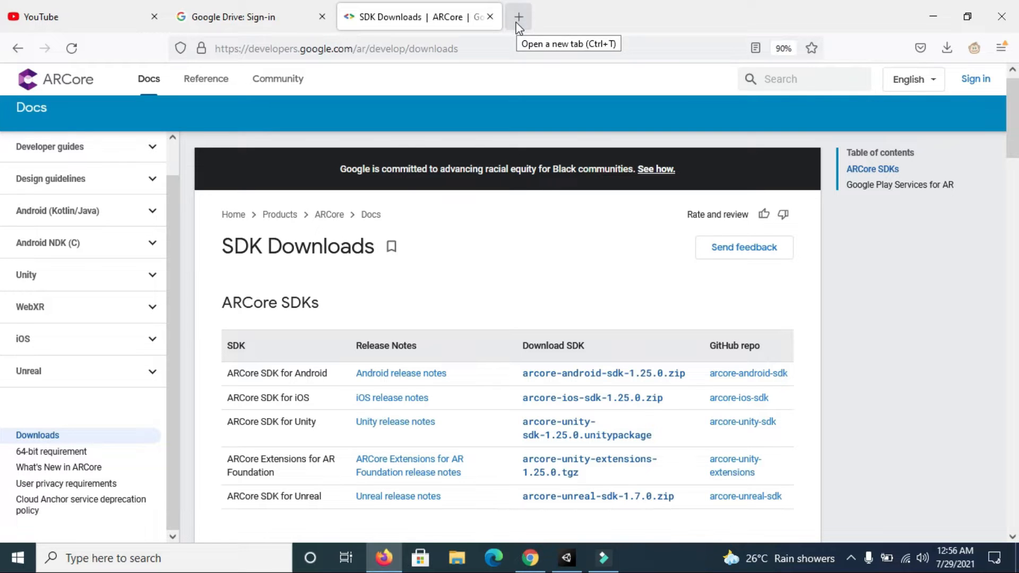
- Download arcore-unity-sdk-1.25.0.unitypackage from the Download SDK section
scroll(down, 3)
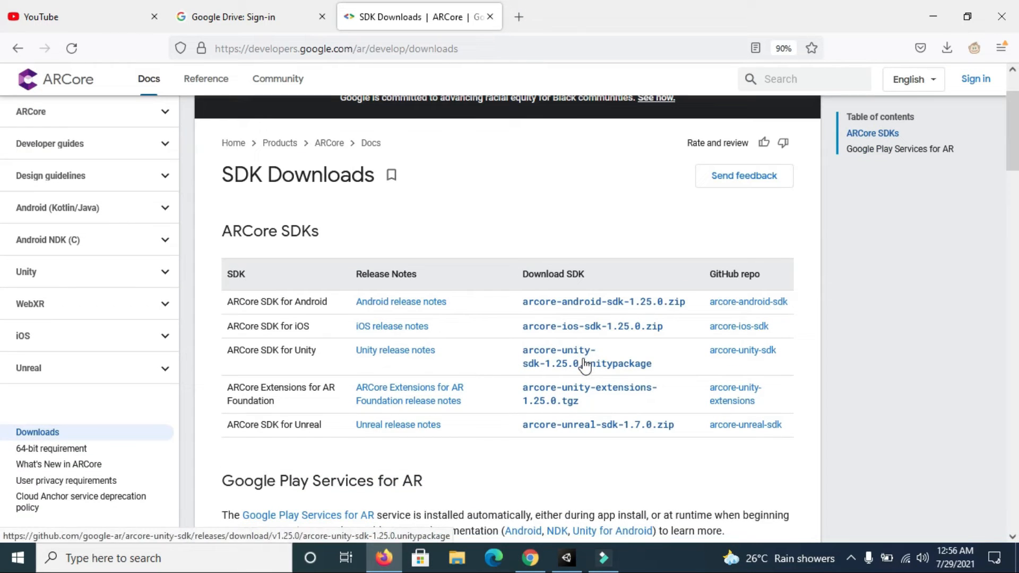
click(586, 356)
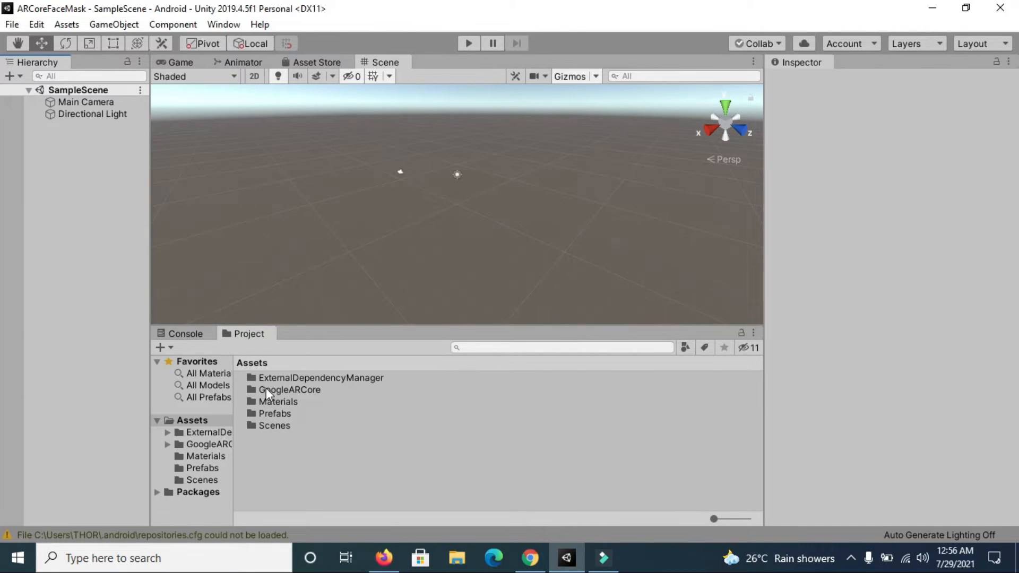
mouse_move(306, 451)
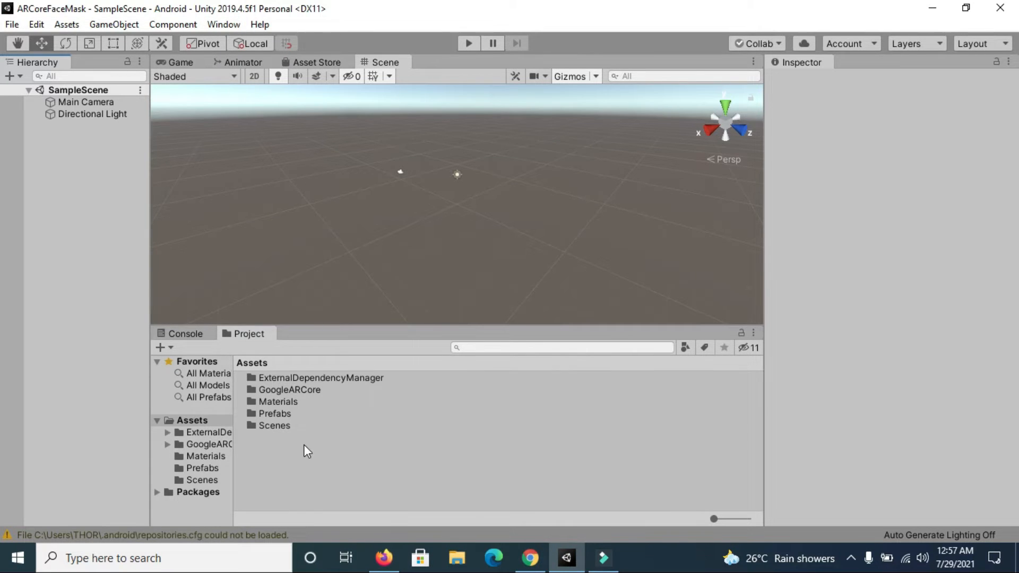
mouse_move(333, 406)
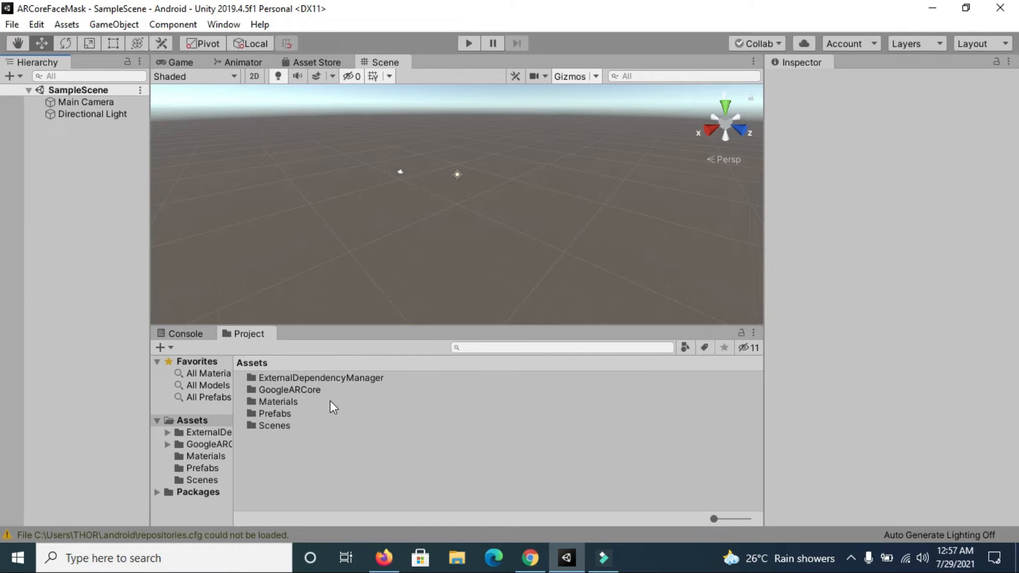
mouse_move(201, 78)
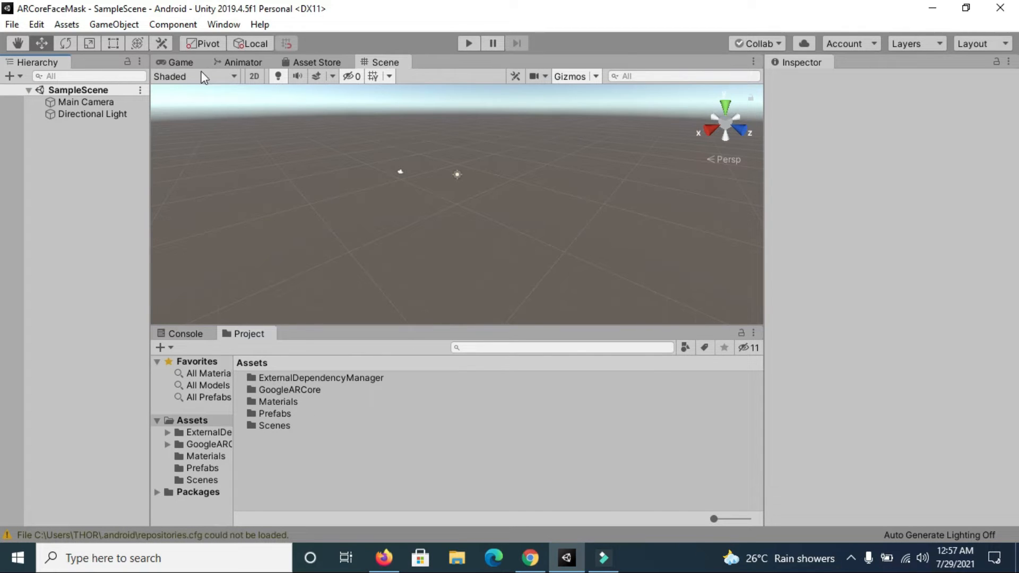
click(223, 24)
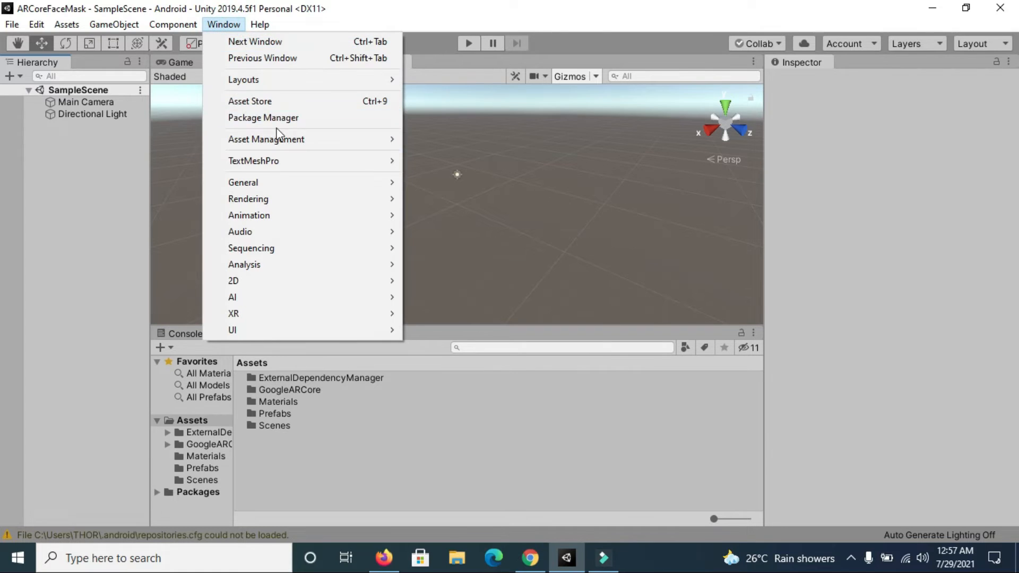
click(263, 117)
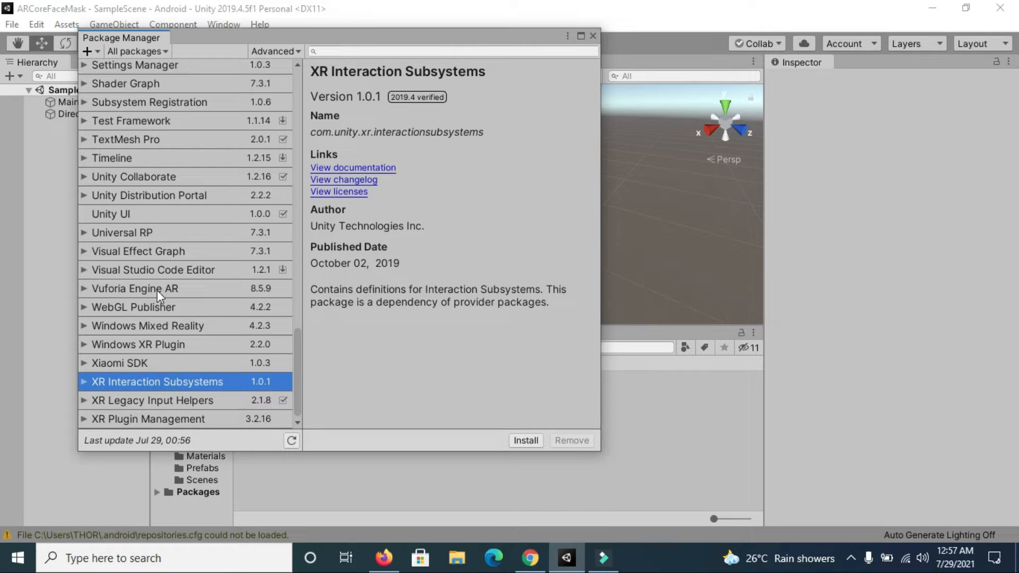
click(153, 400)
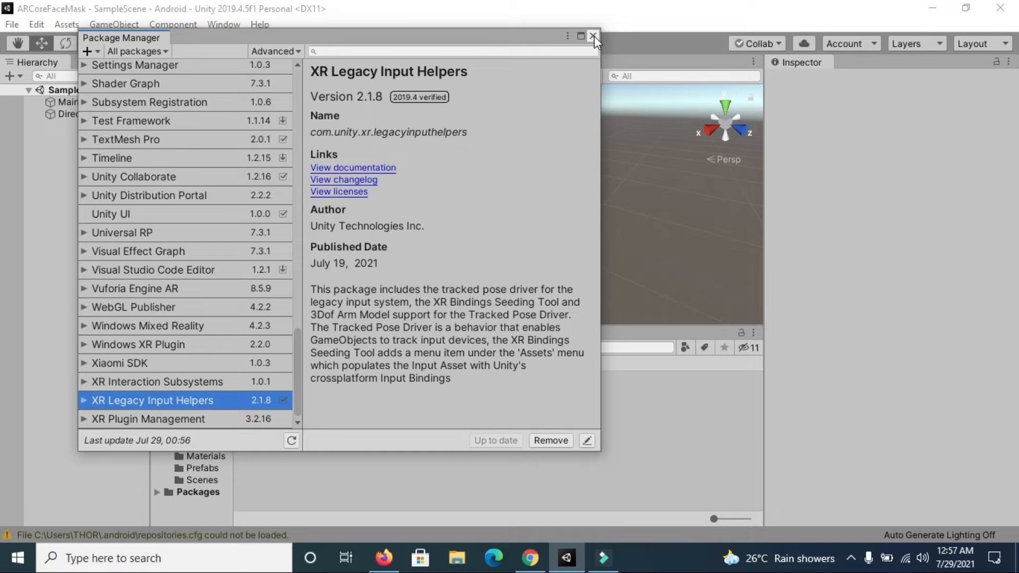
click(590, 36)
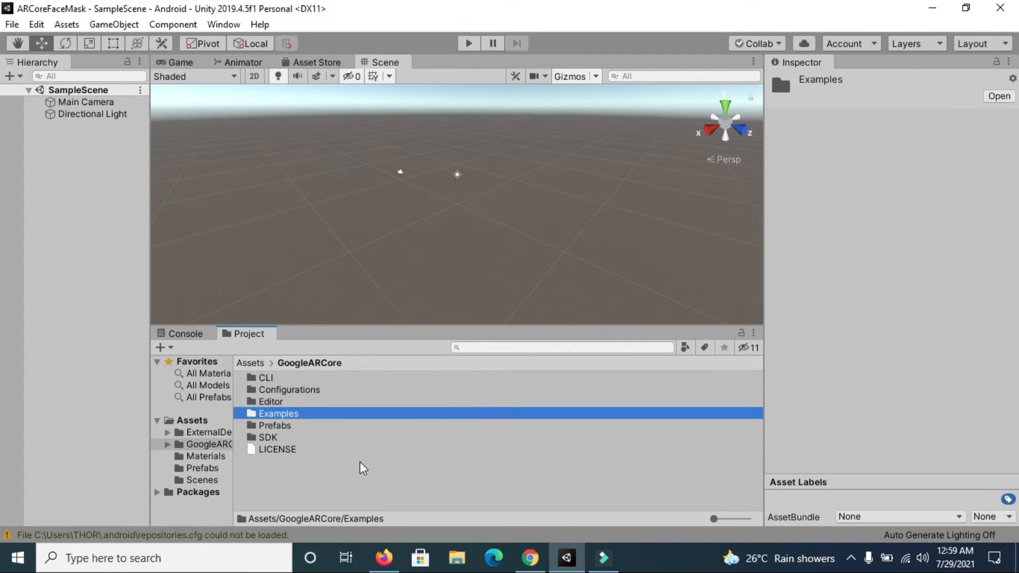
- Find ARCore Device by searching 'arco', swap it in for Main Camera, and inspect its First Person Camera
click(561, 347)
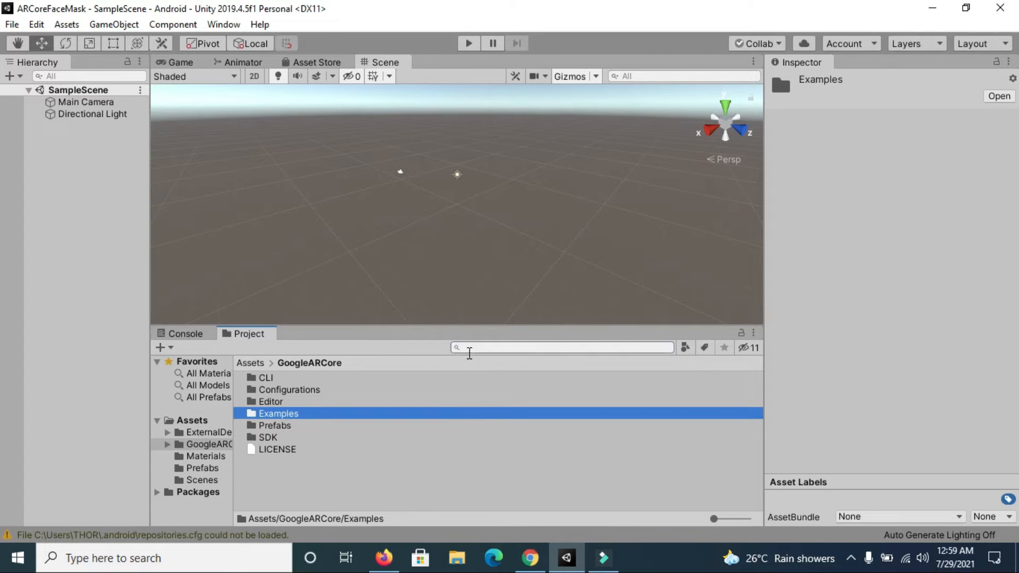
text(arco)
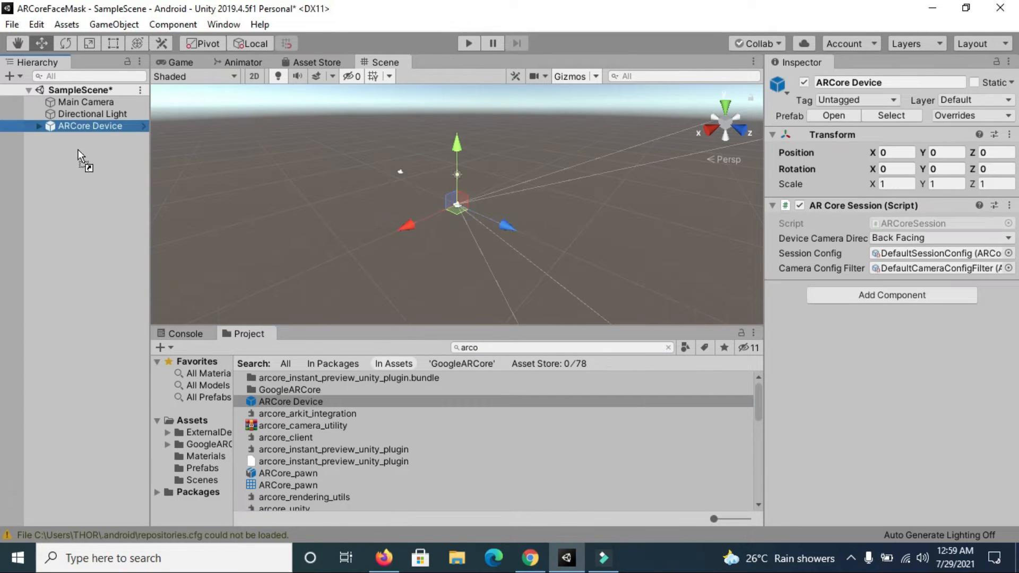
click(85, 102)
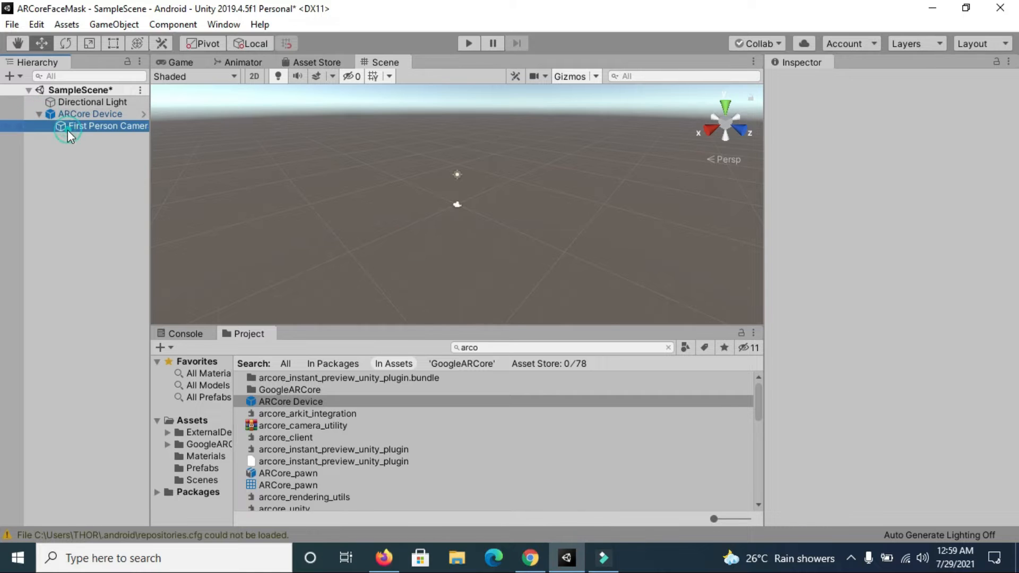
click(90, 114)
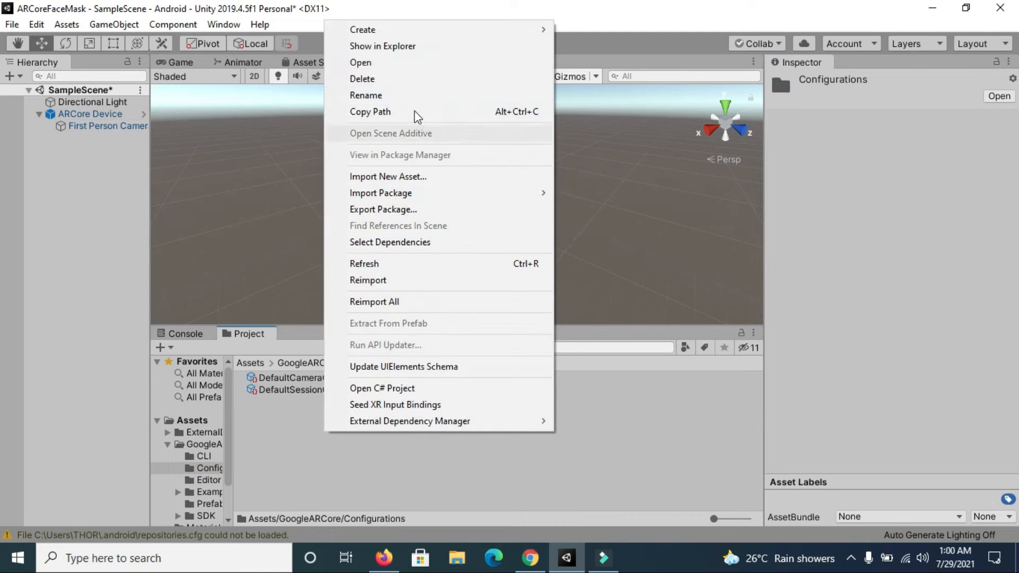
mouse_move(362, 29)
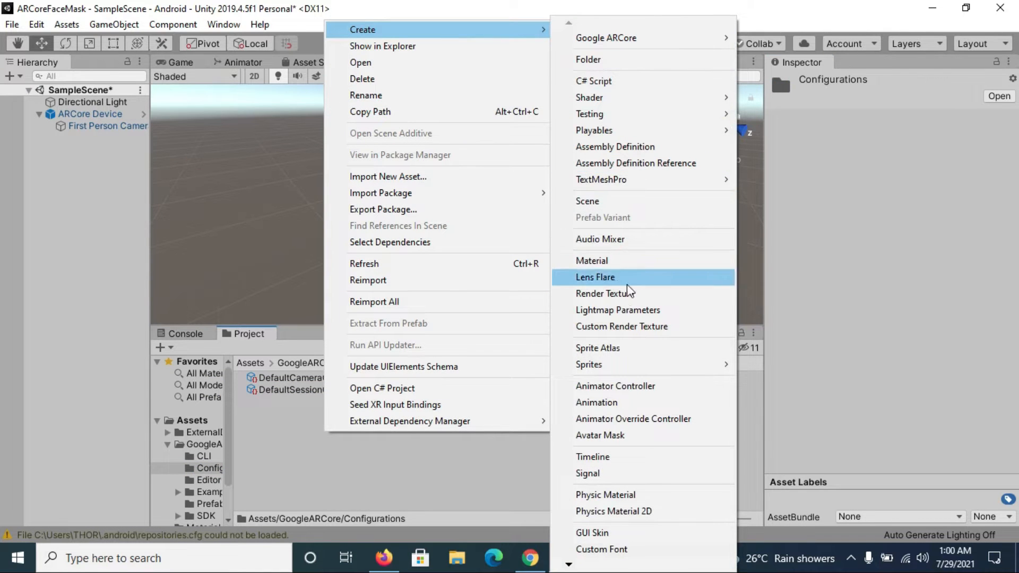
mouse_move(663, 49)
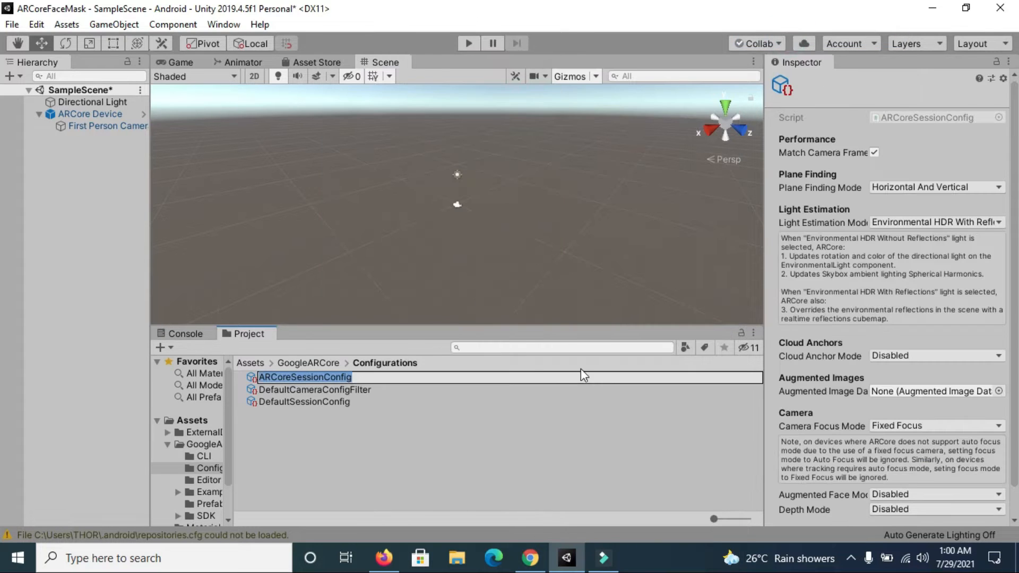
- Name the new SessionConfig asset ARFaceMaskConfig, correcting a typo
text(ARFAce)
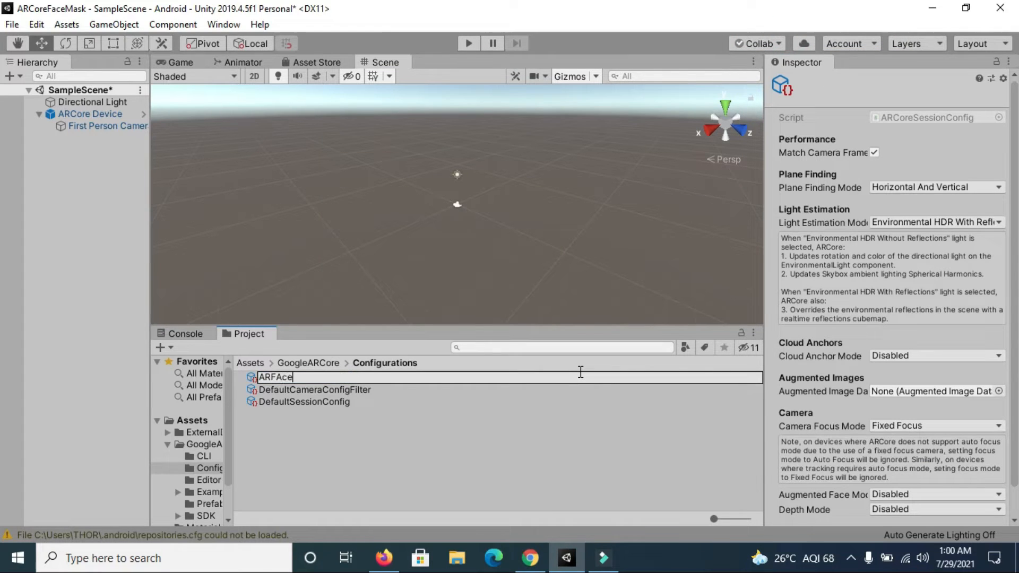
key(Backspace)
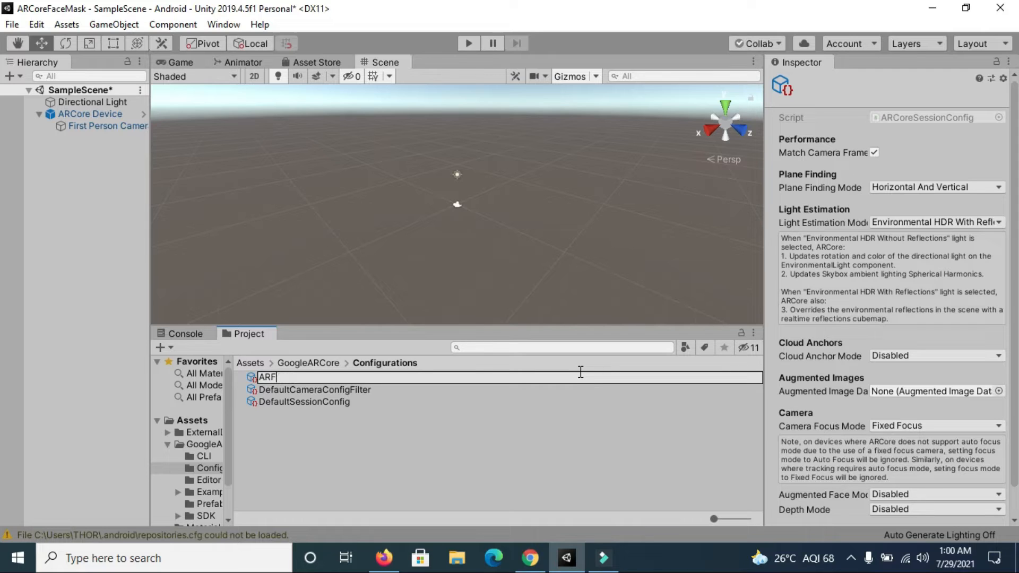
text(aceM)
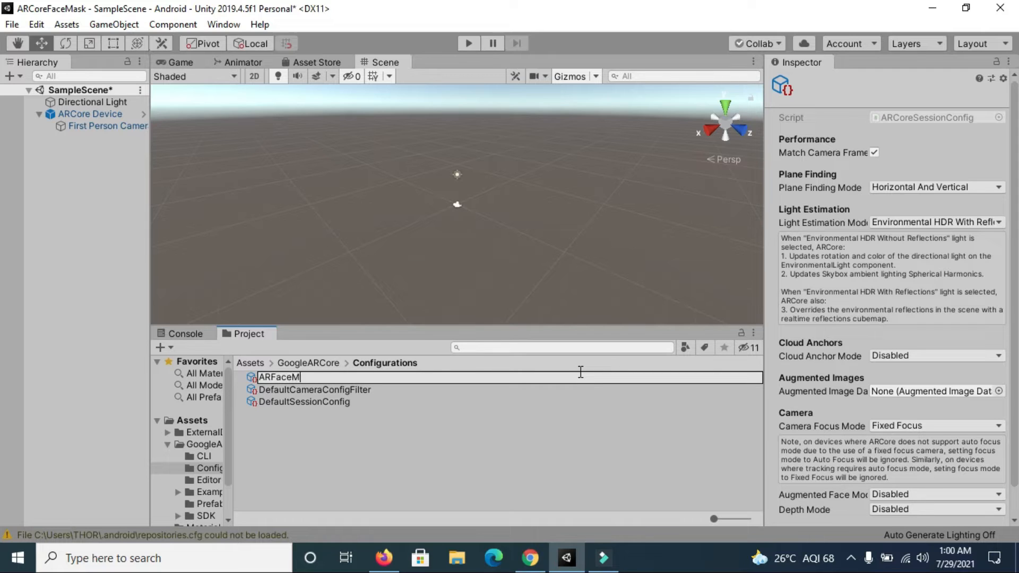
text(ask)
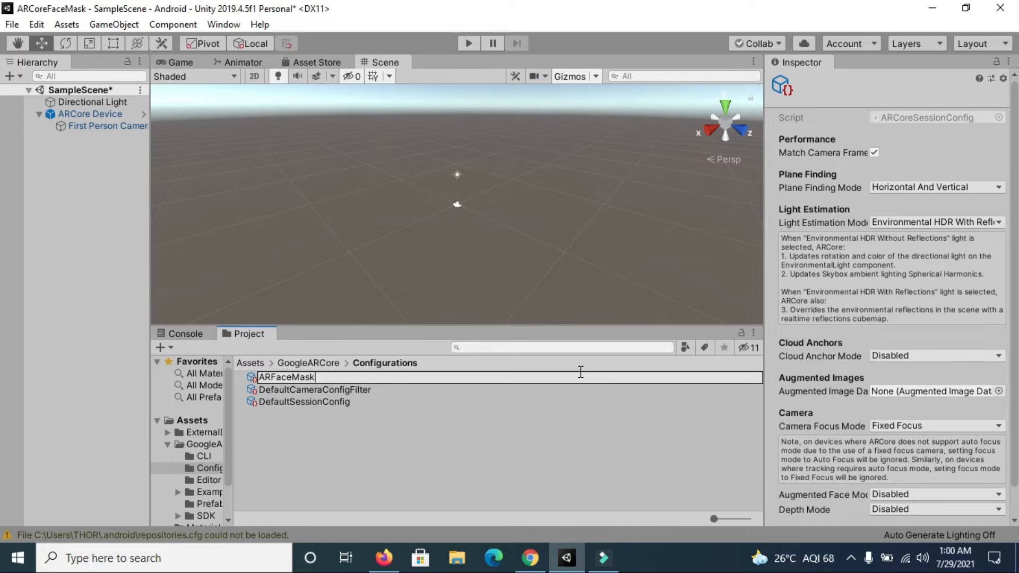
text(Config)
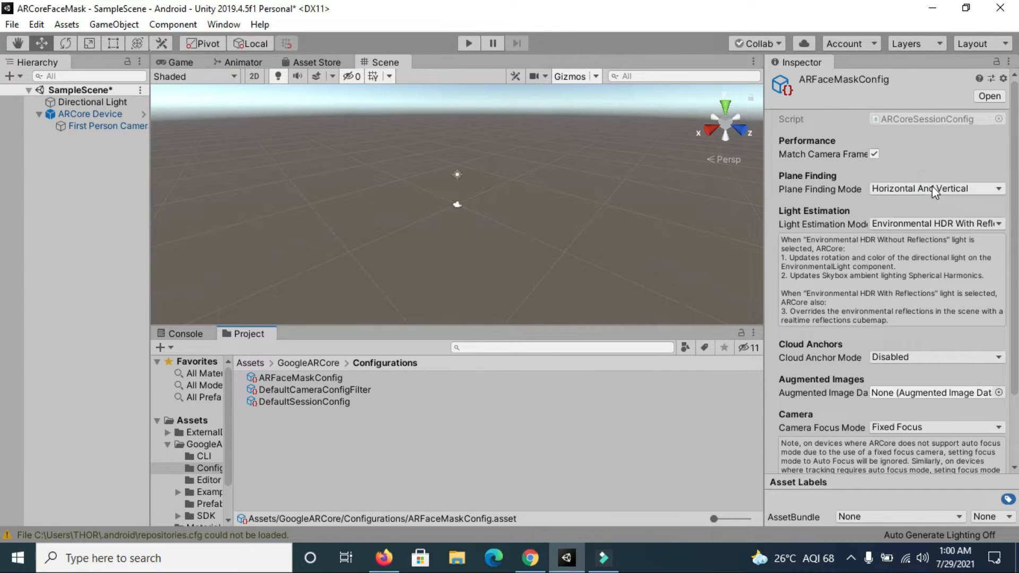
- Disable plane finding, set Augmented Face Mode to Mesh, and keep Depth Mode Disabled
click(935, 189)
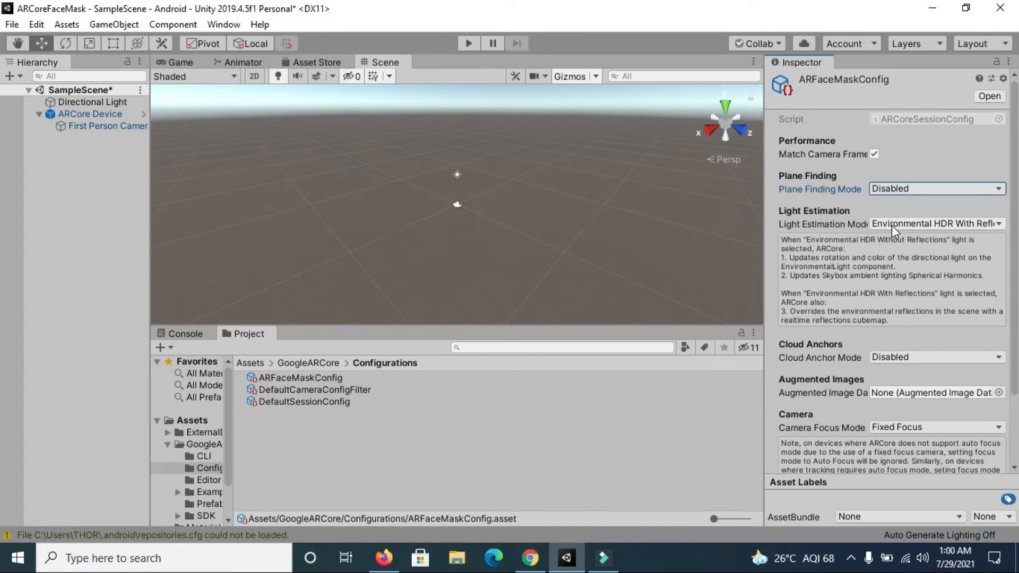
scroll(down, 3)
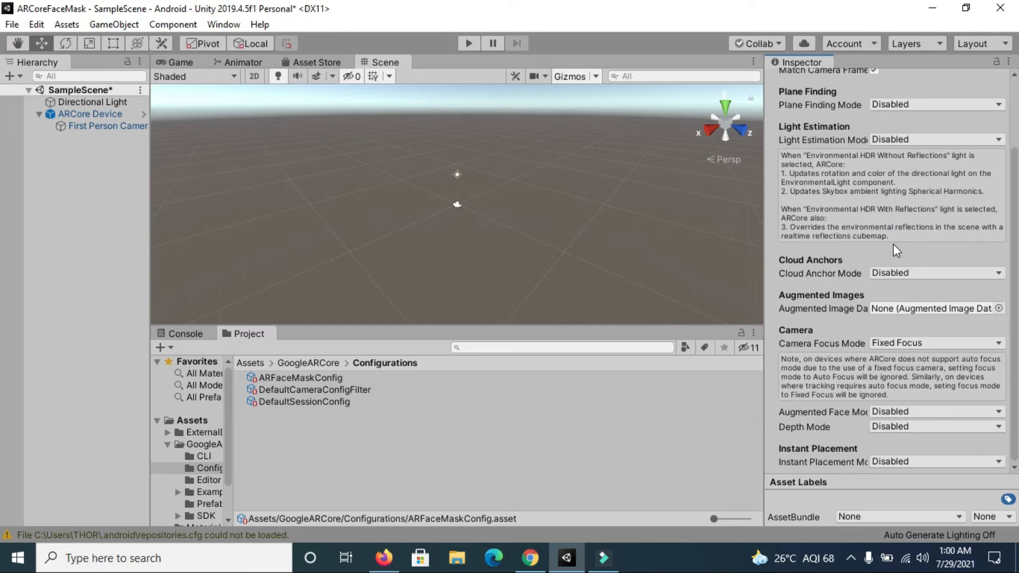
mouse_move(926, 475)
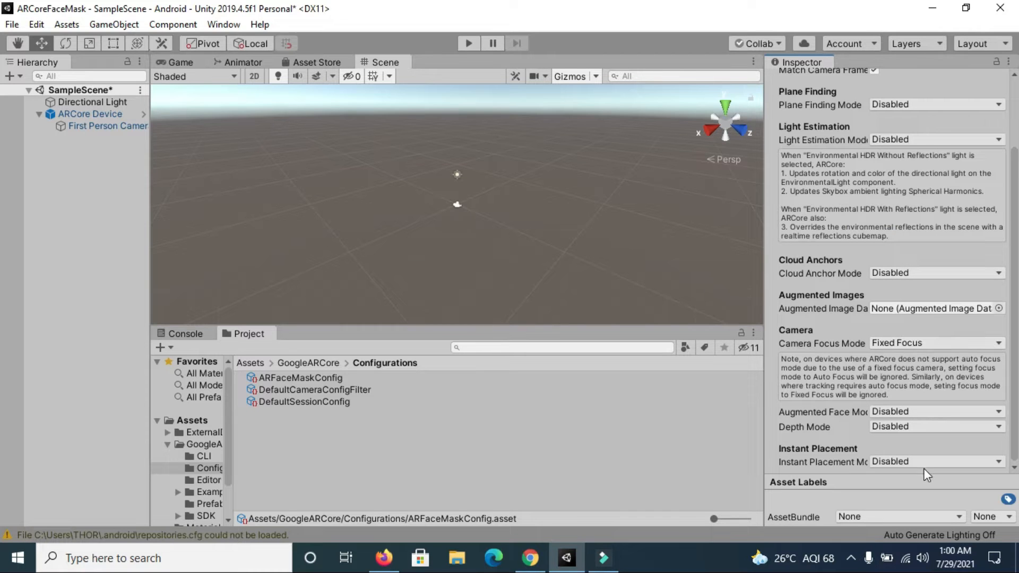
click(936, 411)
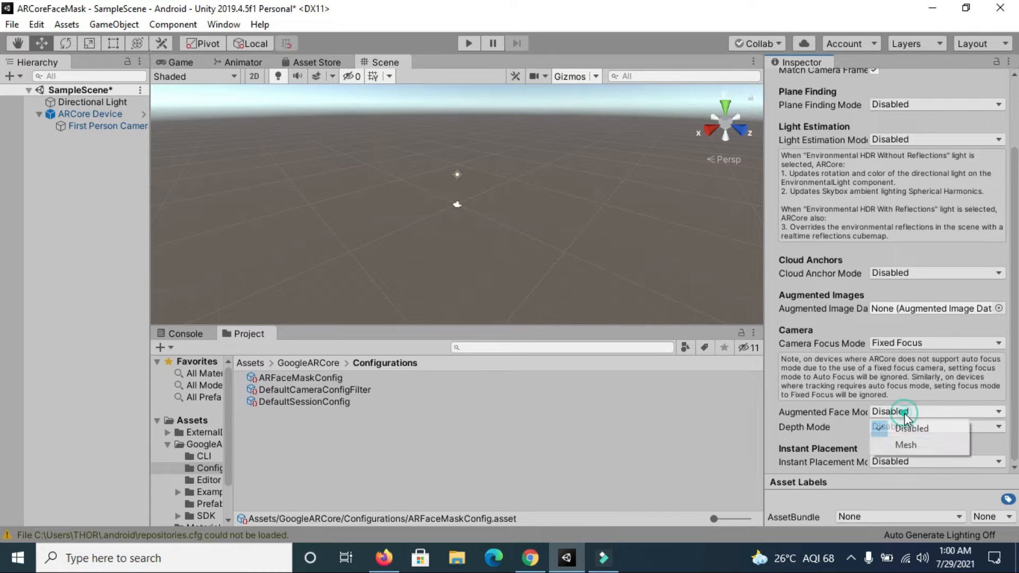
click(905, 445)
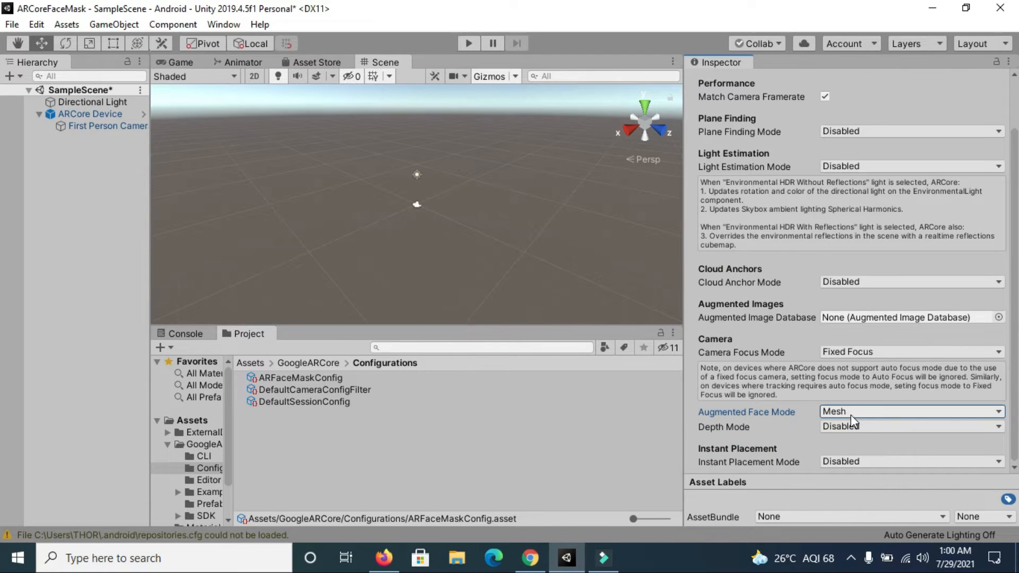
click(910, 426)
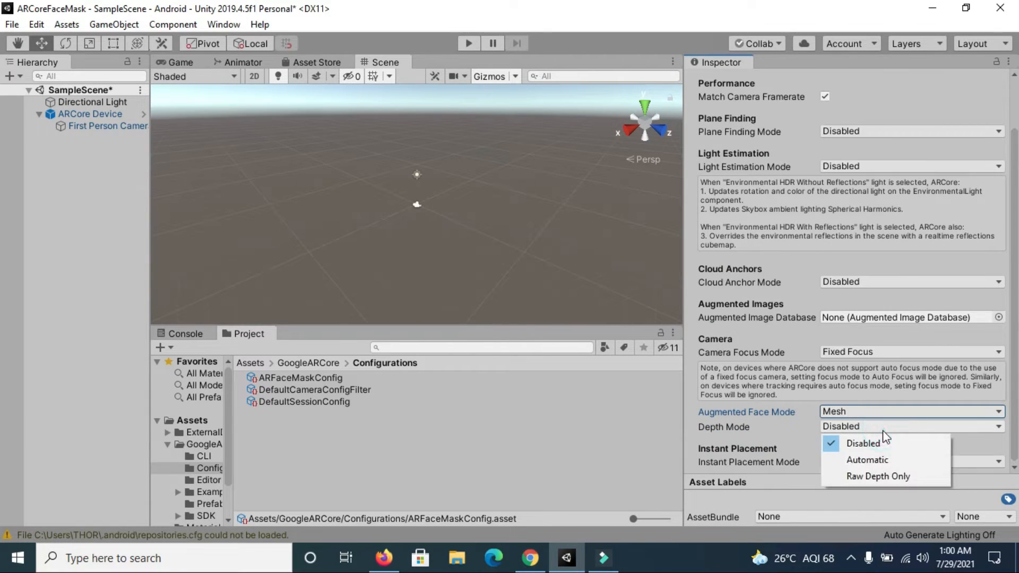
click(863, 444)
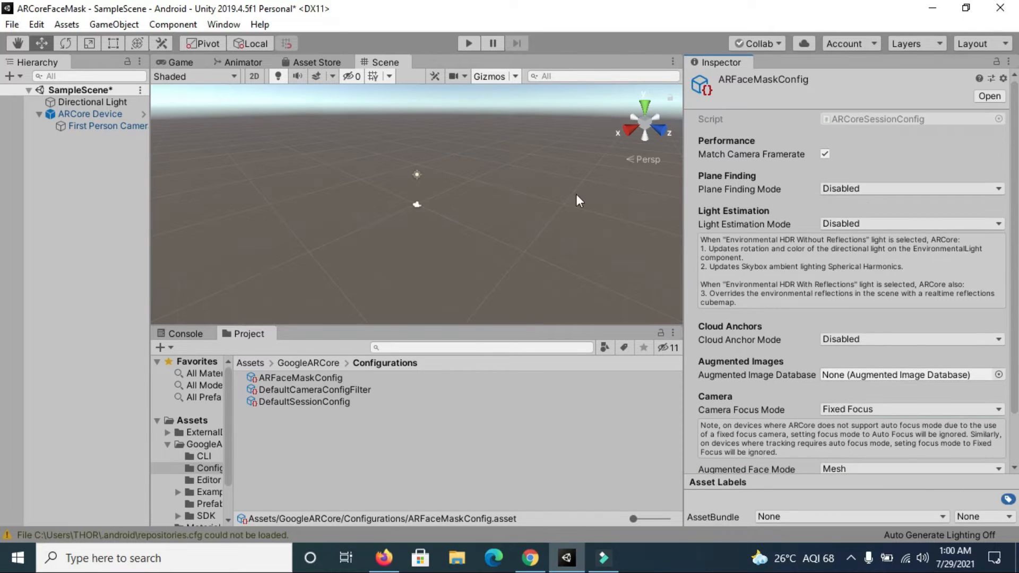
- Select ARCore Device, check the selfie-camera console error, and set Device Camera Direction to Front Facing
click(107, 125)
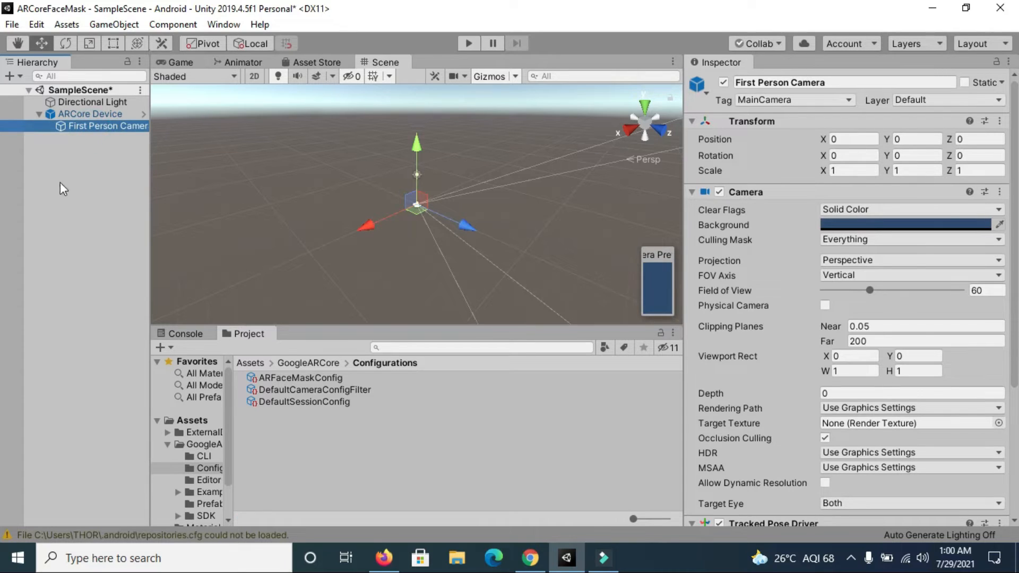
click(91, 114)
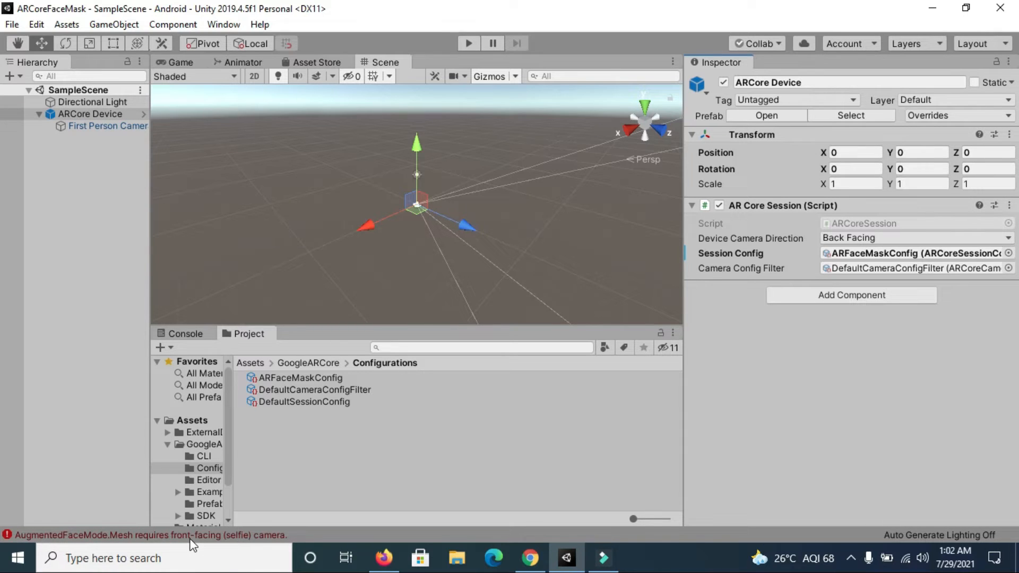
click(184, 333)
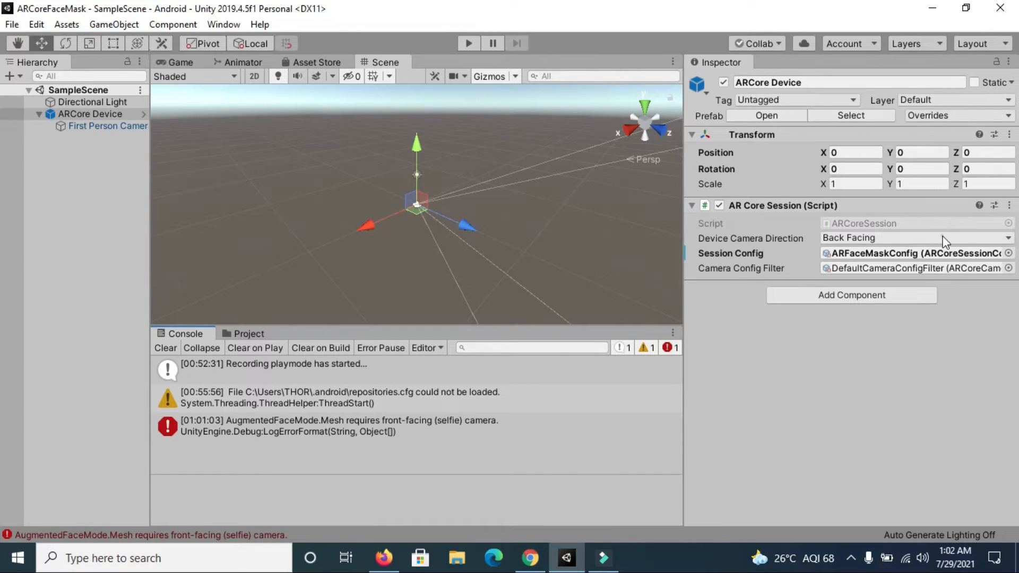
click(913, 237)
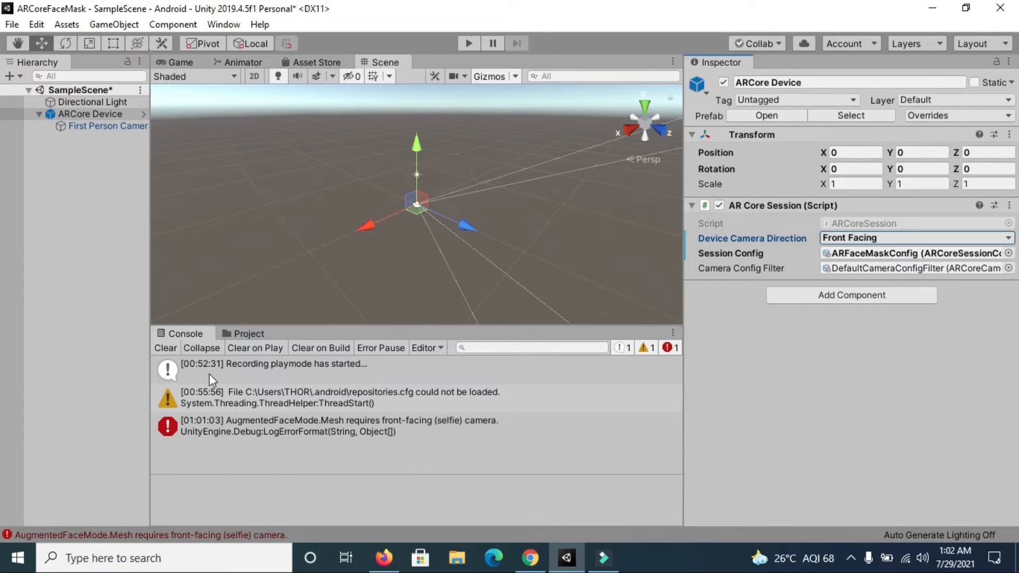
click(165, 348)
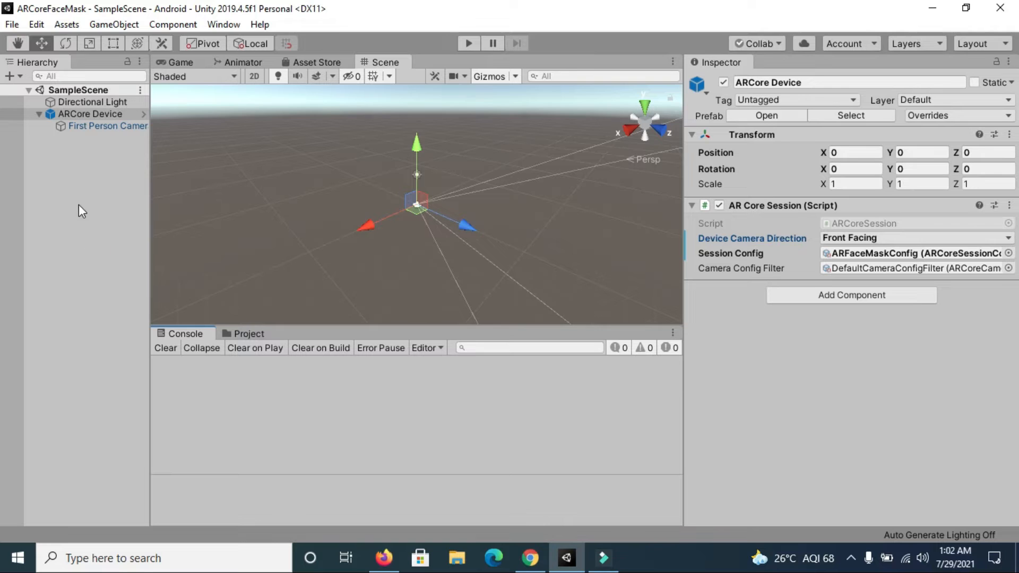
- Add an empty scene object named FaceAttachment and show the project assets
right_click(90, 114)
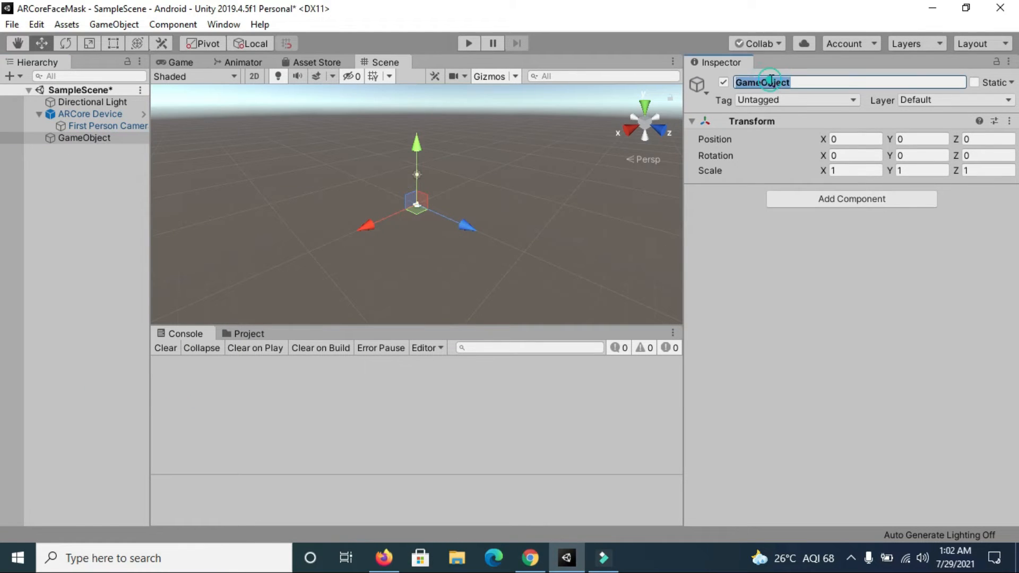
text(F)
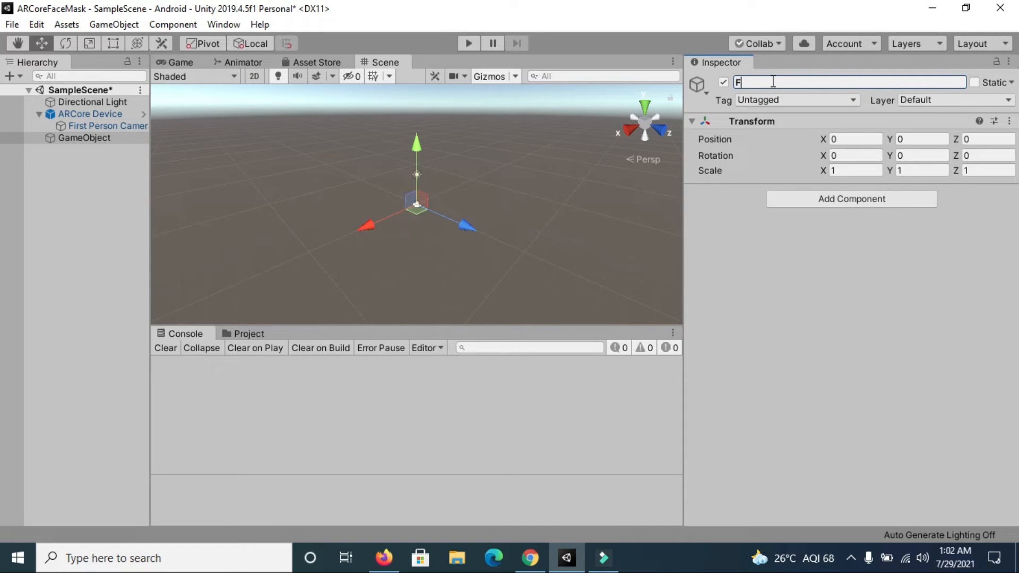
text(aceAttachment)
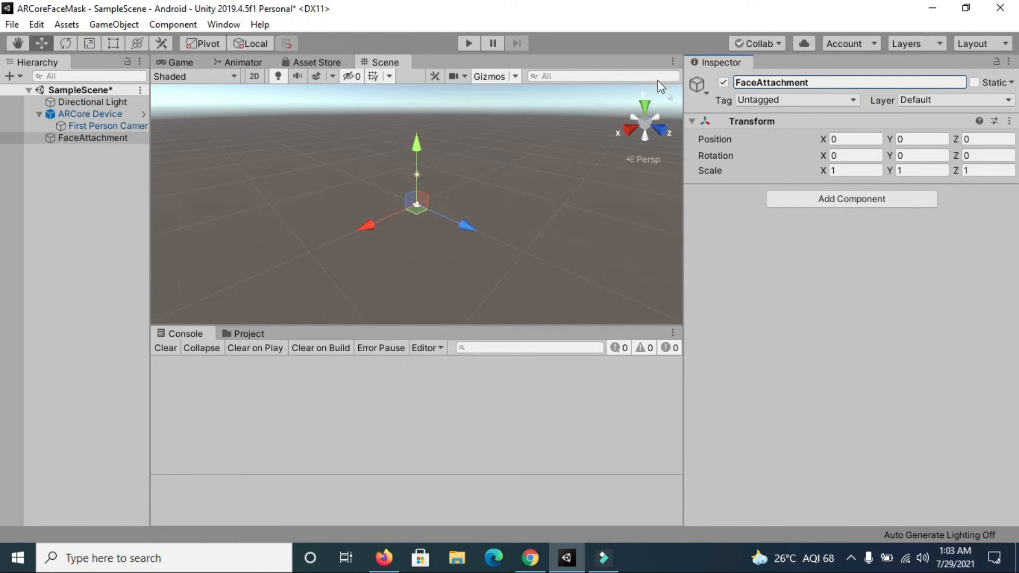
click(248, 333)
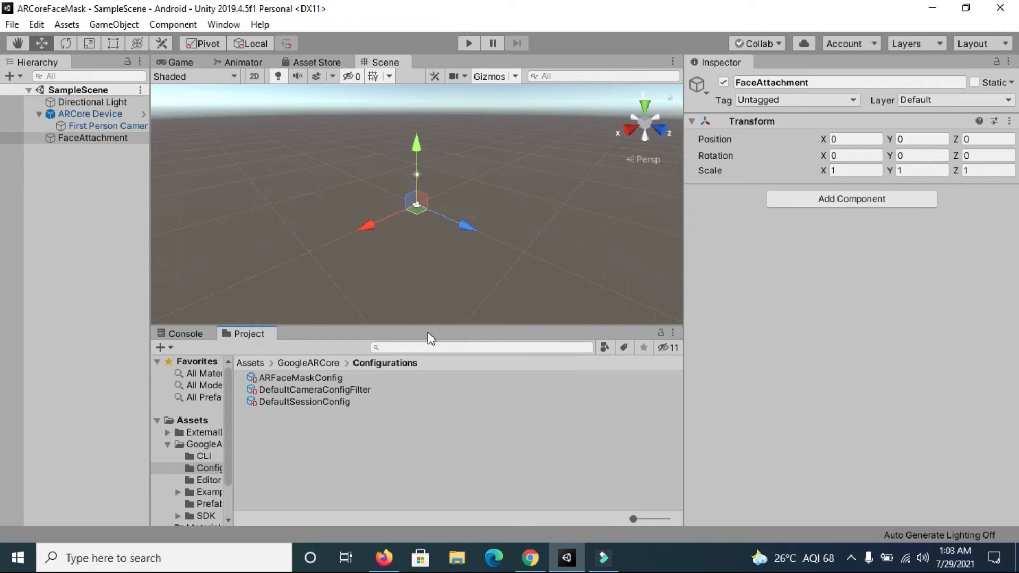
- Search 'can', drag canonical_face_mesh into the Hierarchy and unpack the prefab completely
click(481, 347)
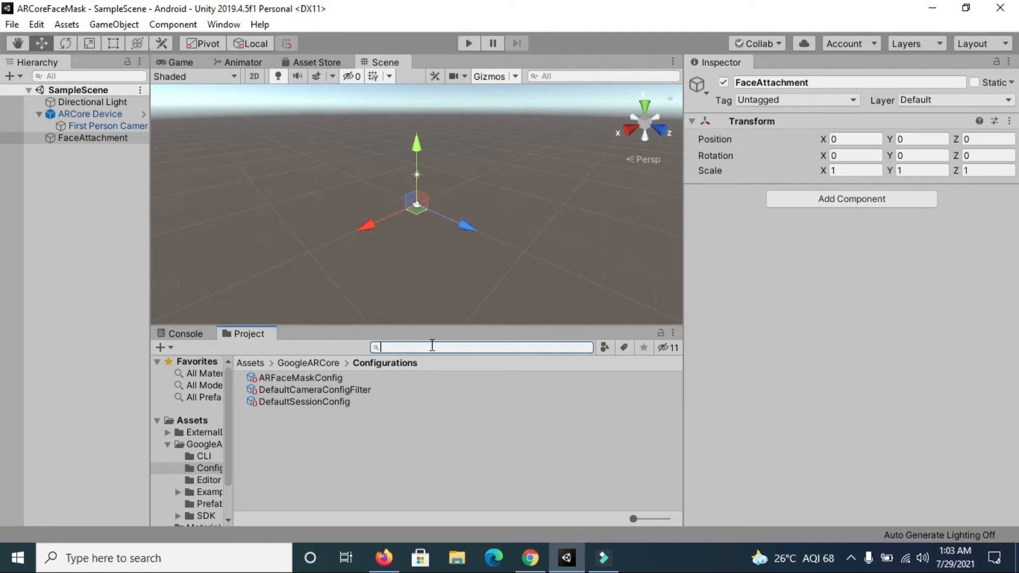
text(can)
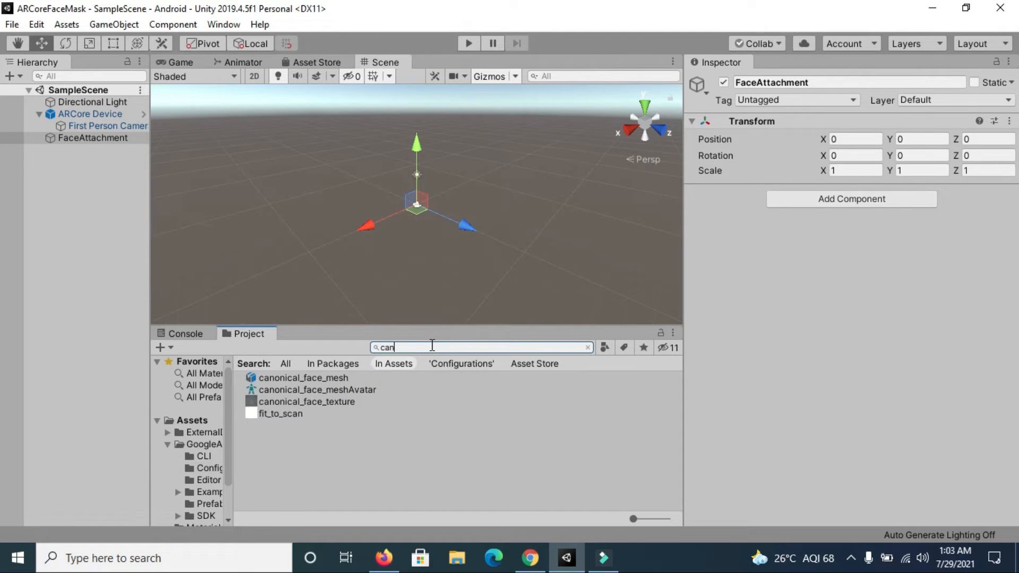
click(304, 377)
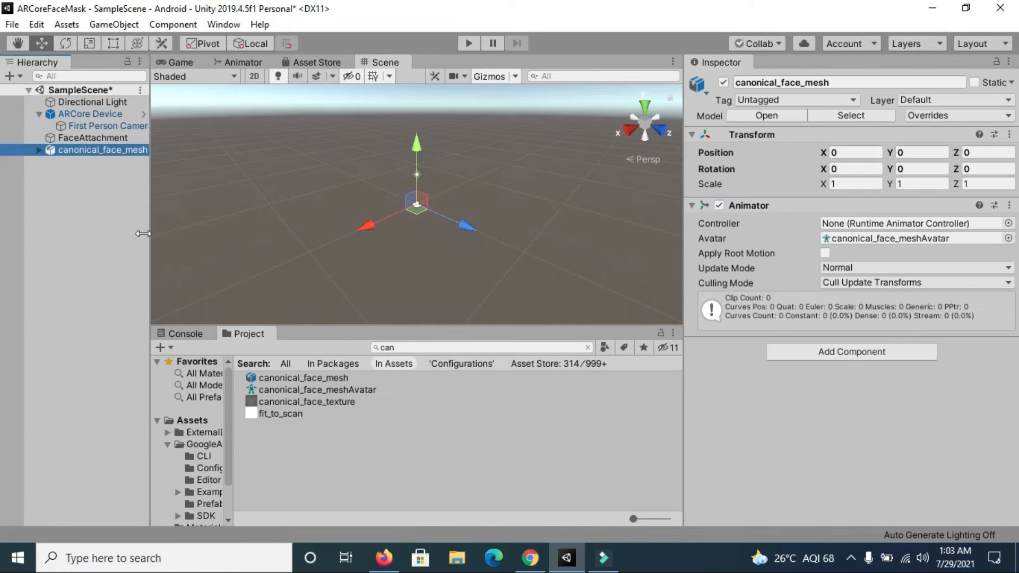
right_click(101, 149)
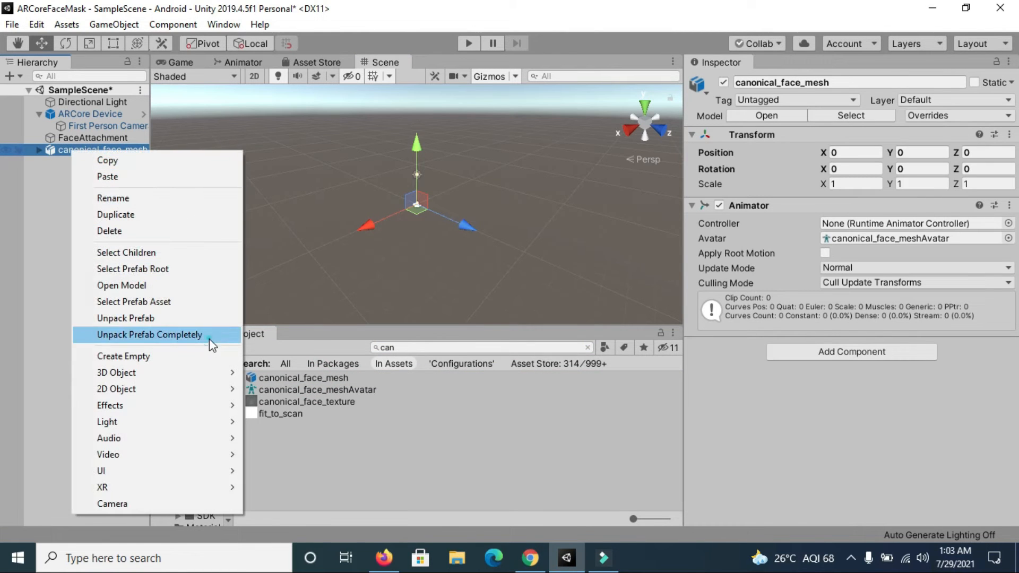
click(149, 334)
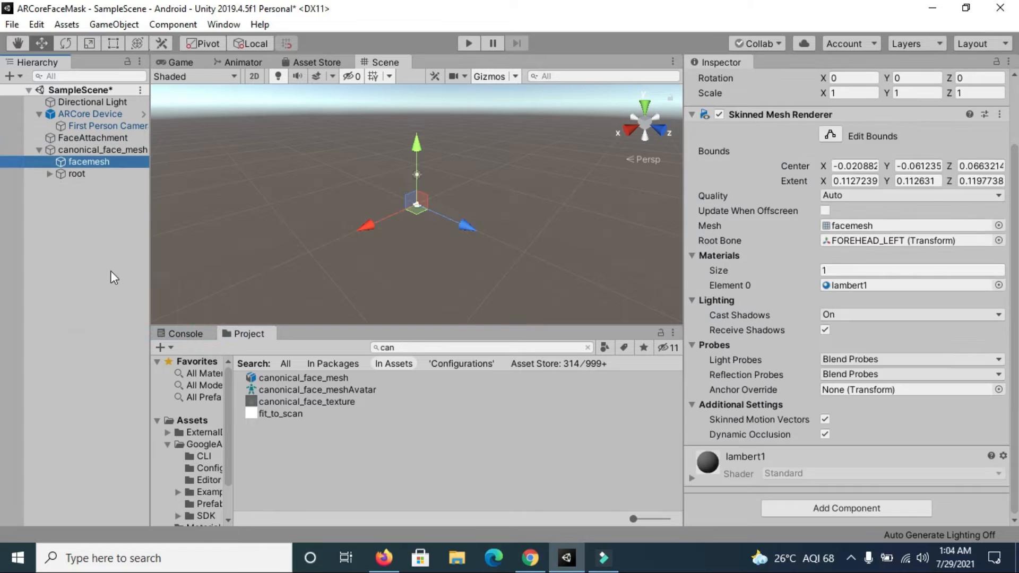
- Add an AR Core Augmented Face Rig to the face mesh with Auto Bind enabled
click(102, 149)
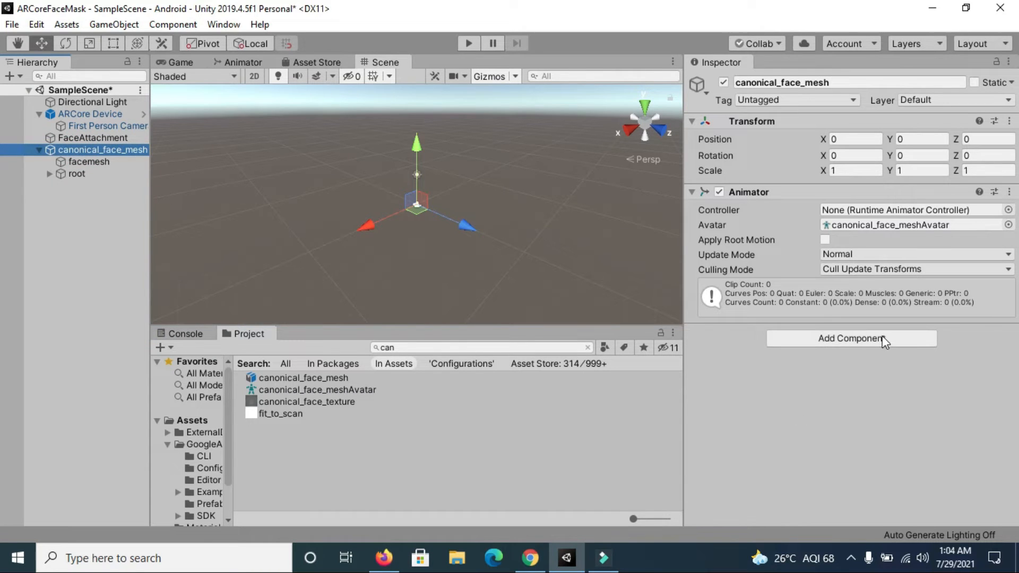
click(850, 338)
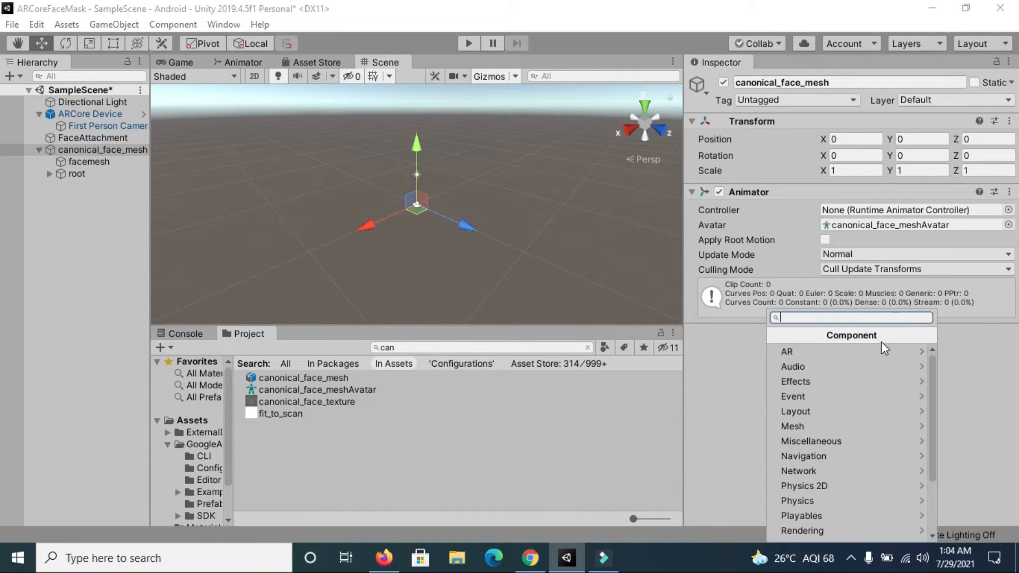
text(face)
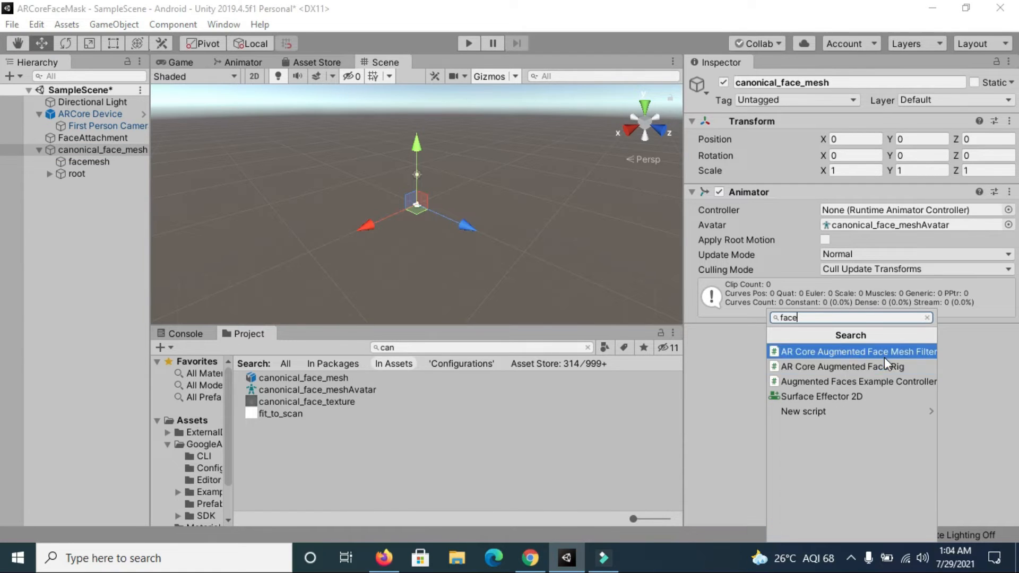
click(841, 365)
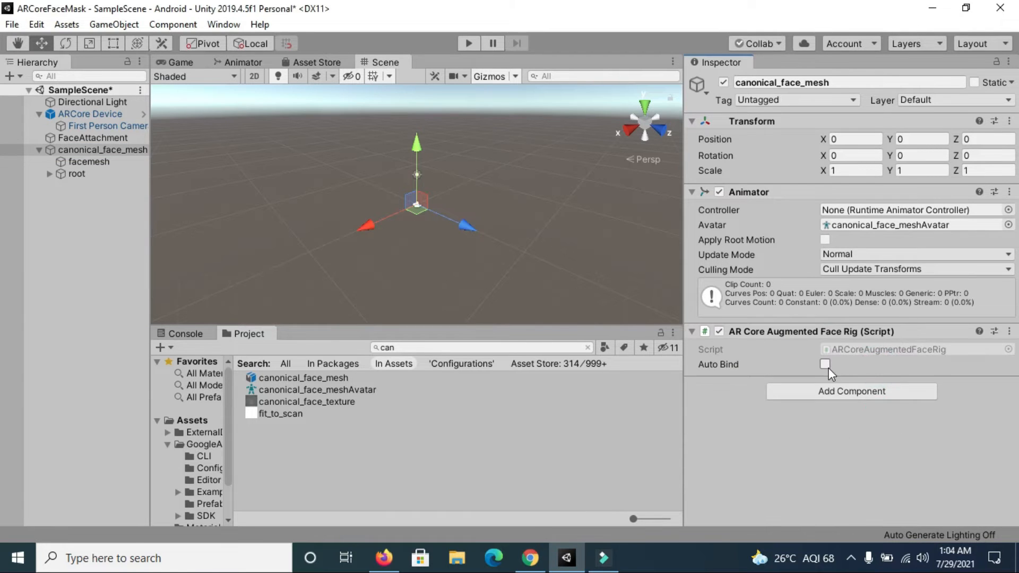
click(825, 364)
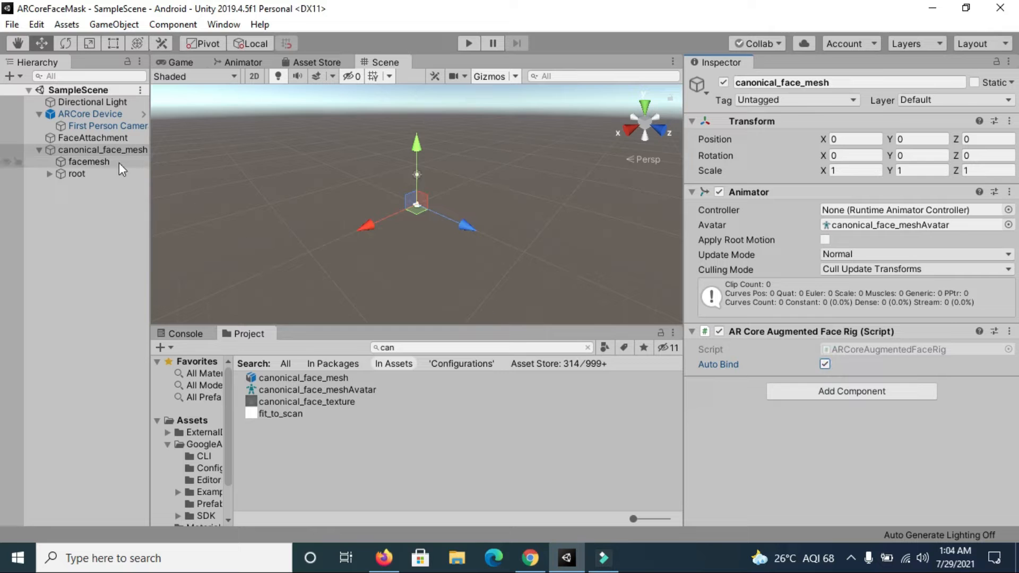
mouse_move(80, 170)
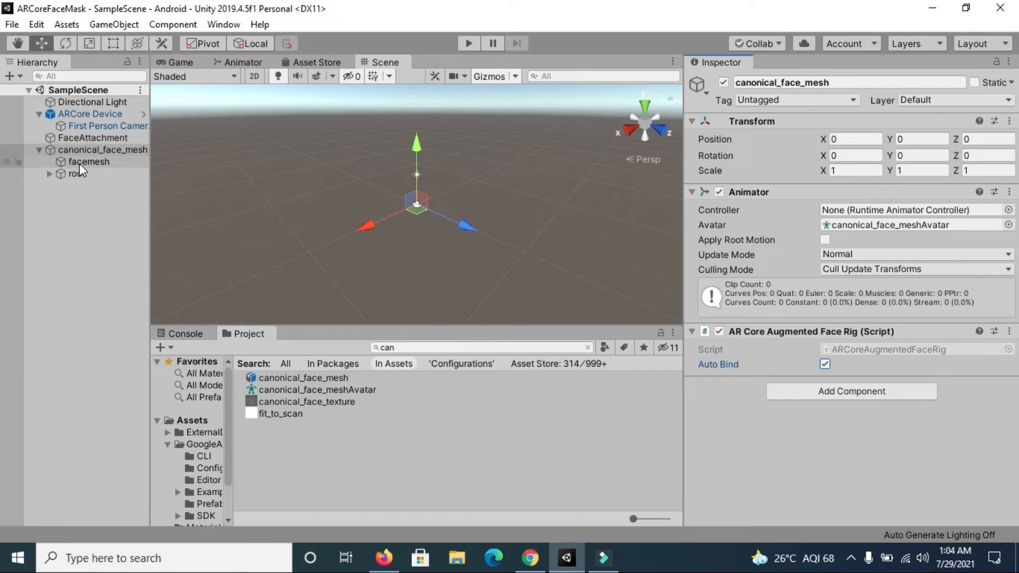
click(90, 162)
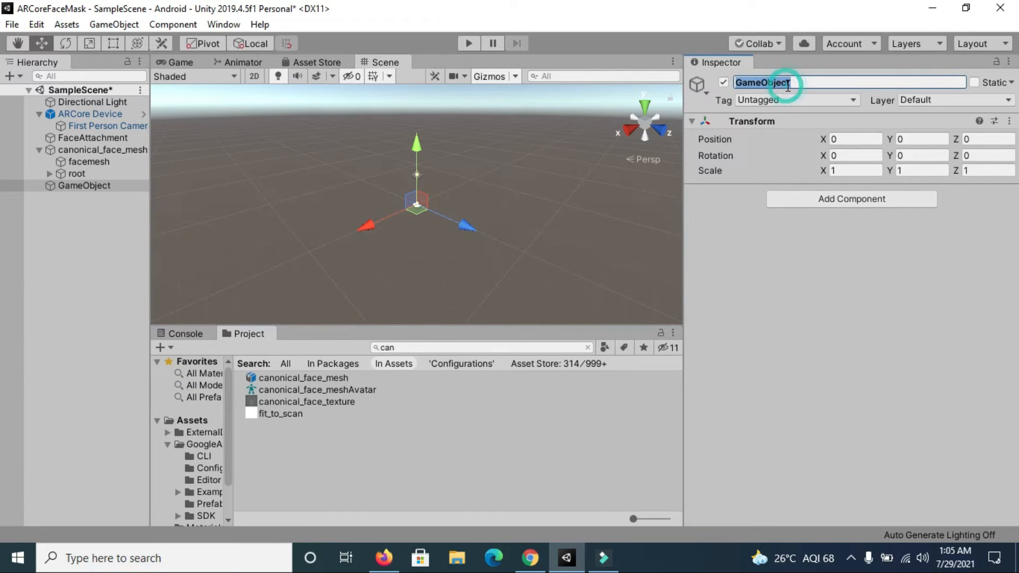
- Name the object FaceTexture; add Mesh Renderer, Mesh Filter, and auto-binding Augmented Face Mesh Filter
text(faceTexture)
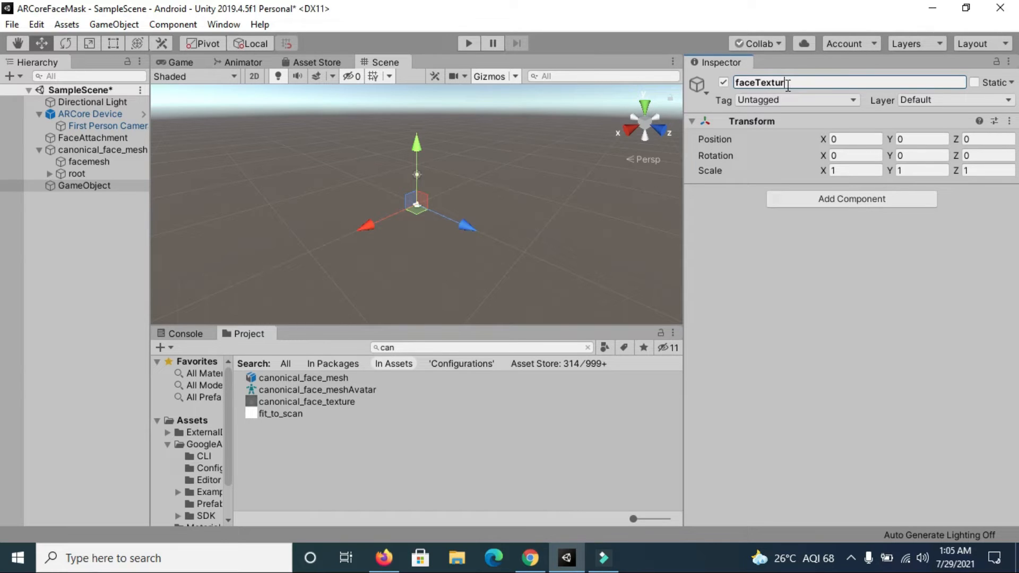
text(e)
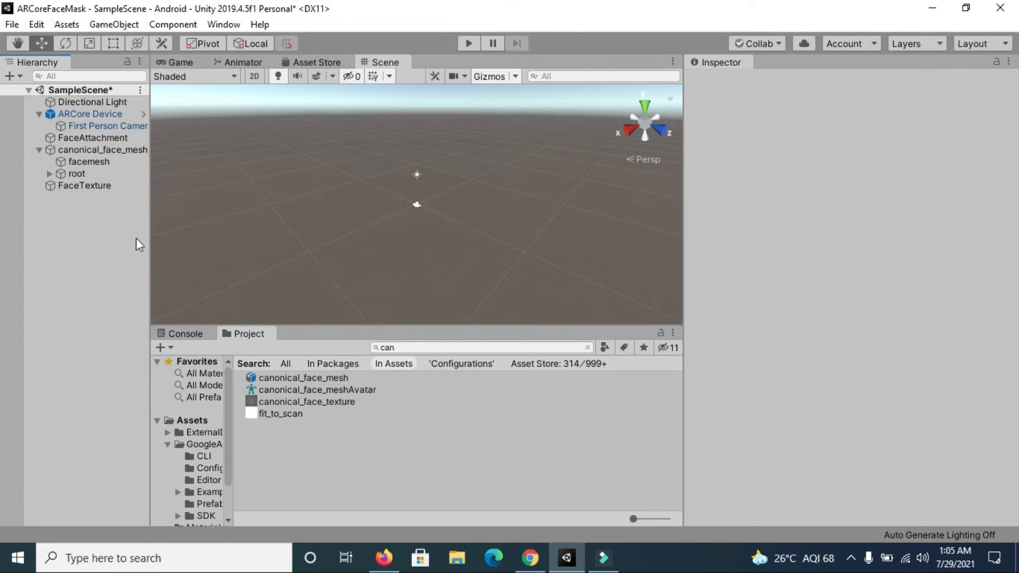
click(84, 185)
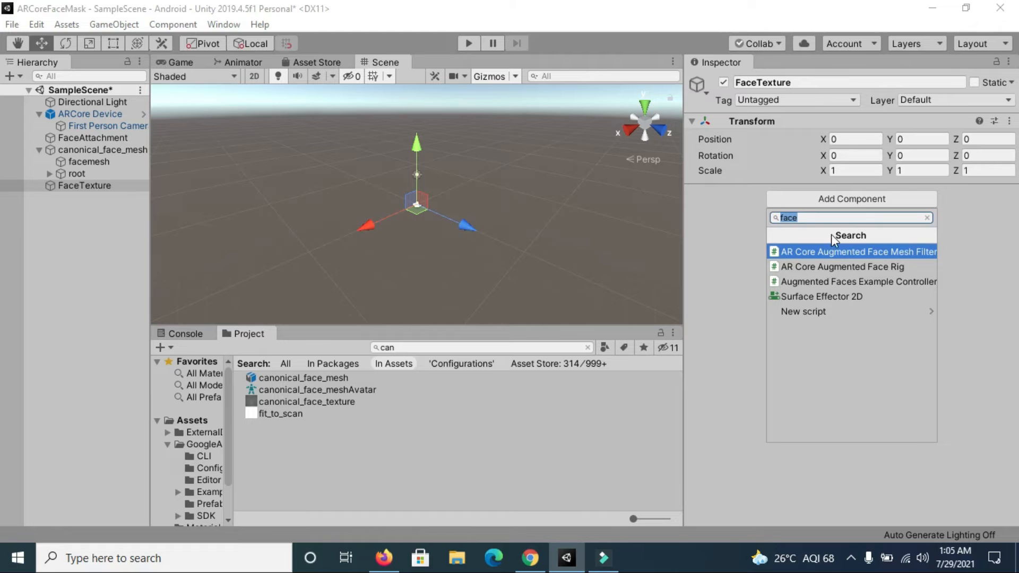
text(mesh)
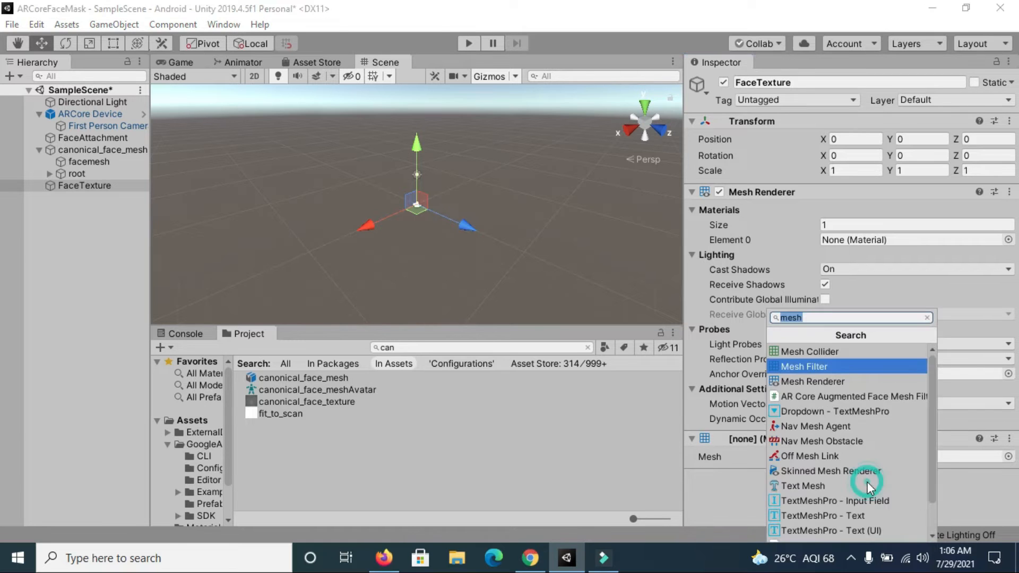
text(arc)
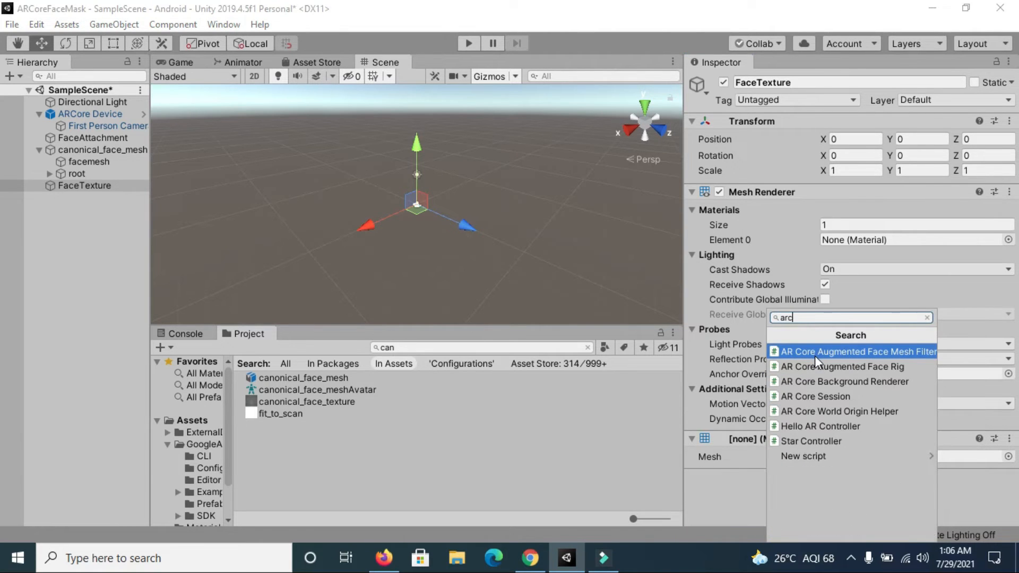
mouse_move(832, 360)
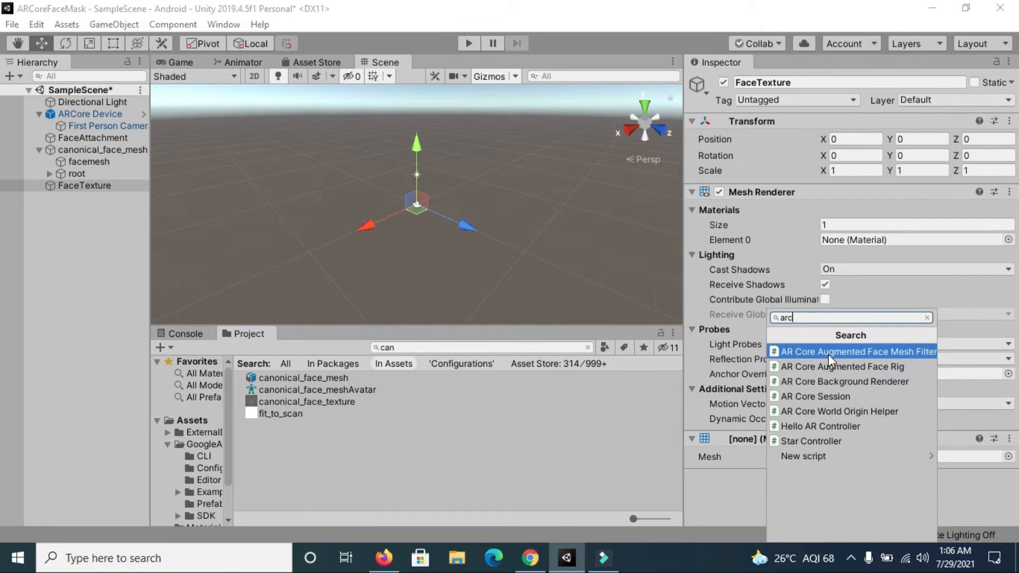
click(855, 351)
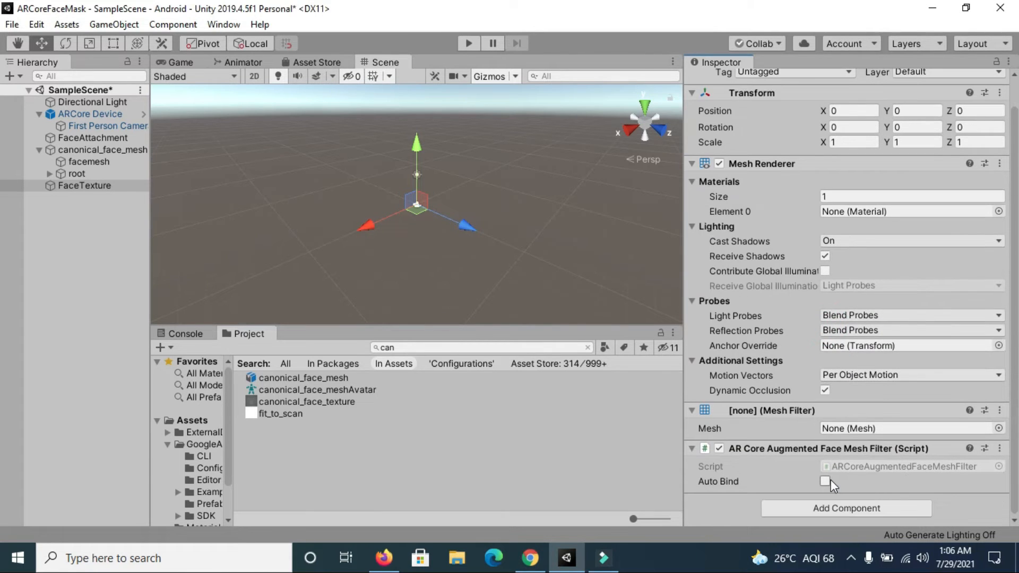
click(825, 481)
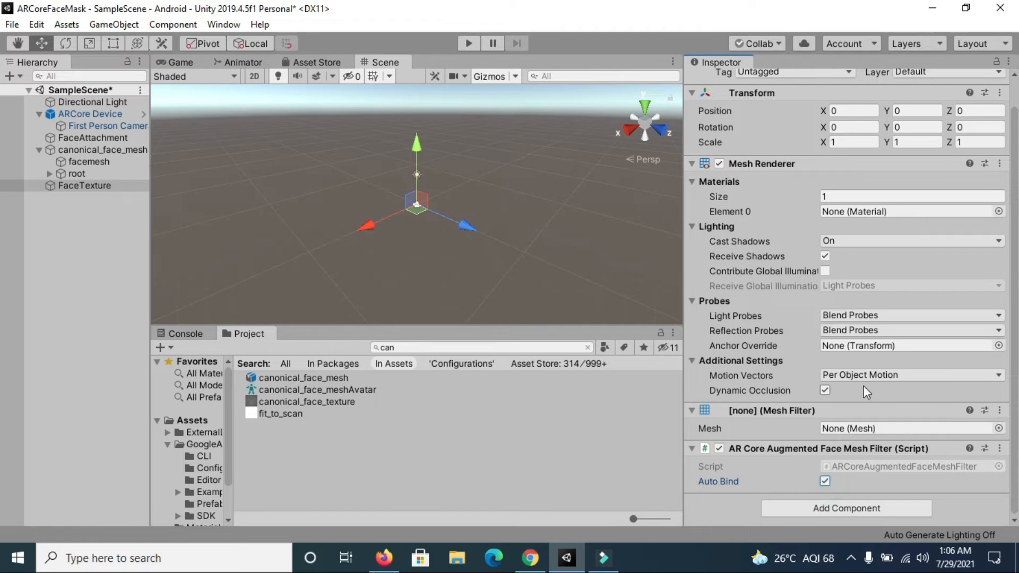
- Select canonical_face_mesh and its FaceAttachment parent in the Hierarchy
click(83, 185)
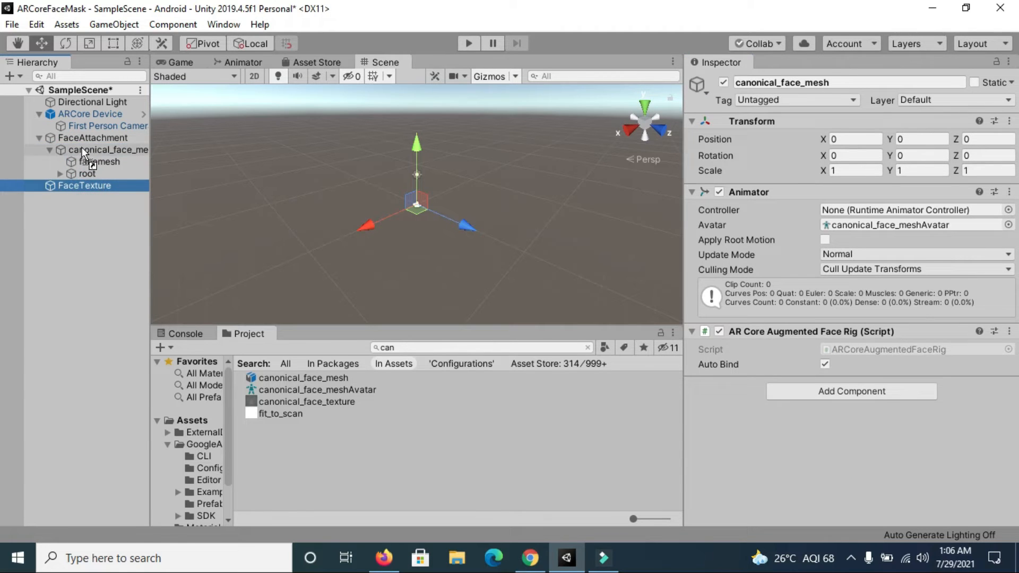
click(92, 137)
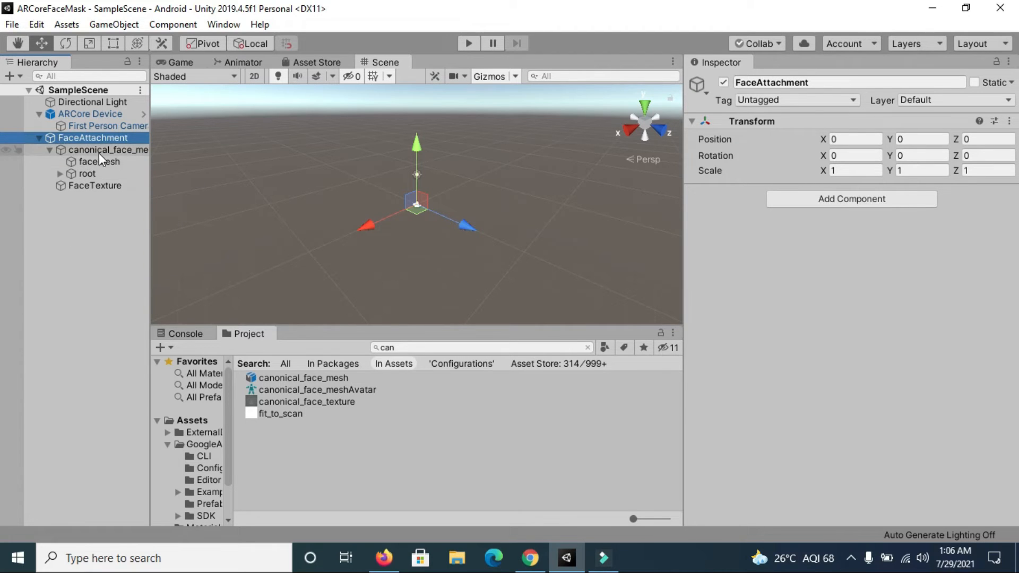
click(108, 149)
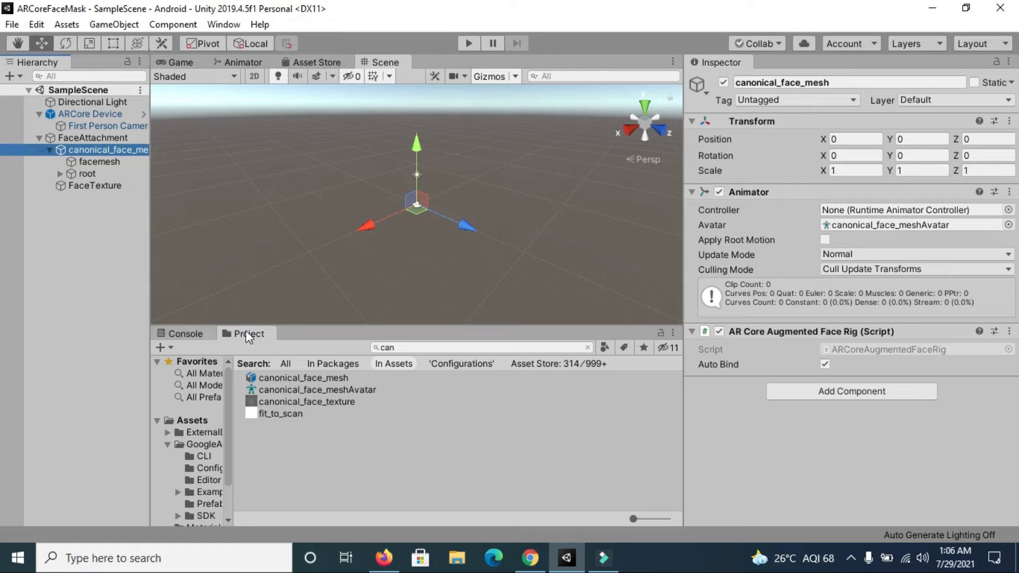
- Clear the Project asset search so all Assets folders list again
click(587, 347)
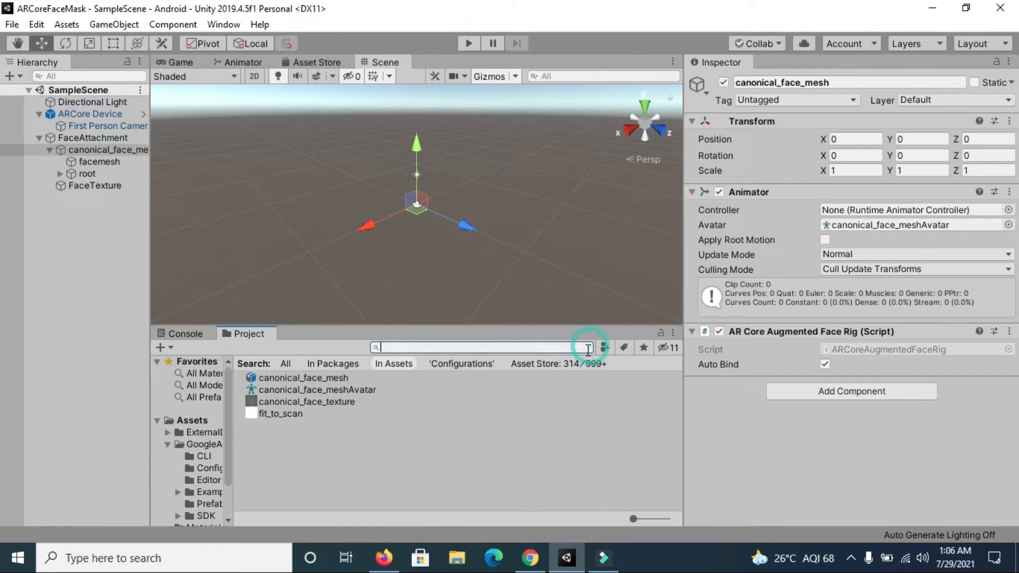
click(588, 347)
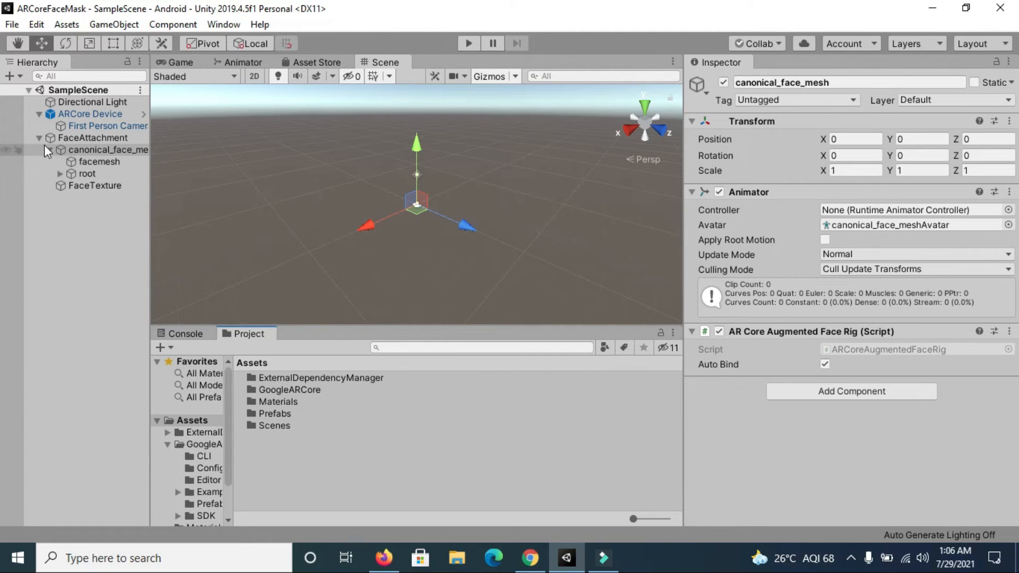
click(456, 557)
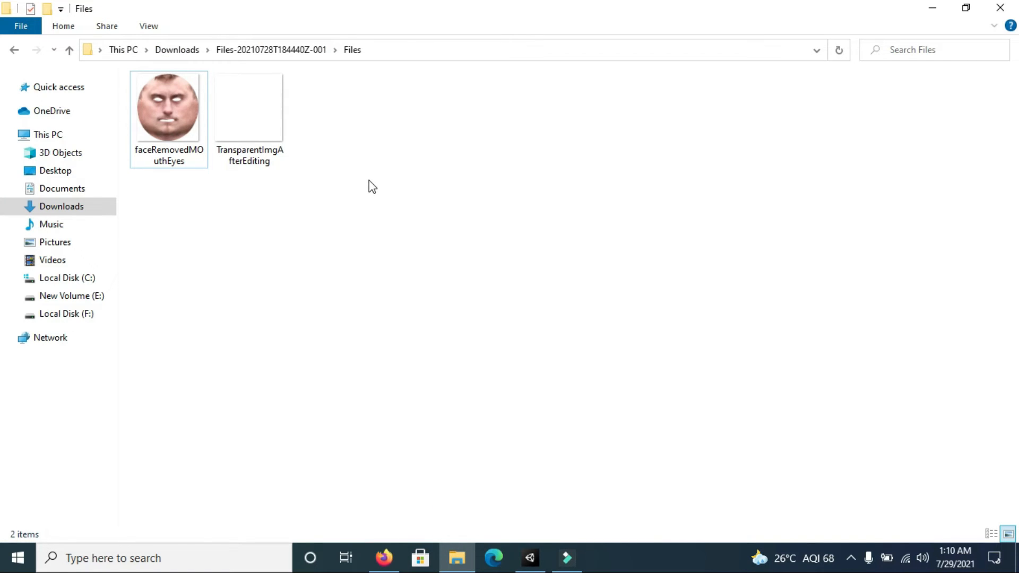
- View faceRemovedMOuthEyes.png in Photos
click(168, 107)
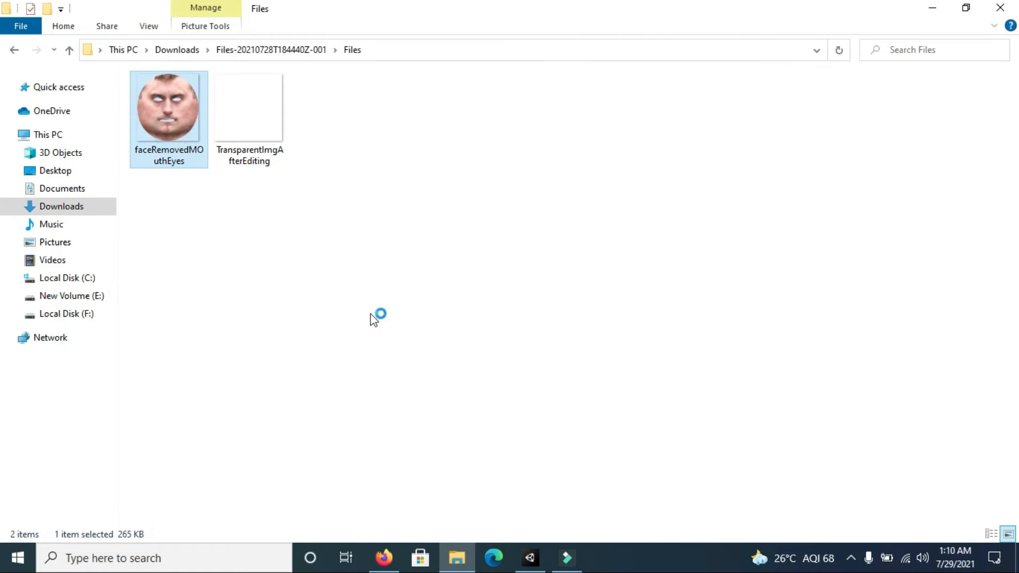
click(383, 558)
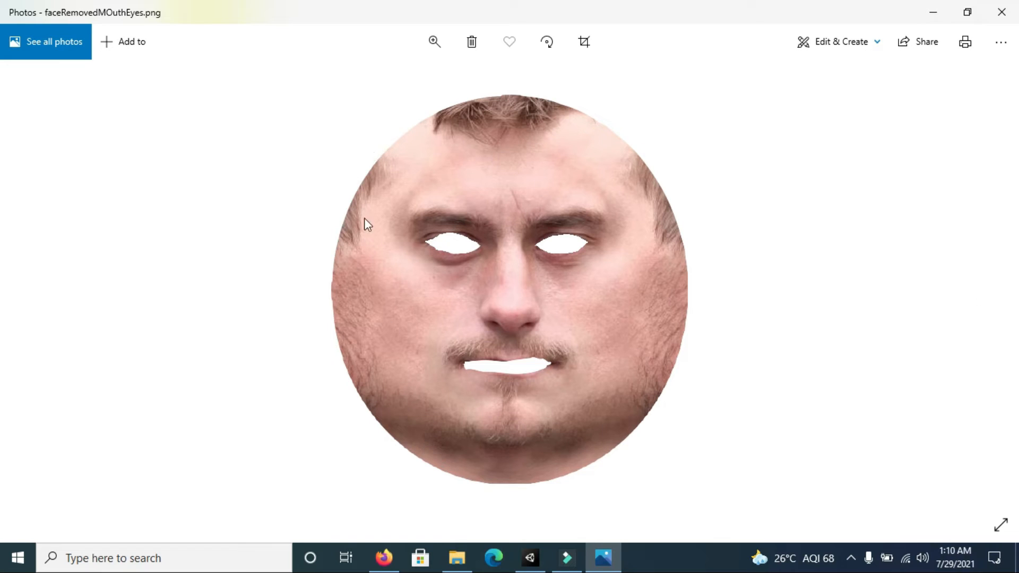
mouse_move(466, 105)
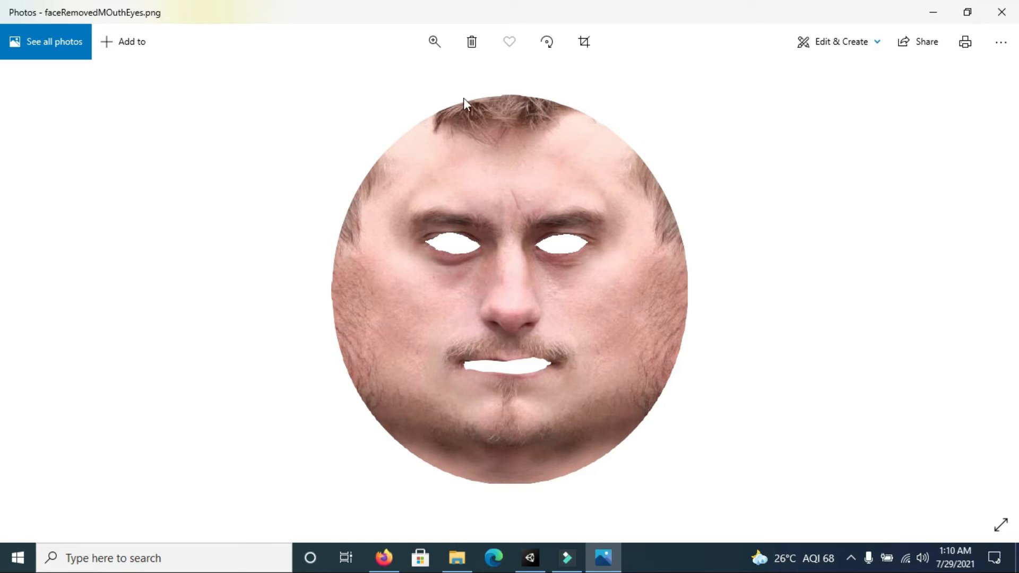
mouse_move(475, 269)
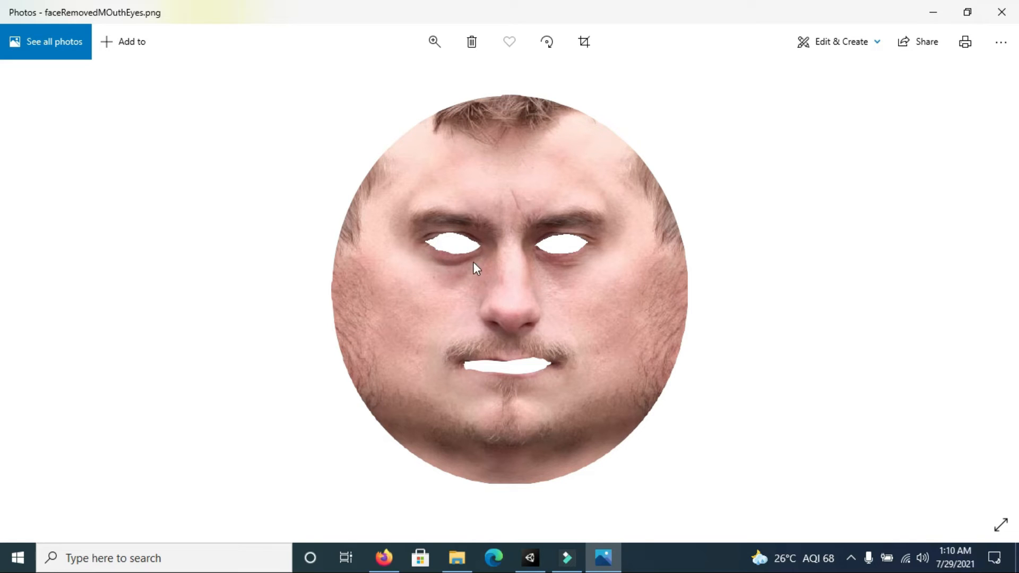
mouse_move(487, 379)
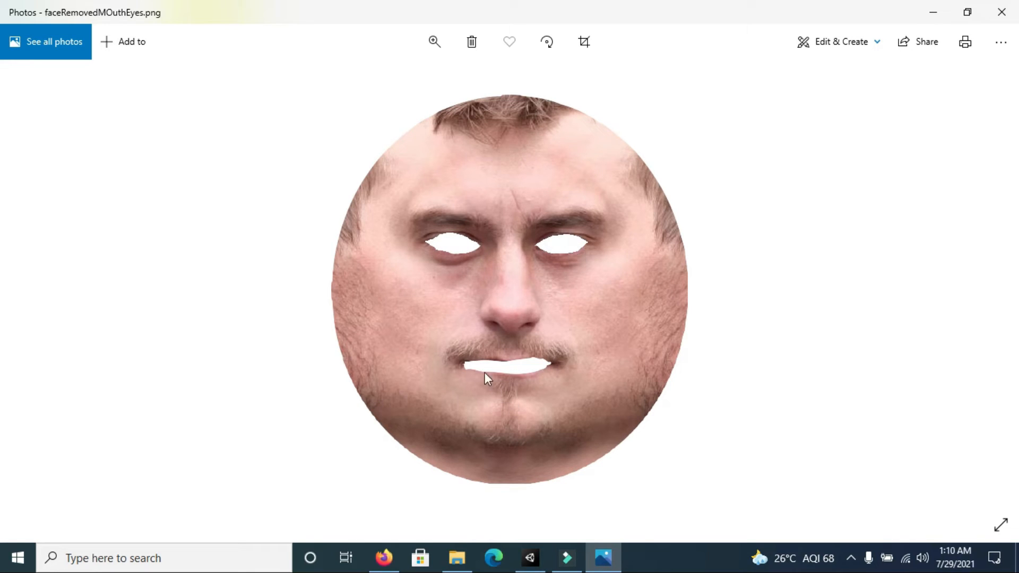
mouse_move(592, 170)
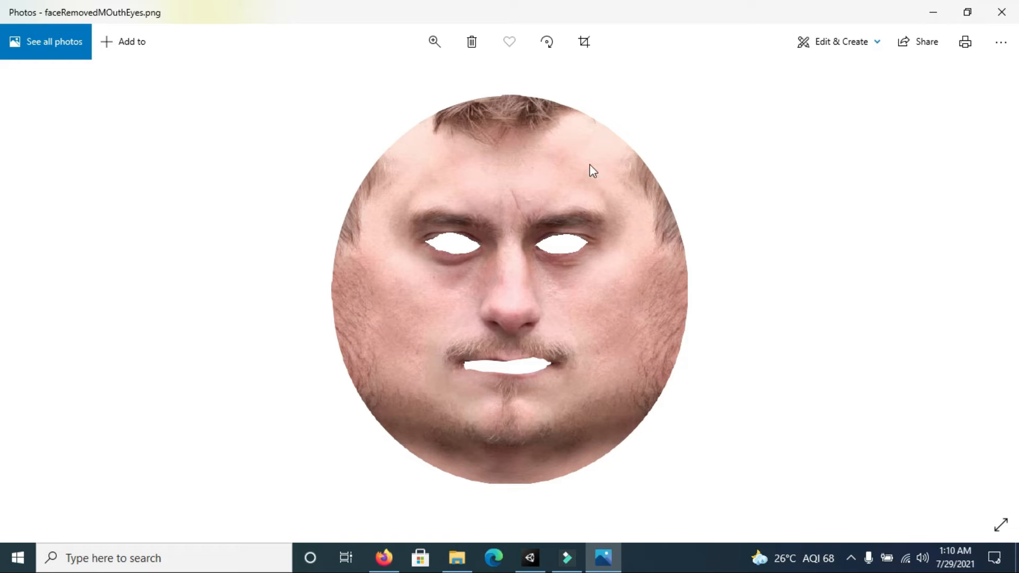
mouse_move(665, 420)
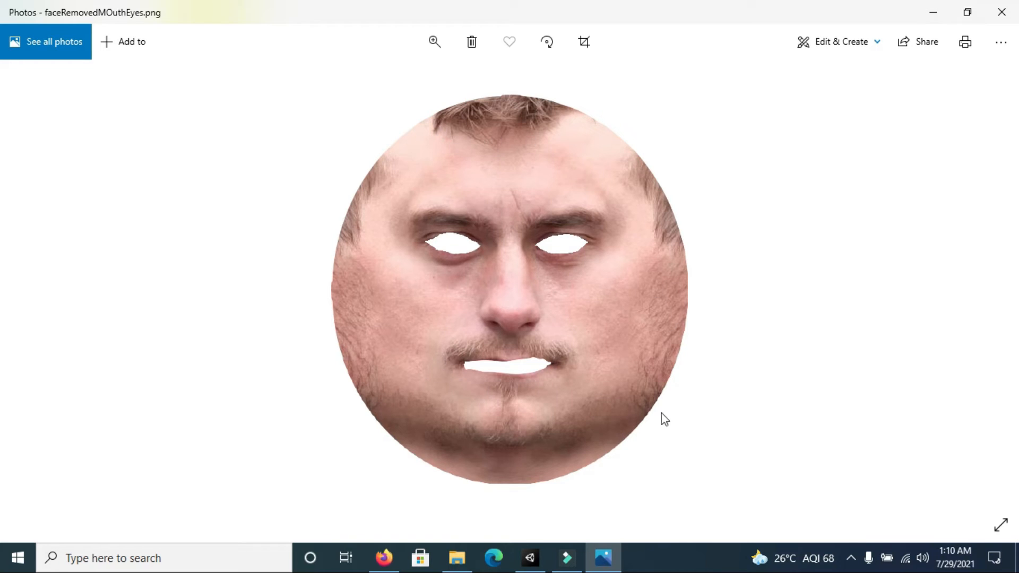
mouse_move(698, 350)
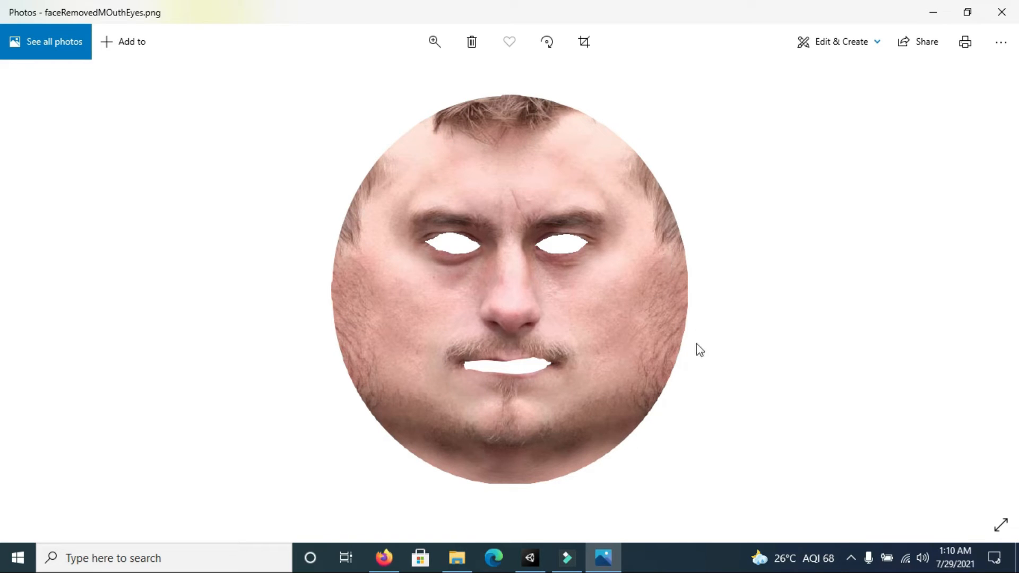
mouse_move(356, 254)
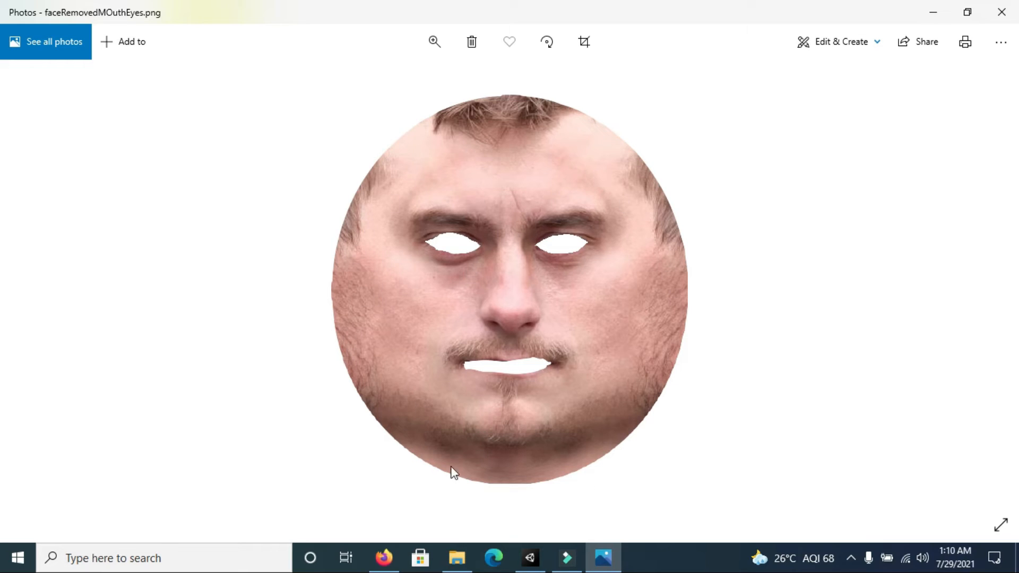
mouse_move(544, 381)
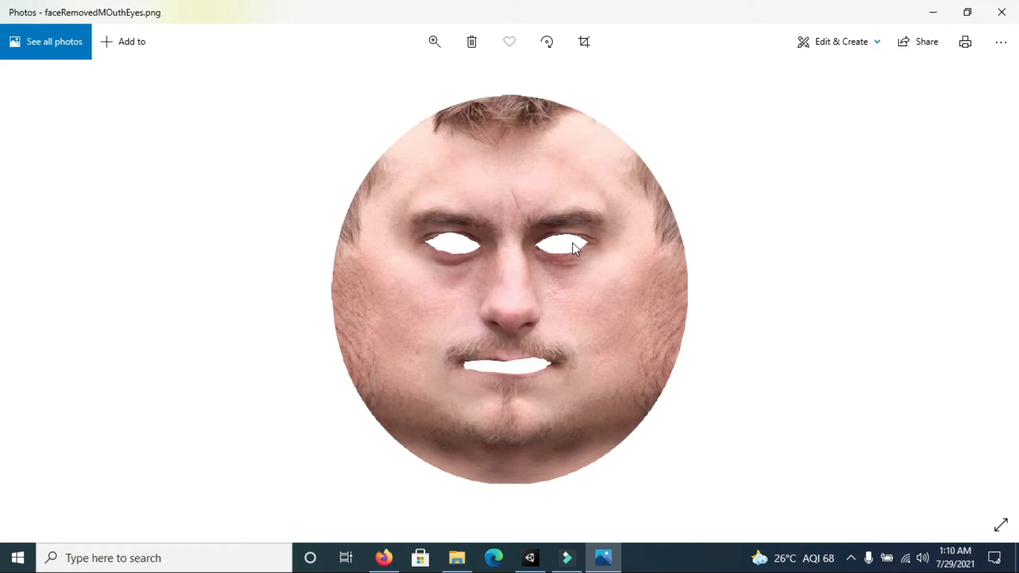
mouse_move(917, 41)
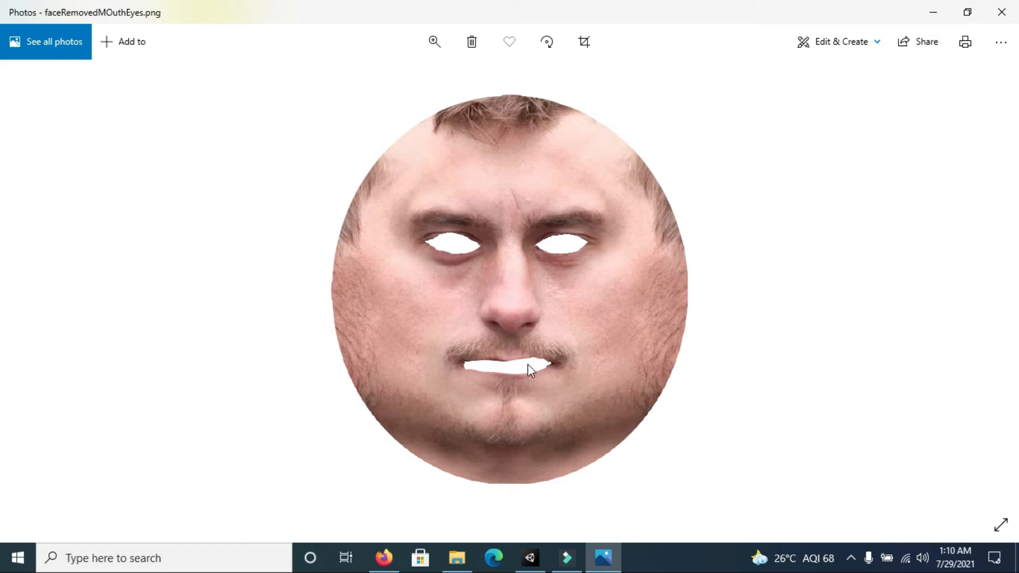
mouse_move(561, 245)
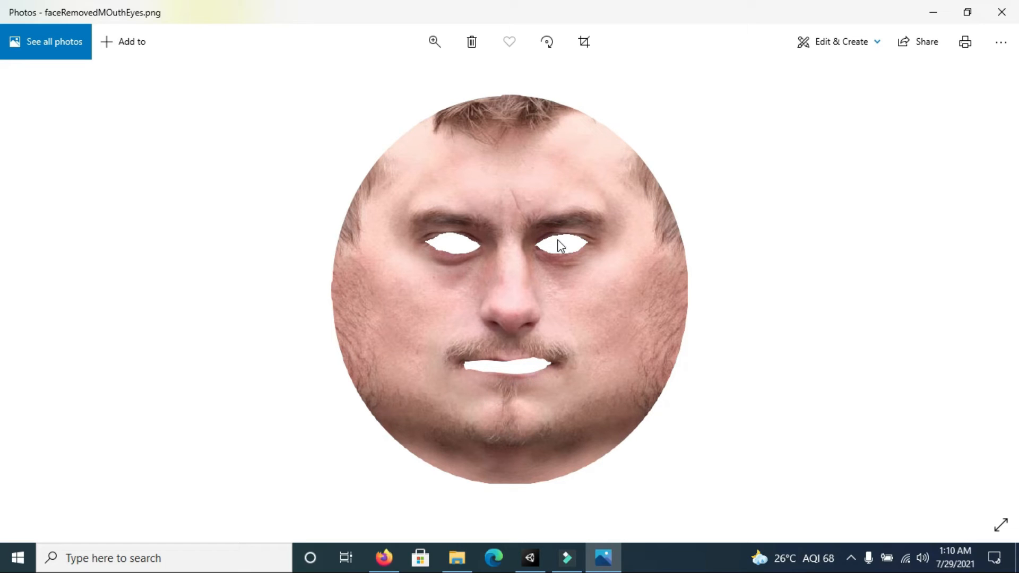
mouse_move(415, 234)
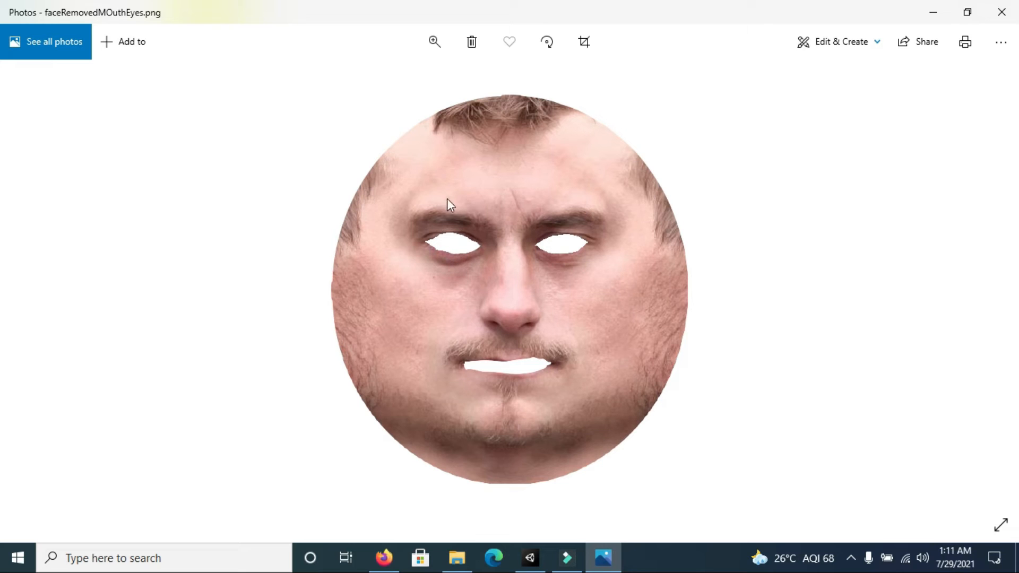
mouse_move(596, 237)
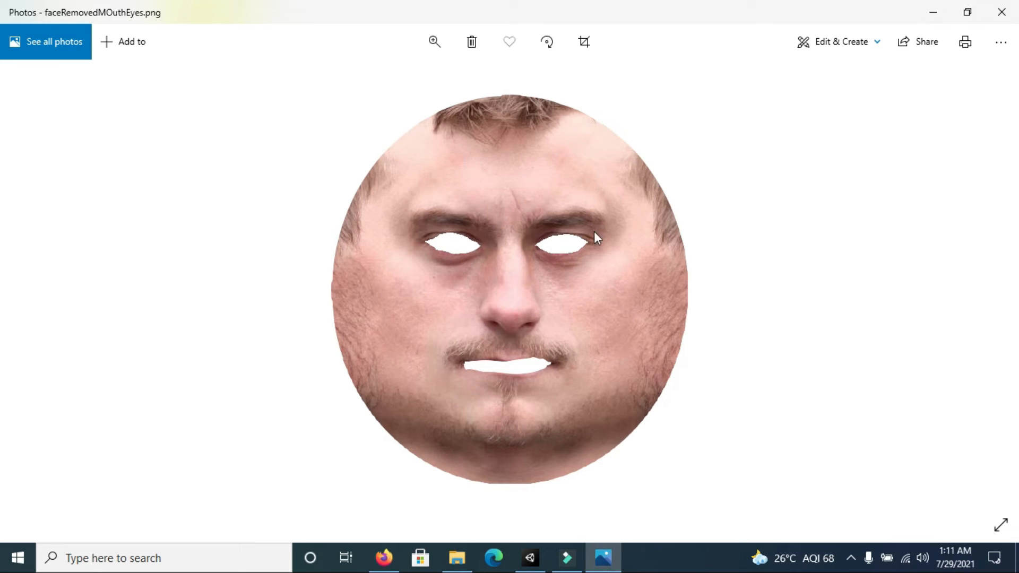
mouse_move(473, 216)
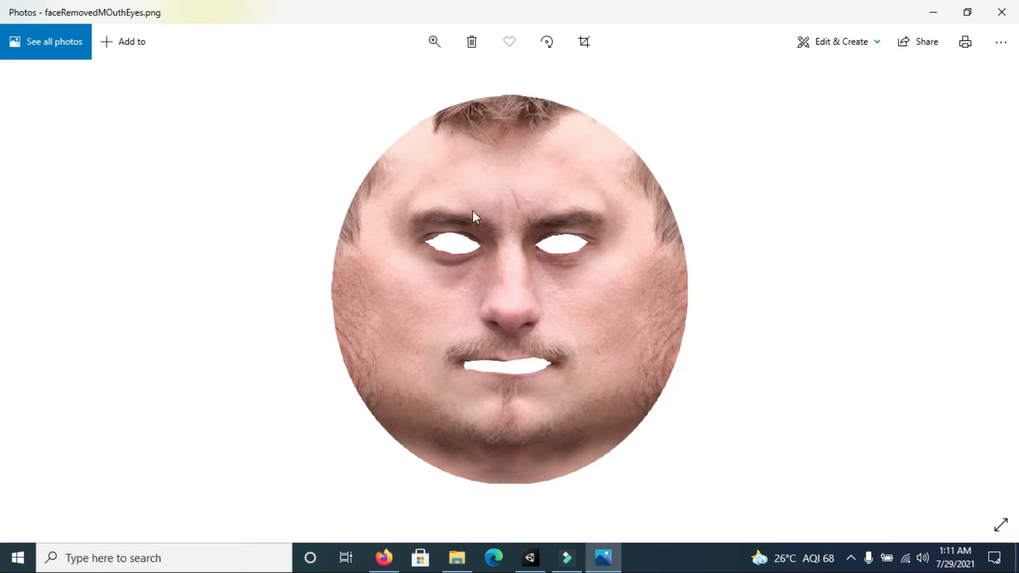
mouse_move(741, 97)
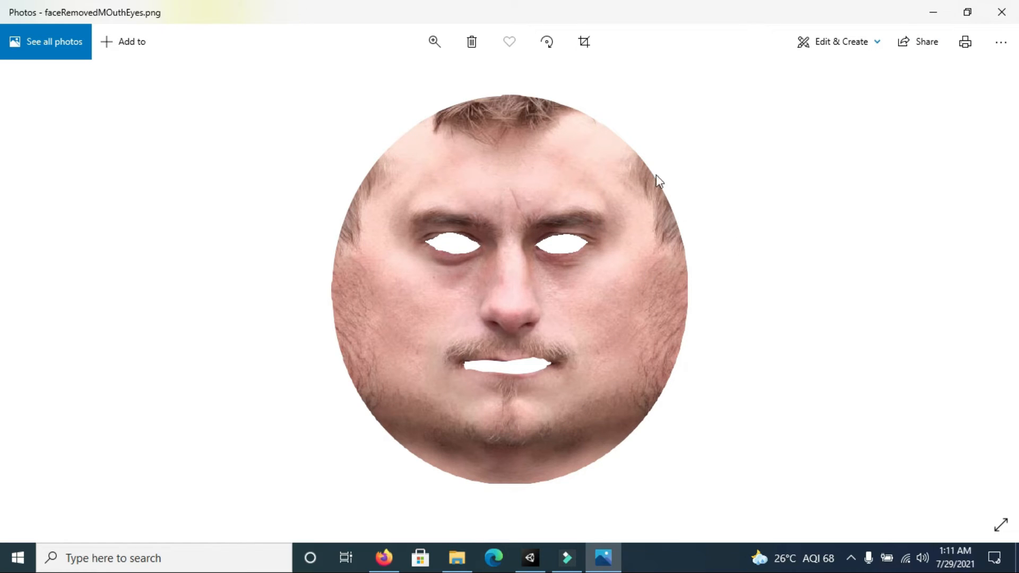
mouse_move(932, 13)
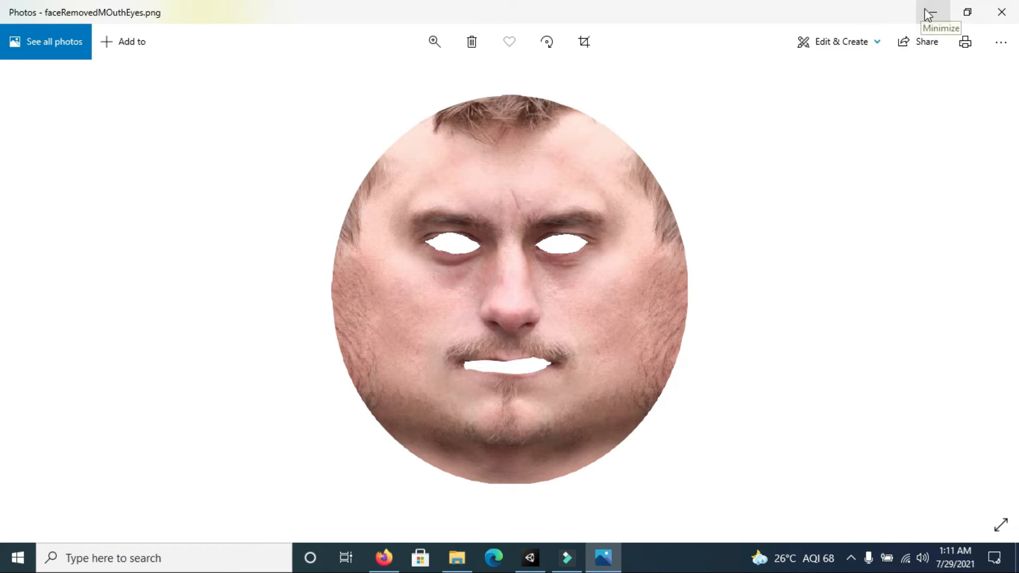
- Minimize Photos and Firefox and return to the downloaded Files folder
click(931, 11)
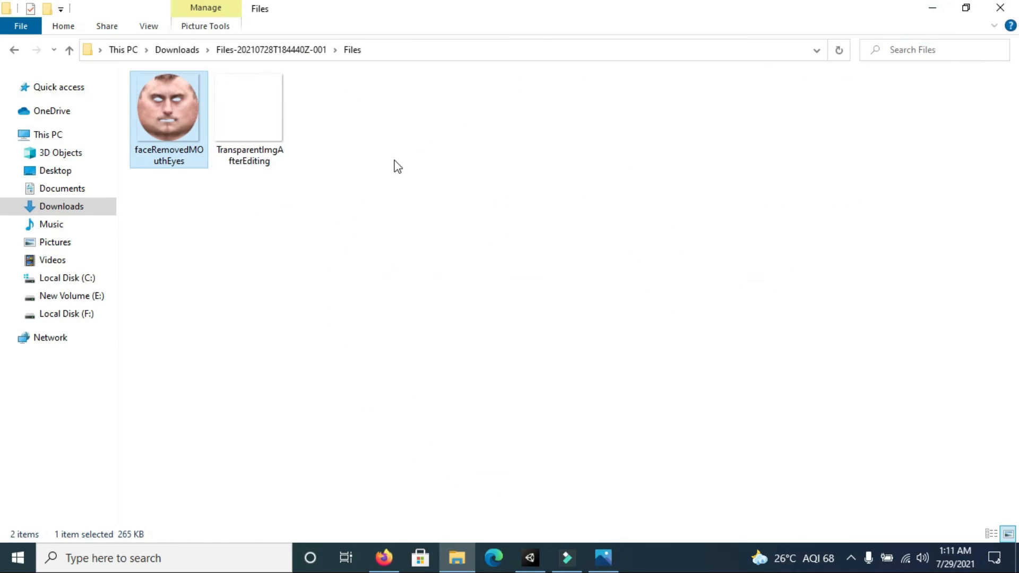
double_click(249, 107)
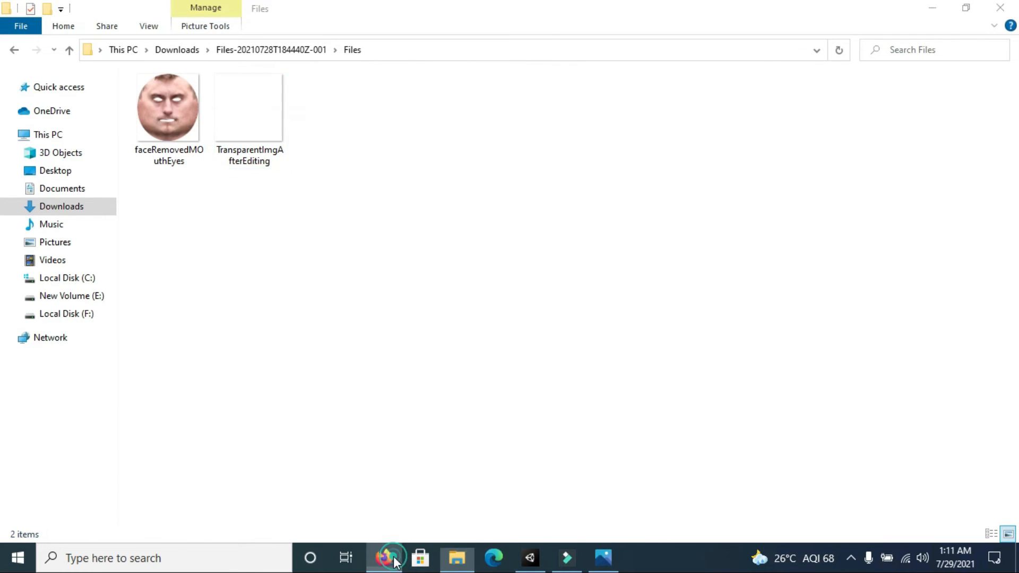
click(385, 558)
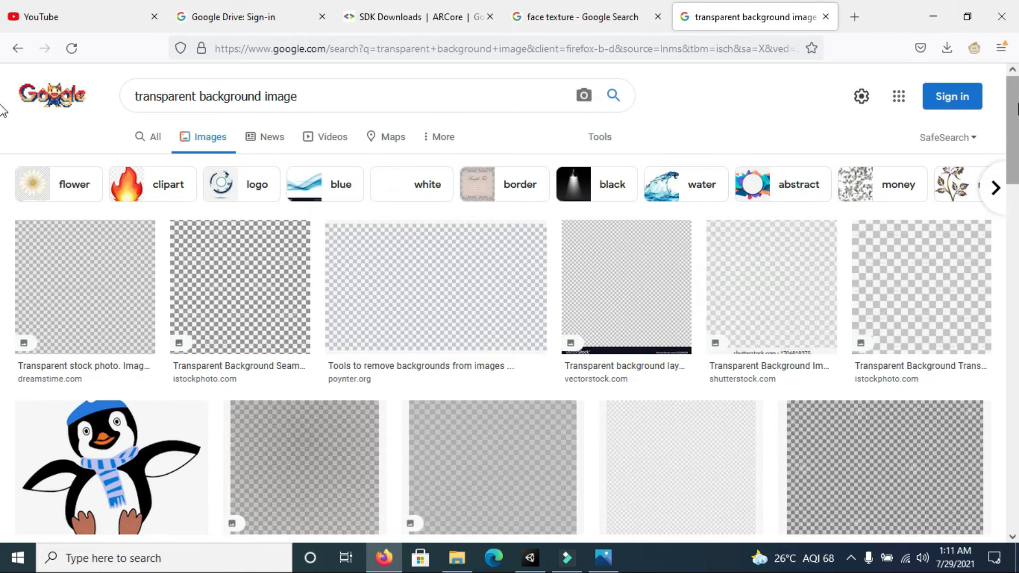
mouse_move(933, 16)
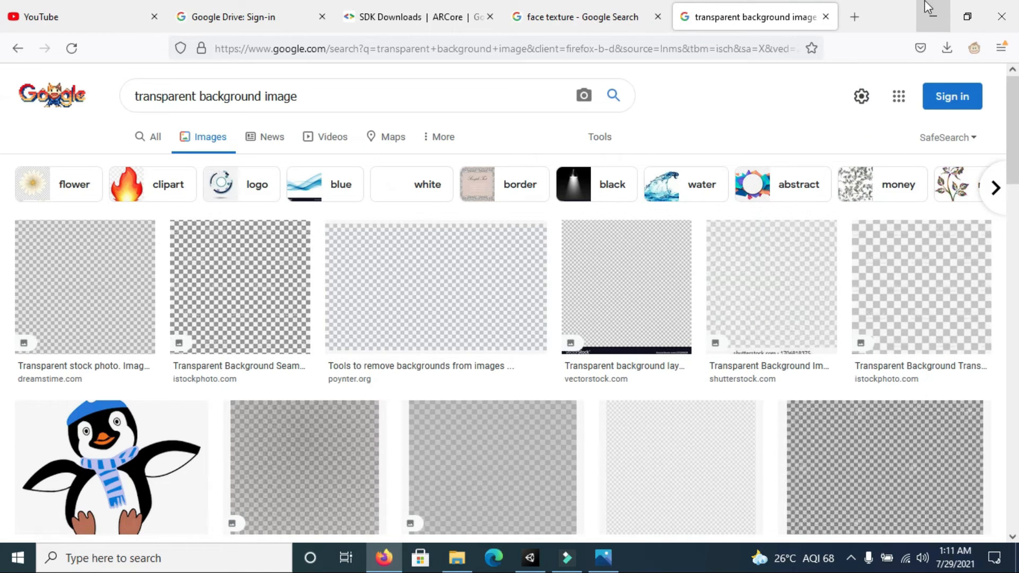
click(457, 557)
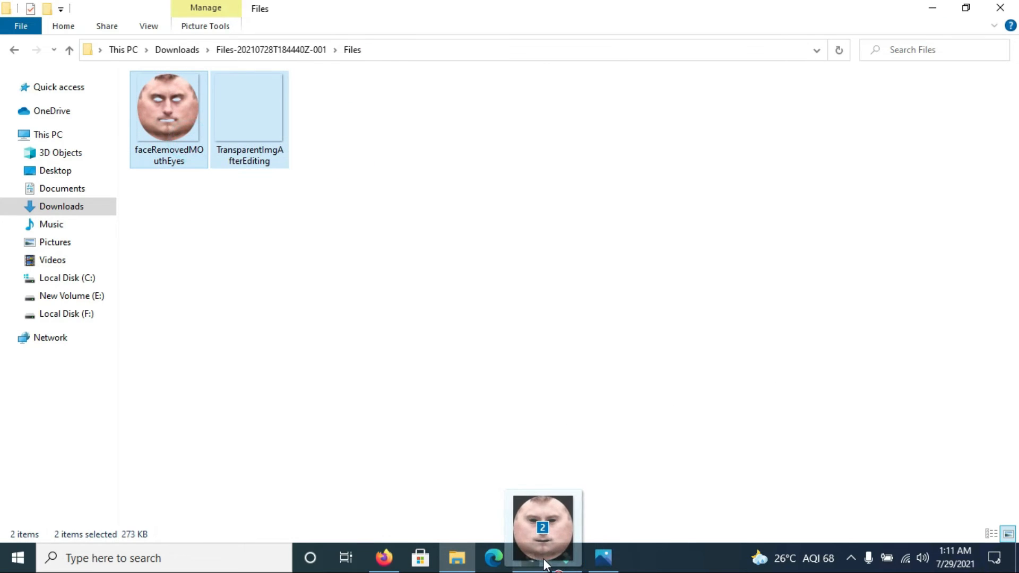
- Add a new material named FaceMaterial, then a second named MeshMaterial
click(529, 558)
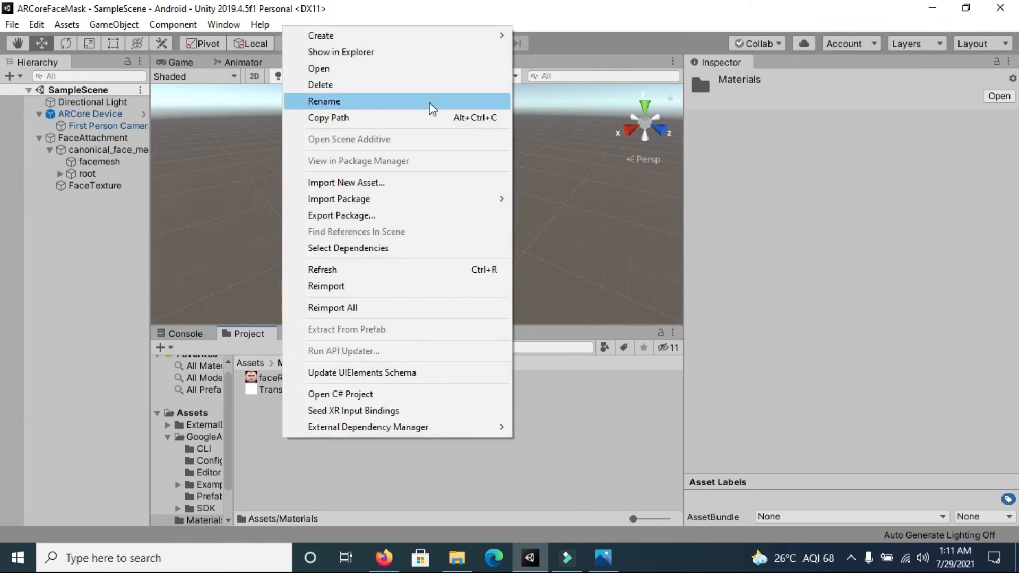
mouse_move(321, 35)
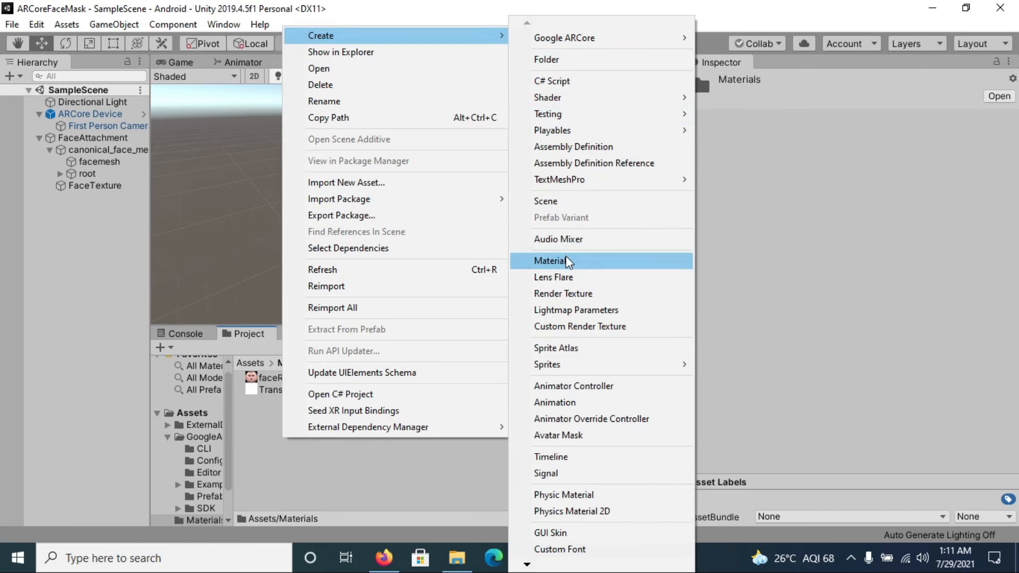
click(550, 260)
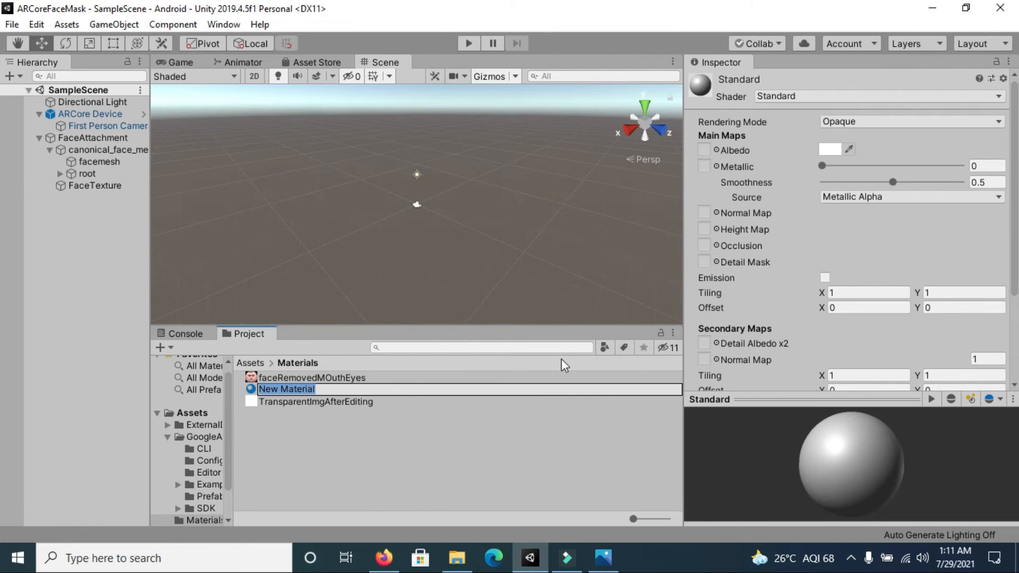
text(FaceMater)
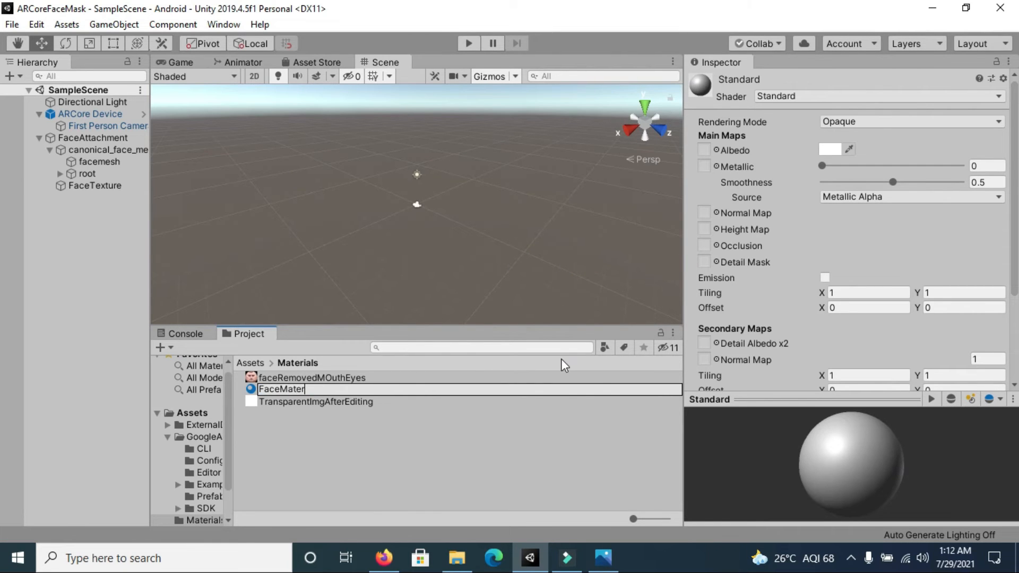
text(ial)
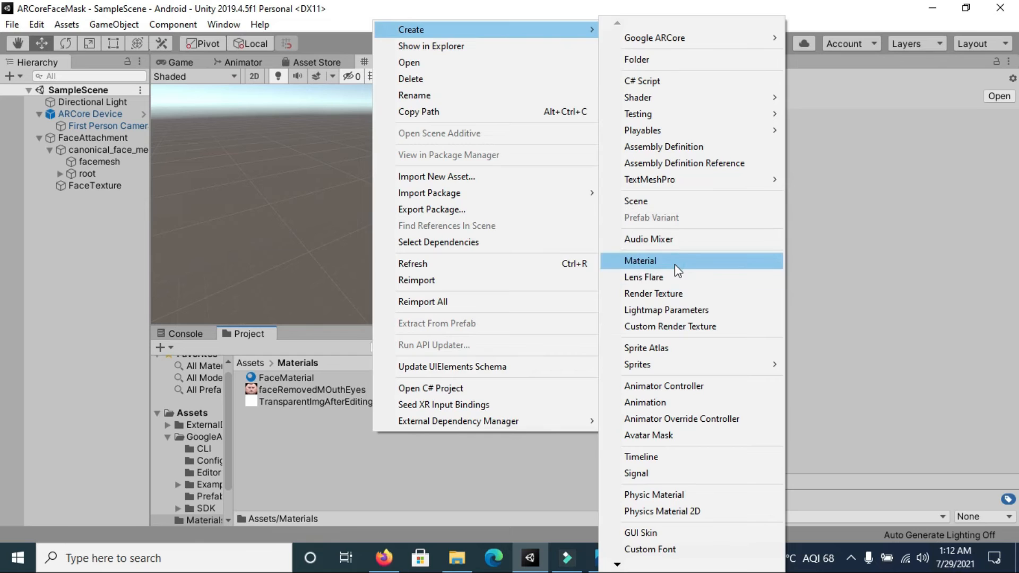
click(639, 261)
text(MeshMateri)
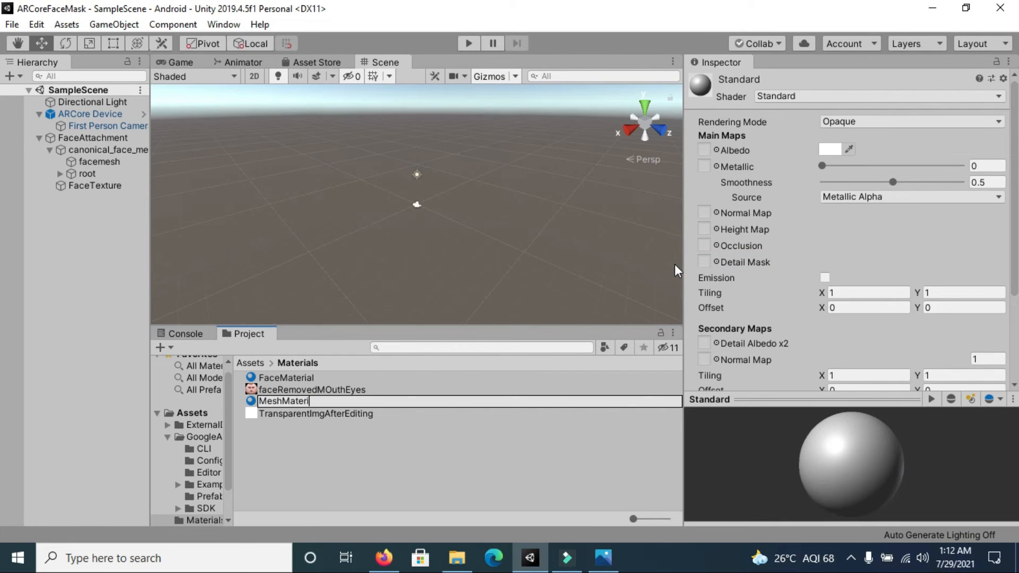
click(877, 96)
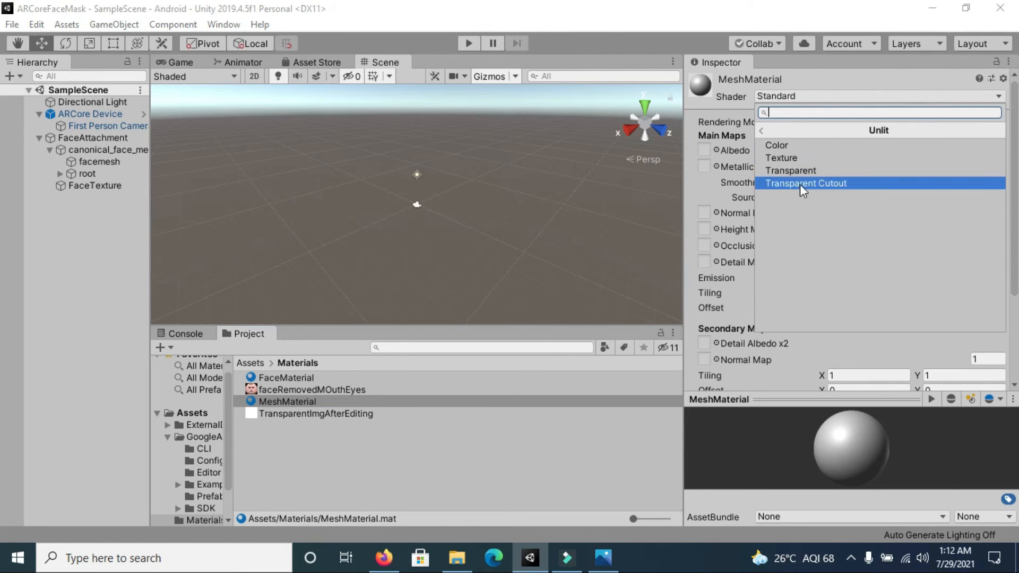
- Set both materials to Unlit/Transparent, texturing FaceMaterial with the face image and MeshMaterial with TransparentImgAfterEditing
click(286, 377)
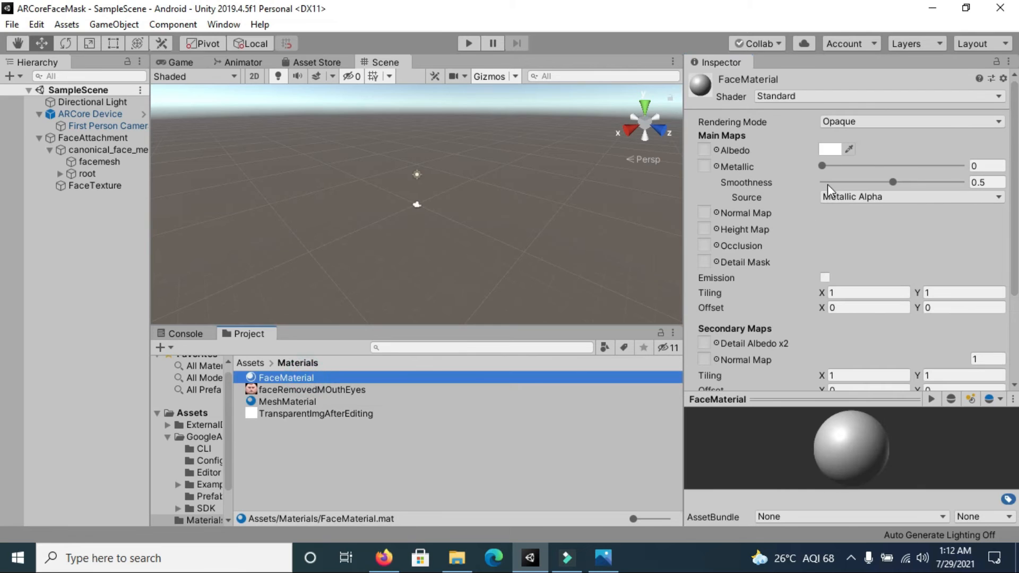
click(874, 96)
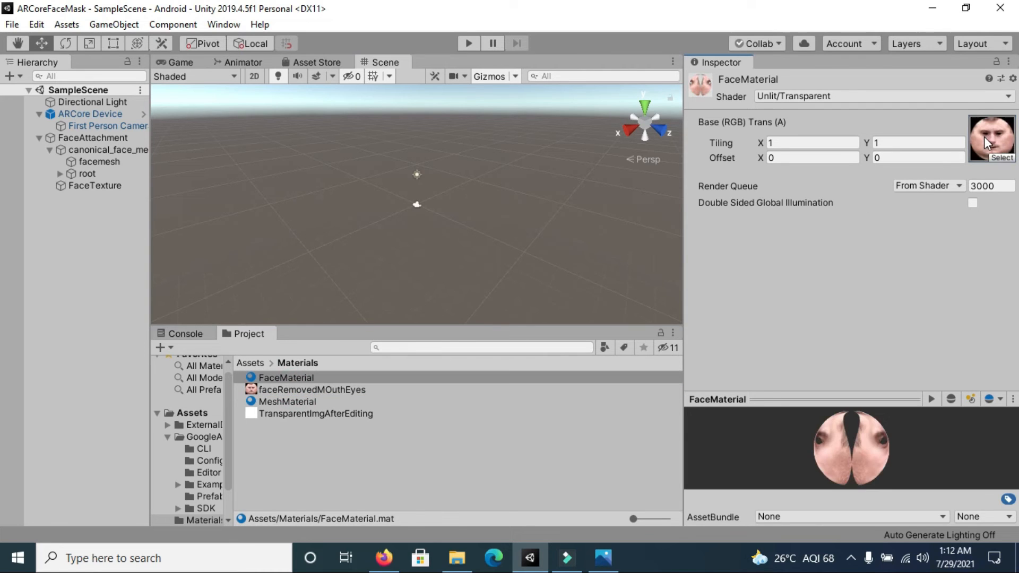
click(287, 401)
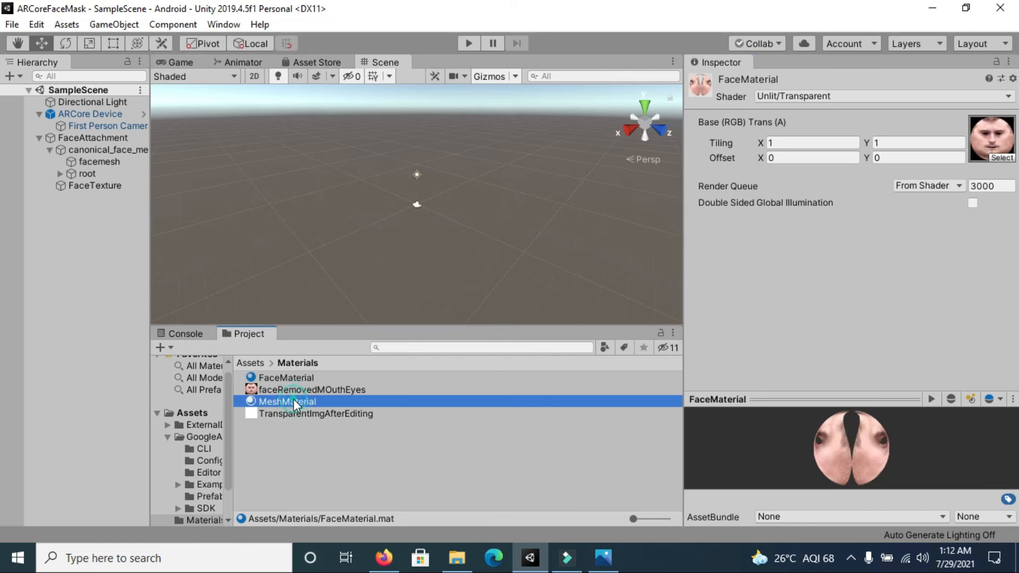
click(316, 414)
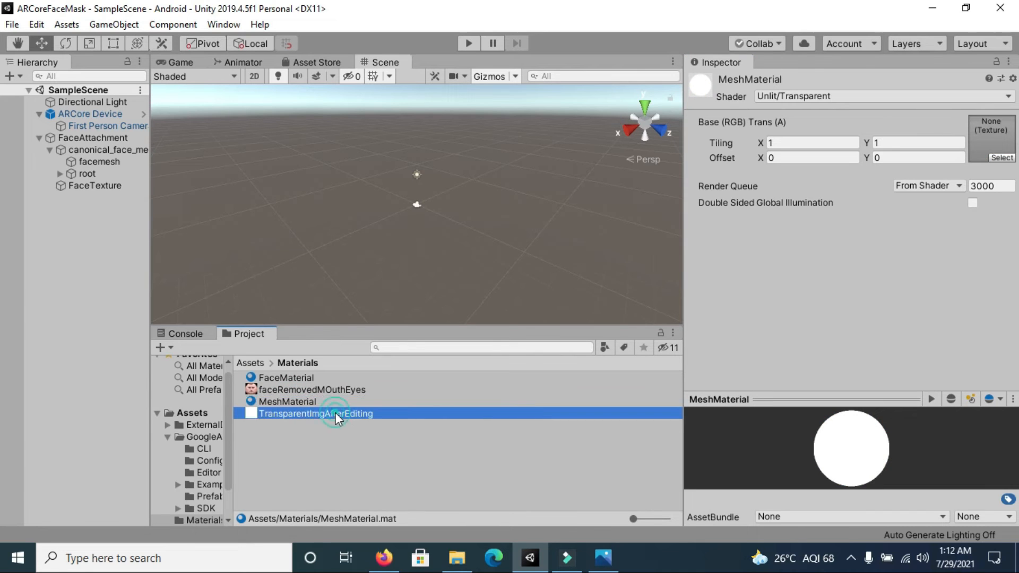
click(286, 401)
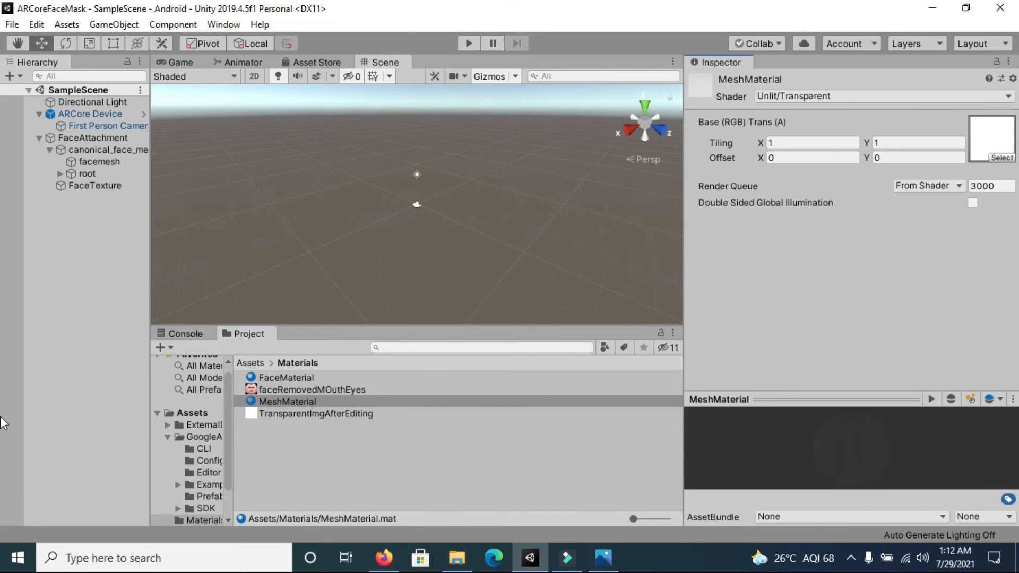
click(94, 186)
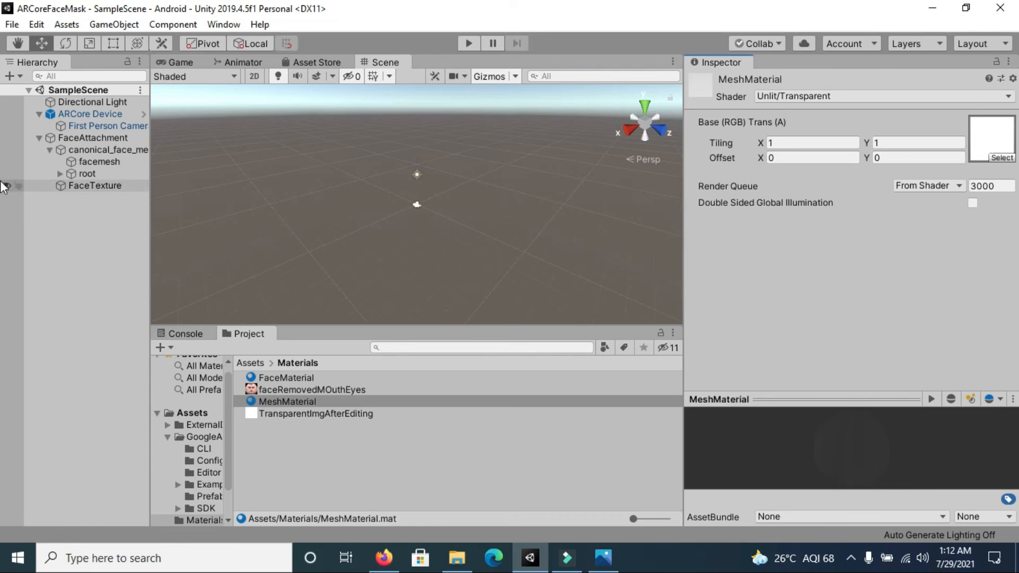
- Inspect canonical_face_mesh, facemesh and FaceTexture's FaceMaterial renderer, then collapse FaceAttachment
click(109, 149)
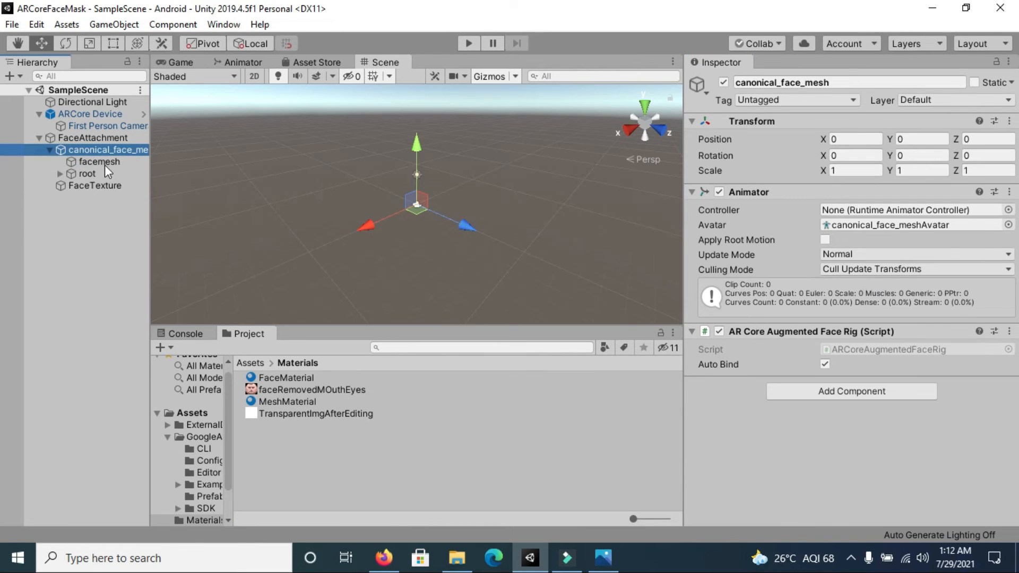
click(100, 162)
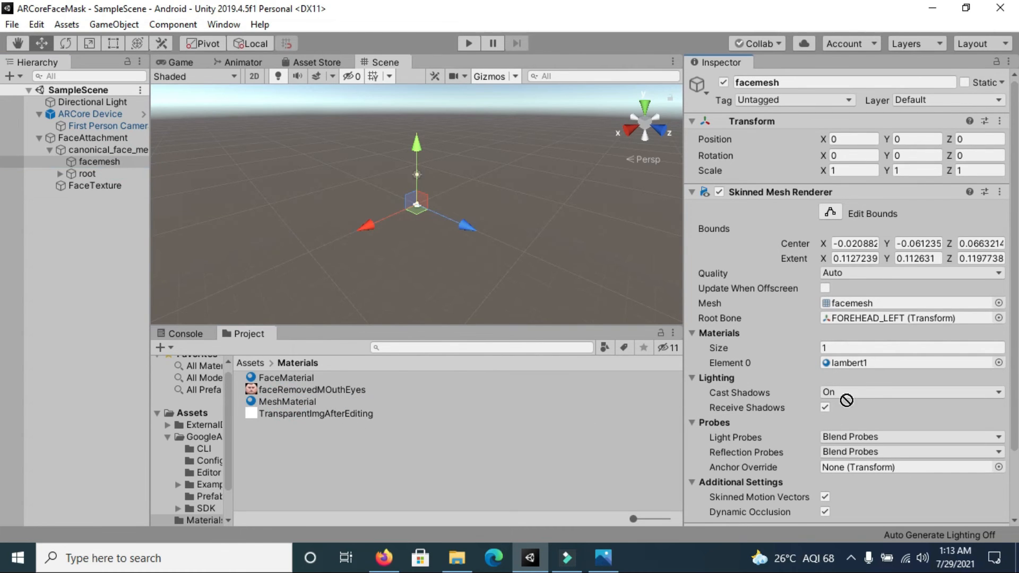
click(96, 185)
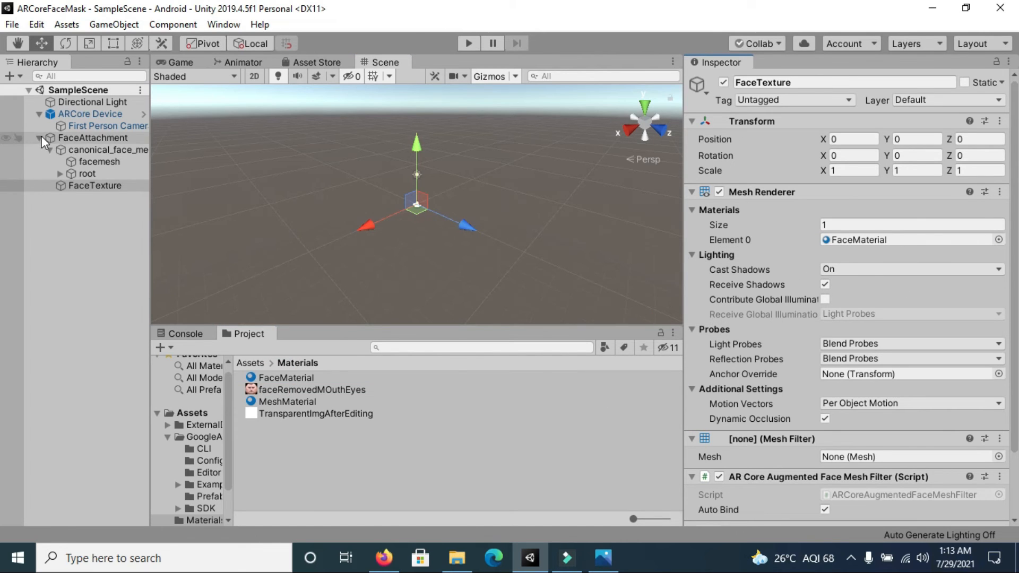
click(38, 138)
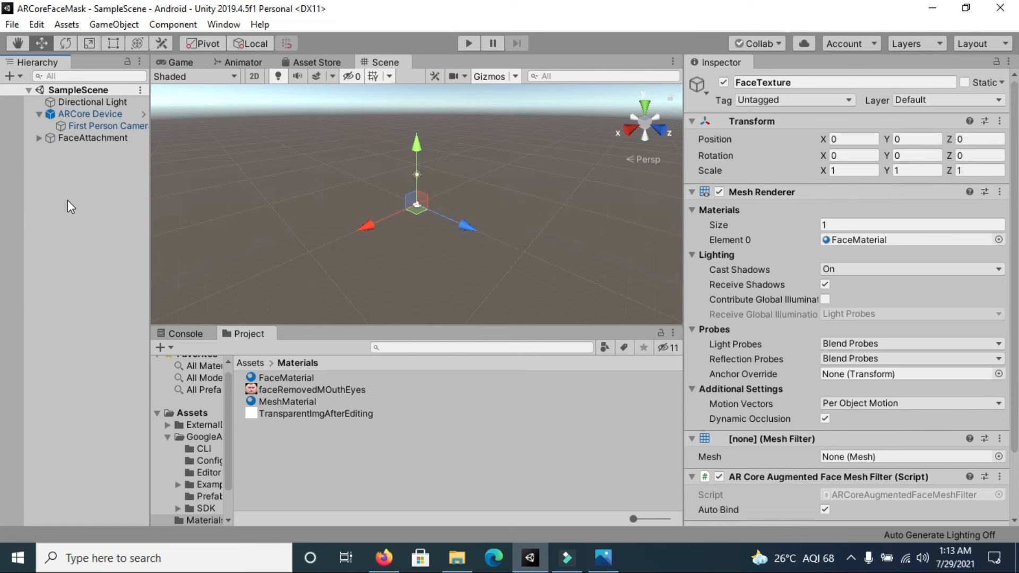
- Create an empty object named Controller with the Augmented Faces Example Controller script
right_click(70, 207)
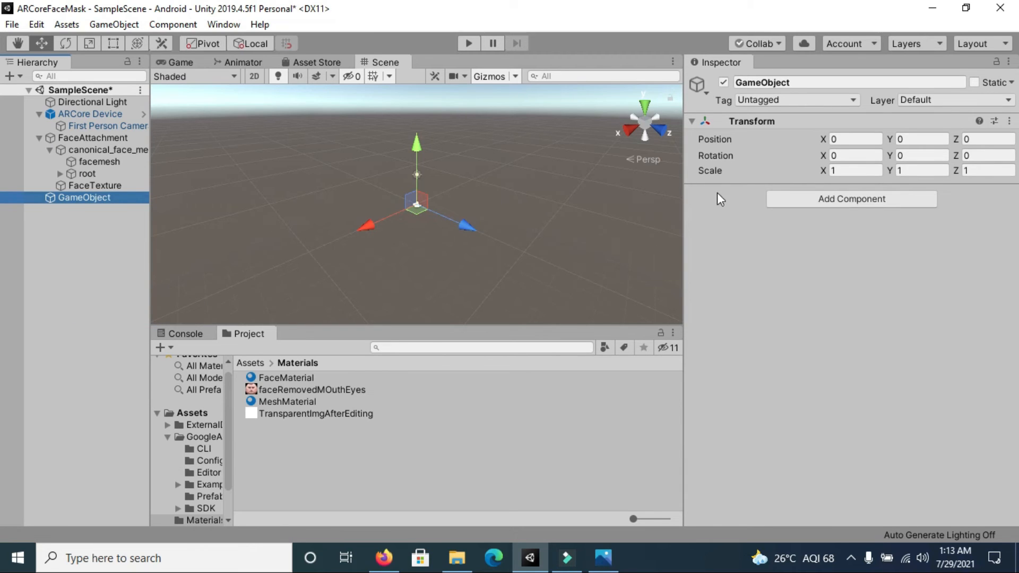
text(Controller)
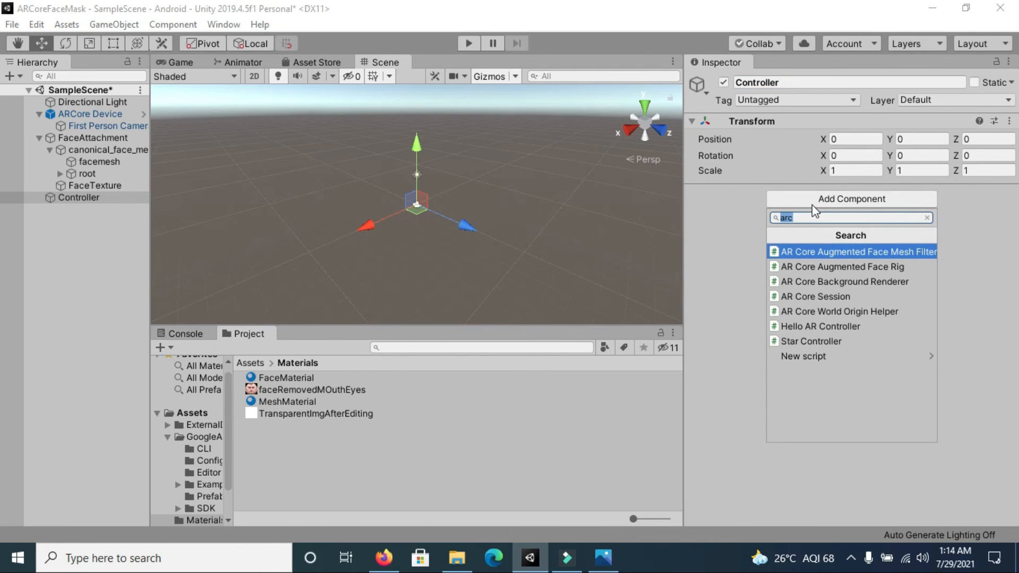
text(faces)
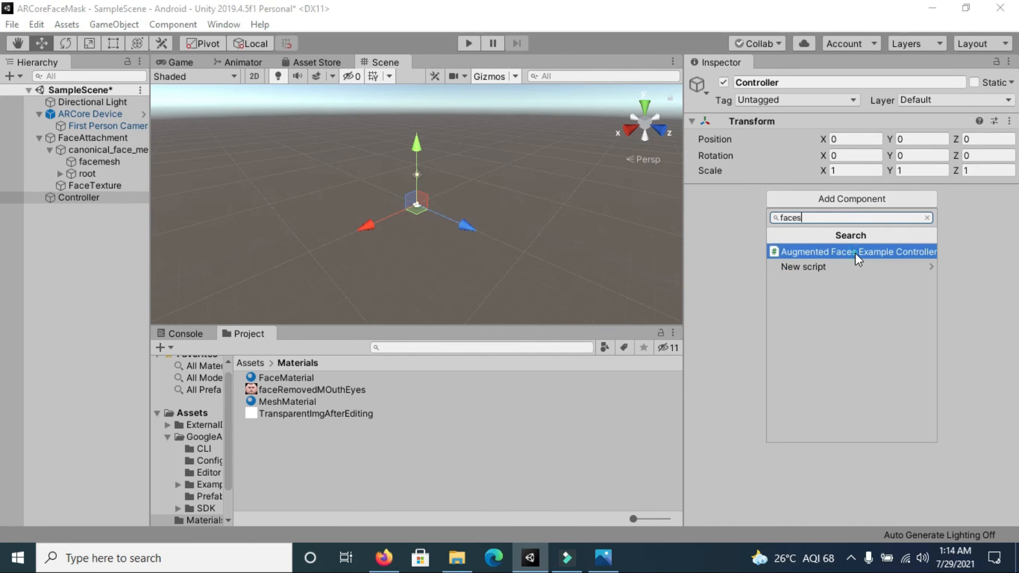
click(851, 251)
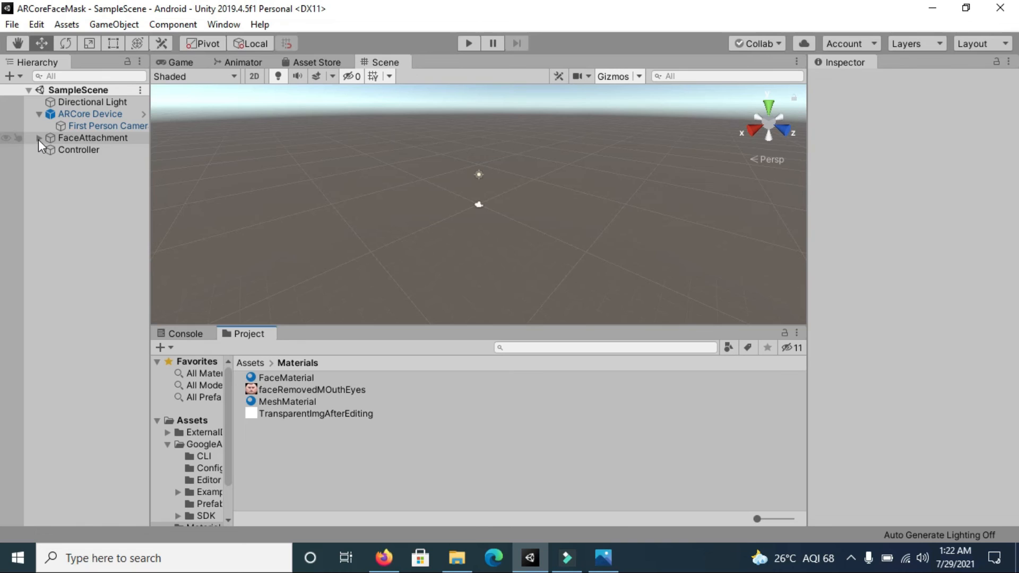
- Expand FaceAttachment and collapse canonical_face_mesh in the Hierarchy
click(38, 138)
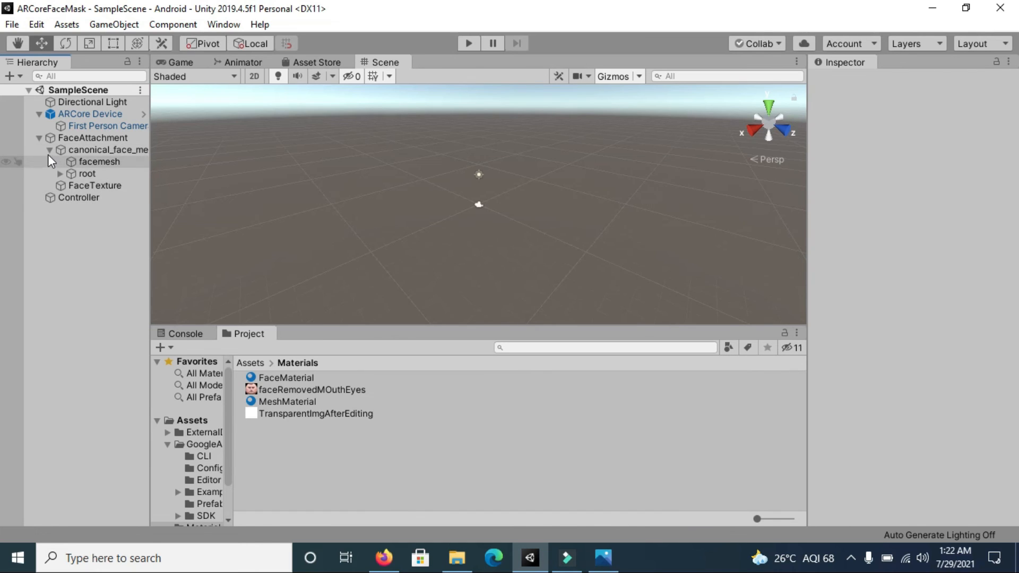
click(50, 150)
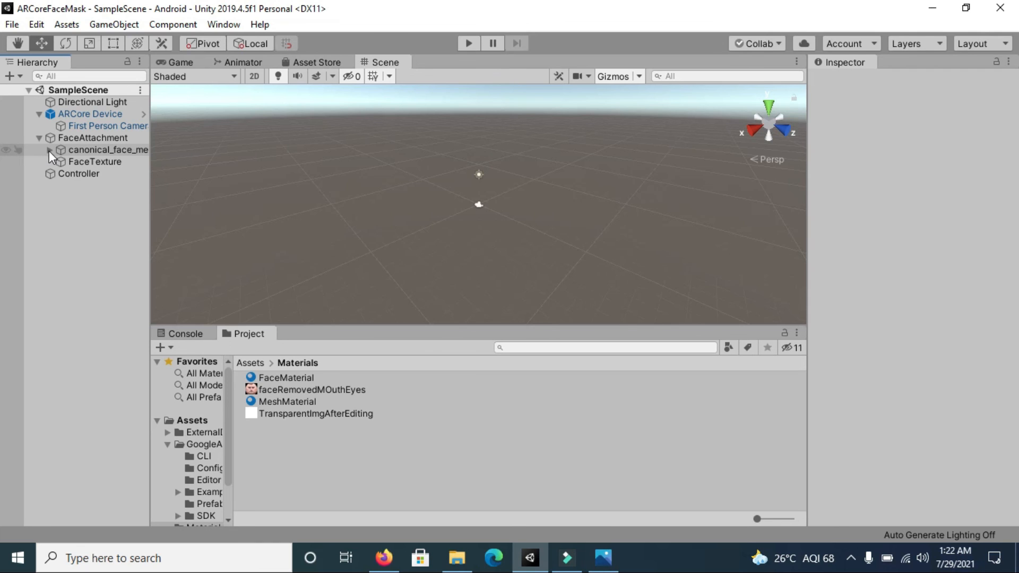
- Open Build Settings for Android and show the Run Device list with Samsung SM-G960F
click(11, 24)
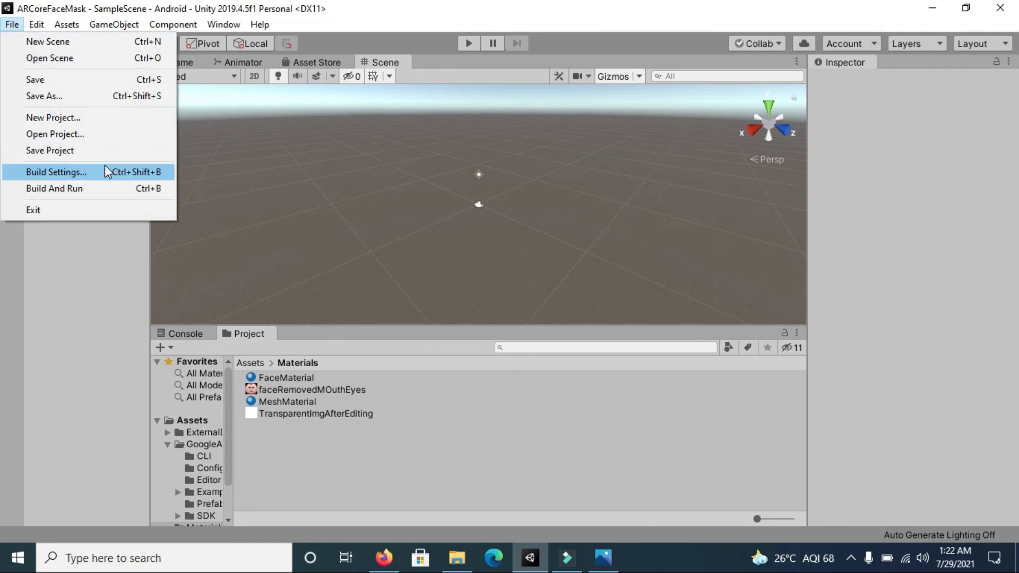
click(56, 172)
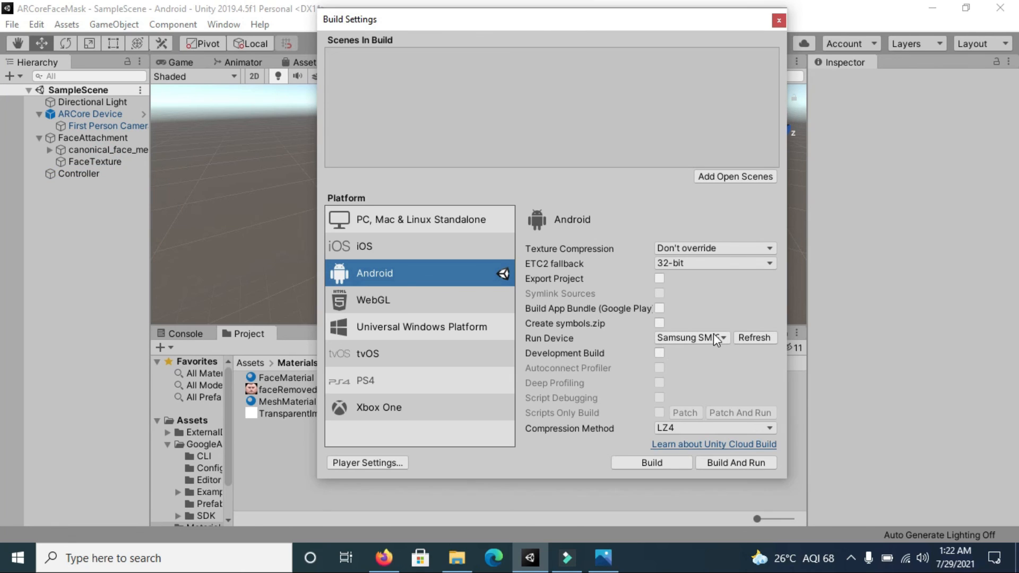
click(690, 338)
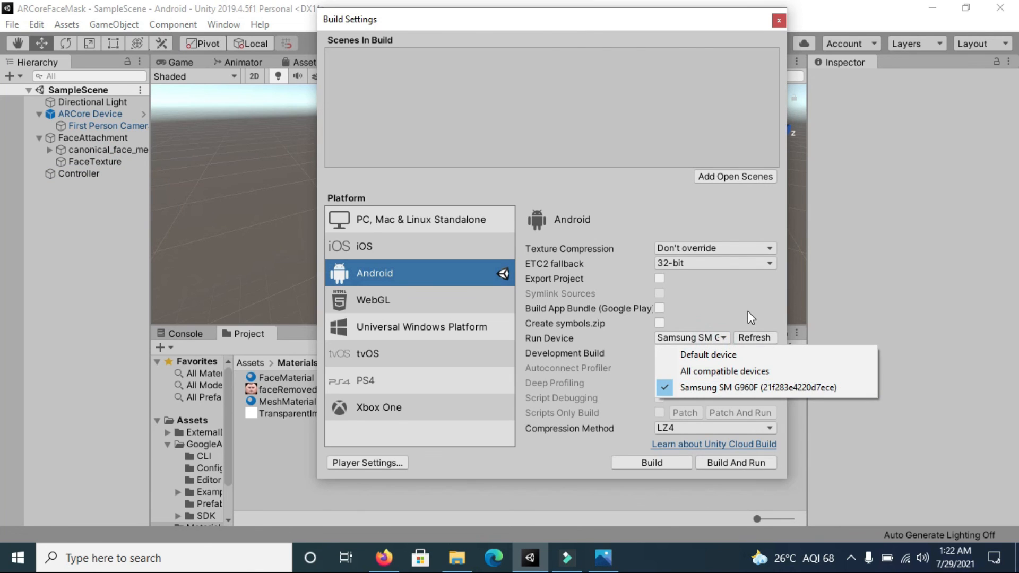